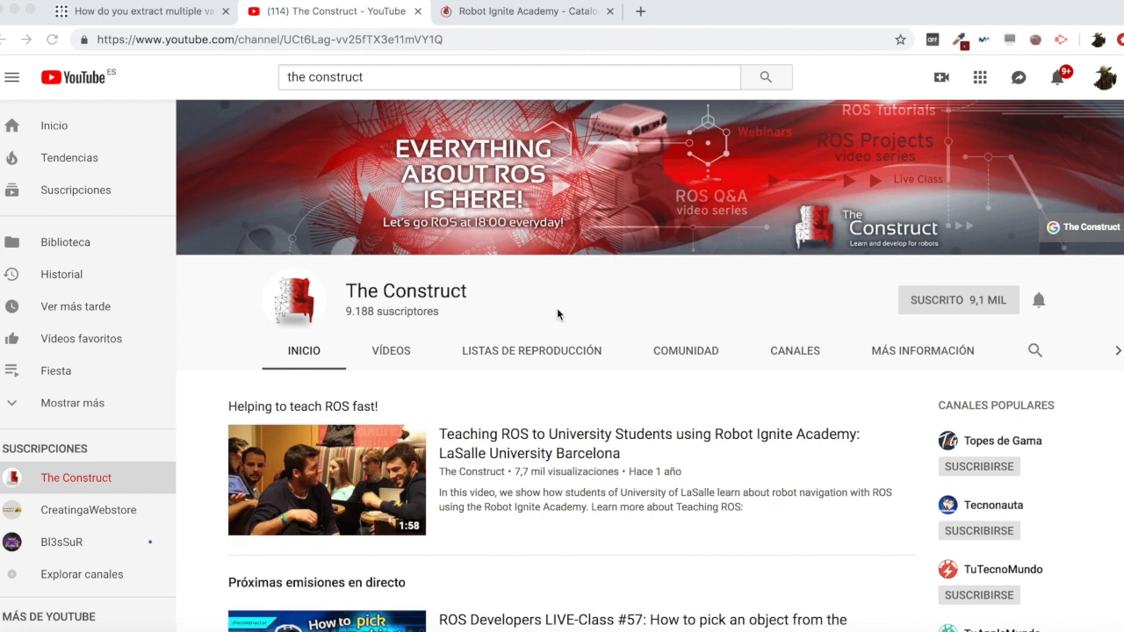
Step: Scroll down The Construct channel page, then return to the ROS Answers question tab
scroll("down", 3)
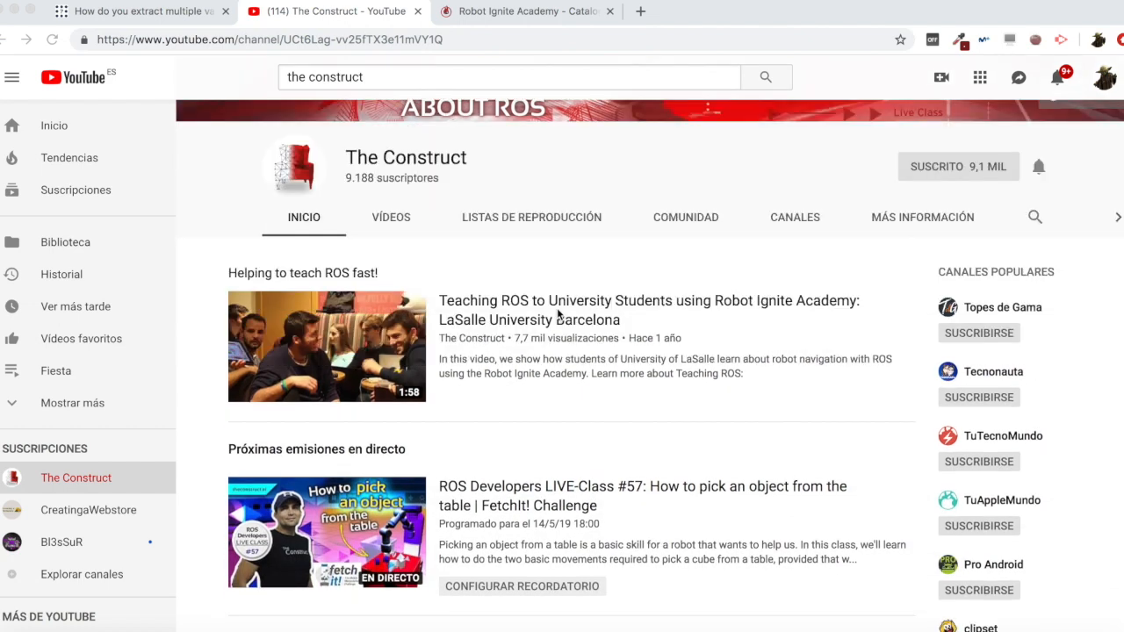
scroll("down", 3)
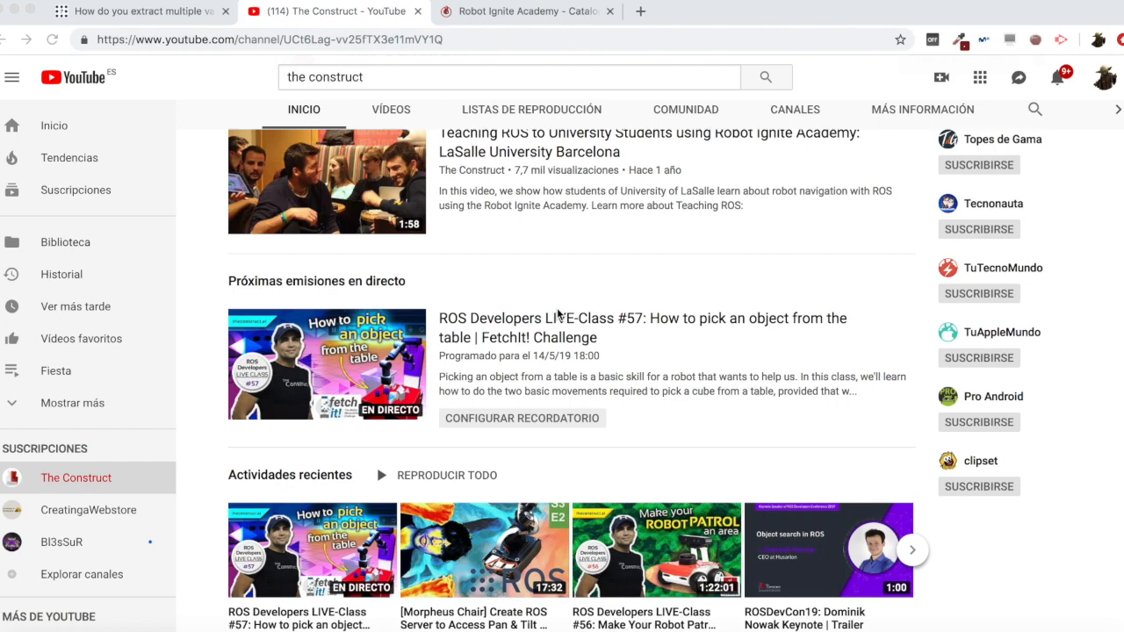
scroll("down", 3)
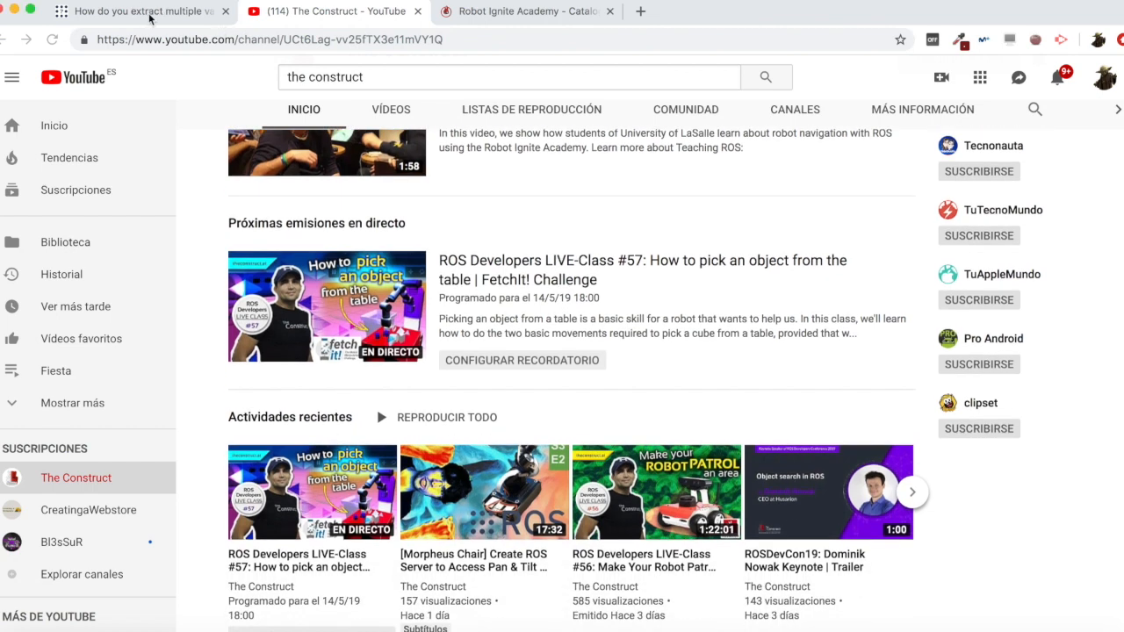
left_click(132, 10)
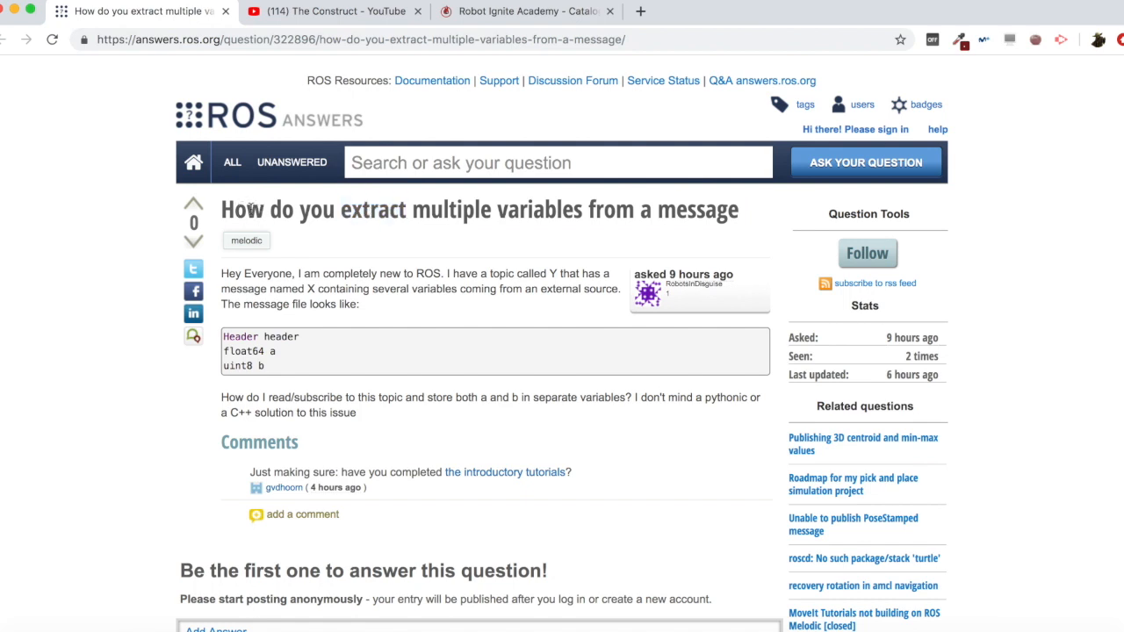
Step: Highlight the question title and the word 'variables', then switch to the Robot Ignite Academy catalog
triple_click(477, 209)
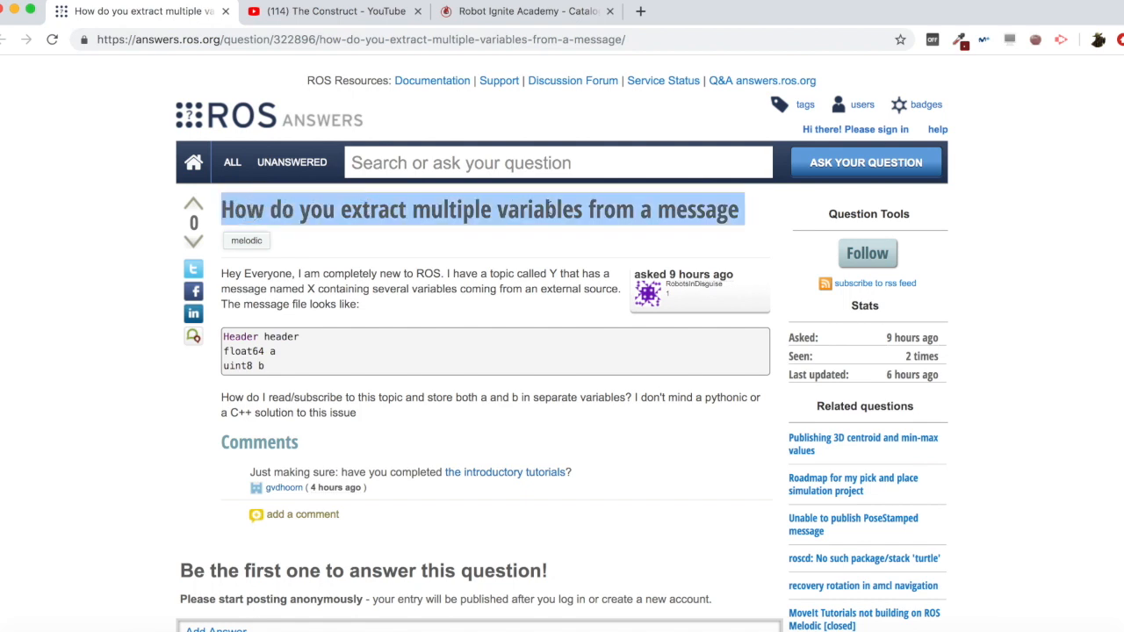
double_click(539, 209)
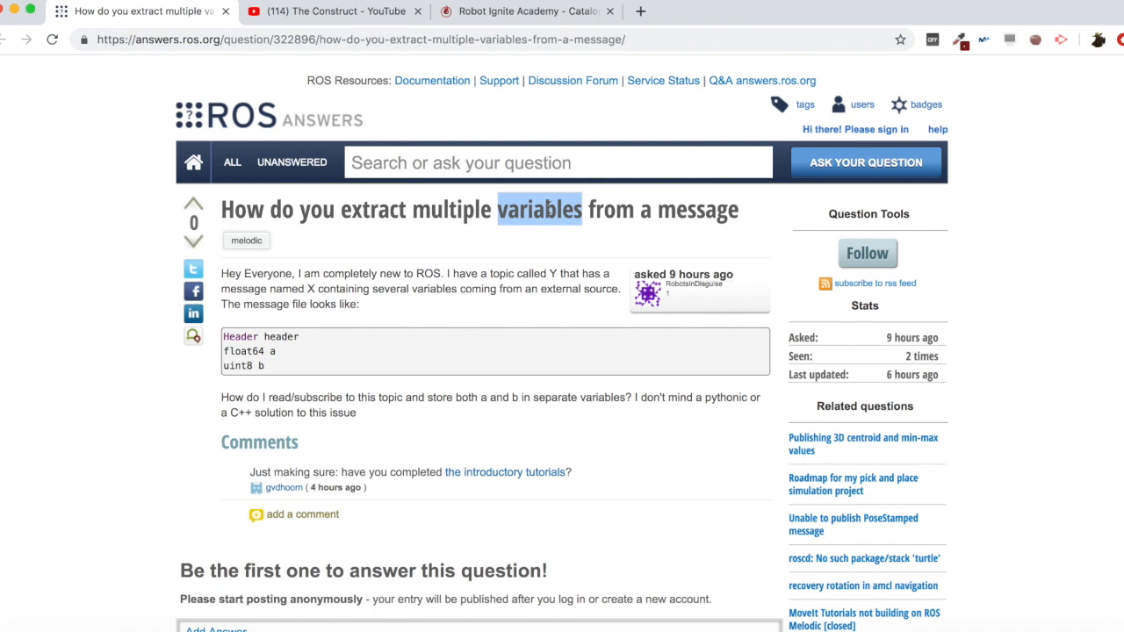
left_click(524, 10)
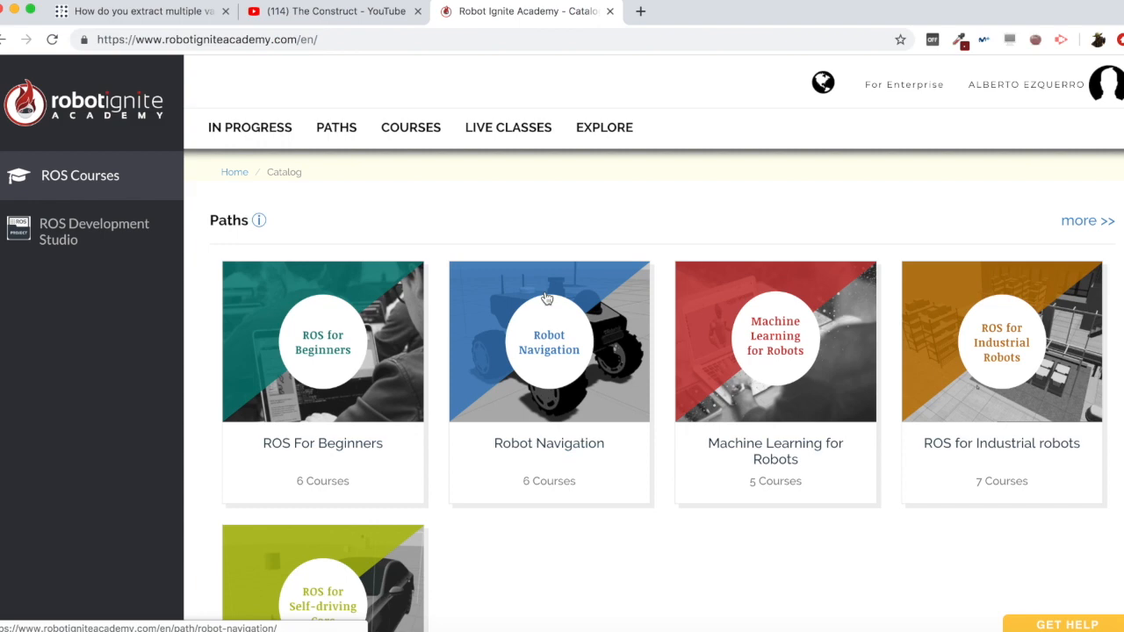
Step: Scroll the catalog past Paths to the Courses list, then return to the ROS Answers question
scroll("down", 3)
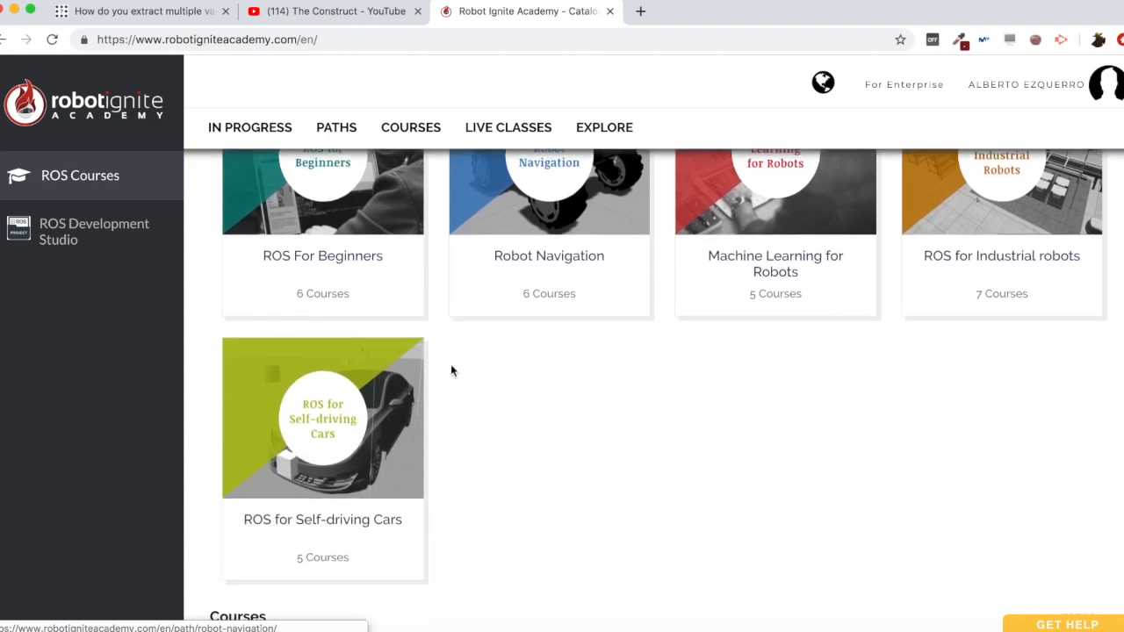
scroll("down", 3)
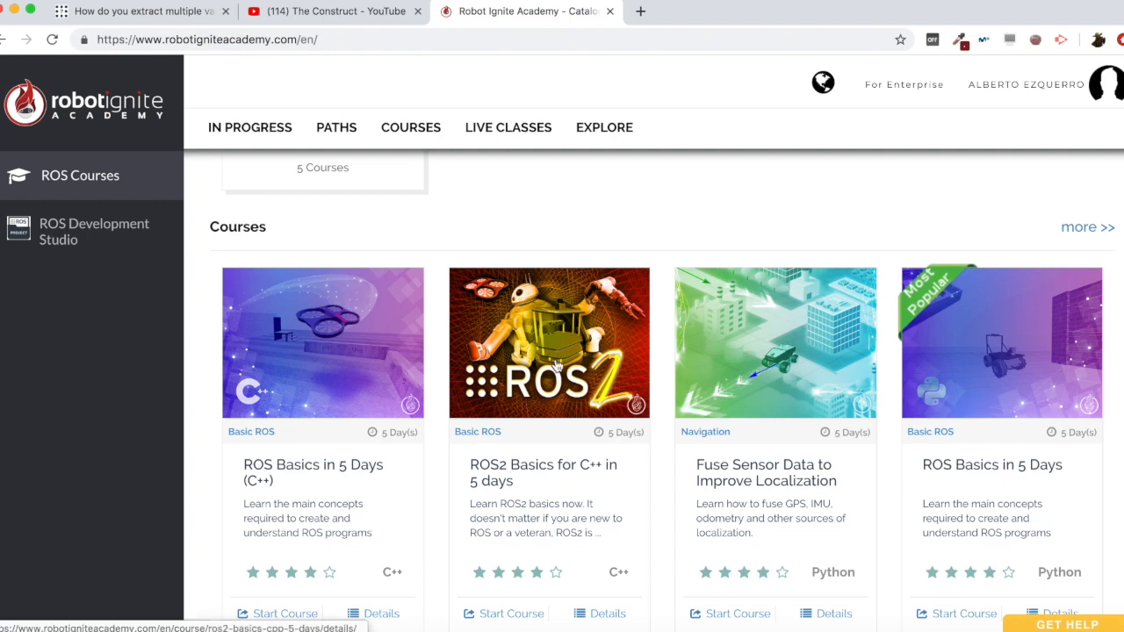
left_click(140, 11)
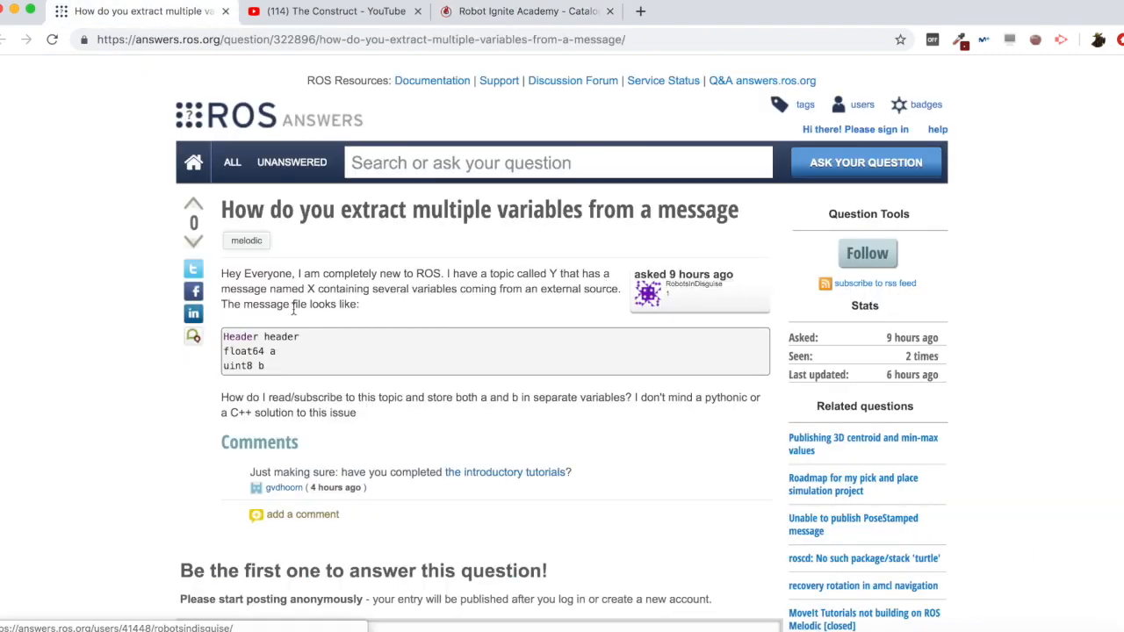
mouse_move(439, 313)
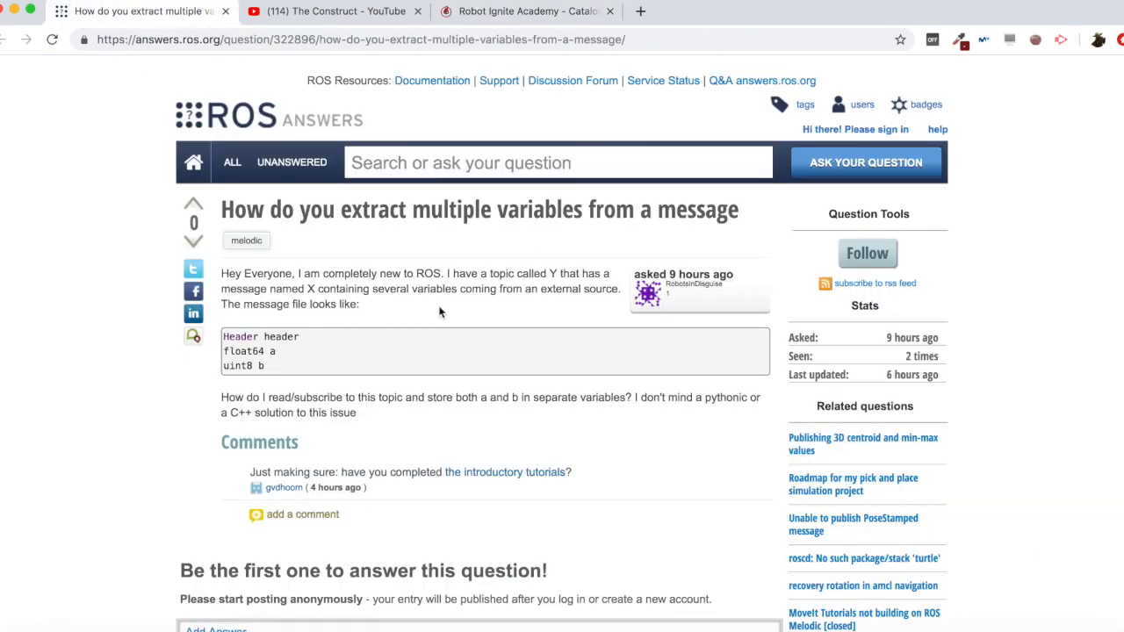
mouse_move(548, 283)
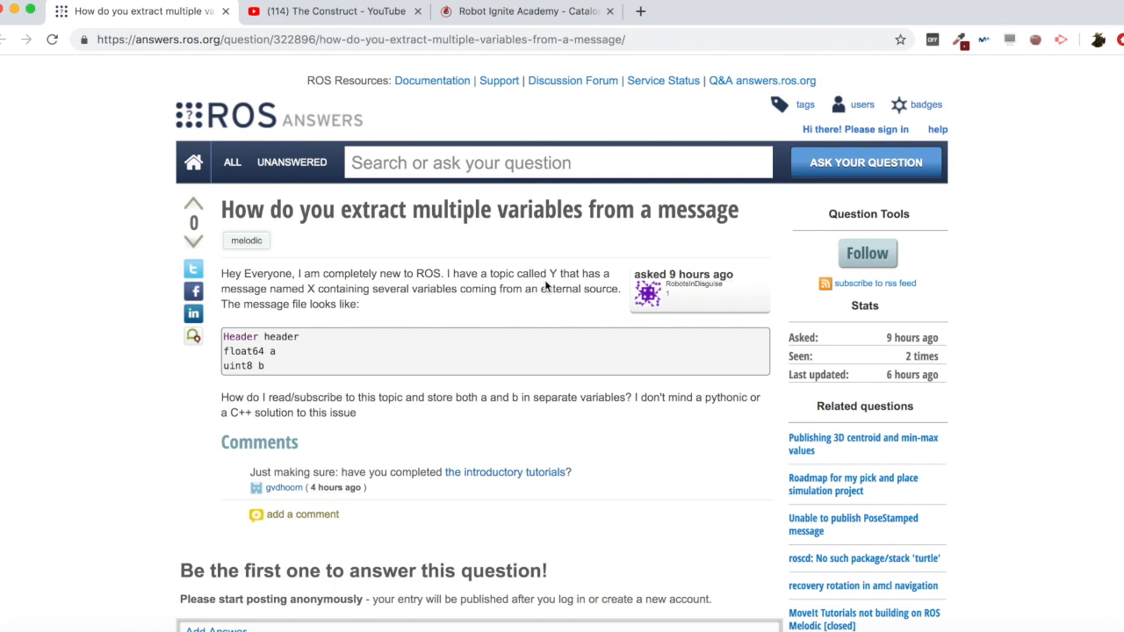
mouse_move(291, 291)
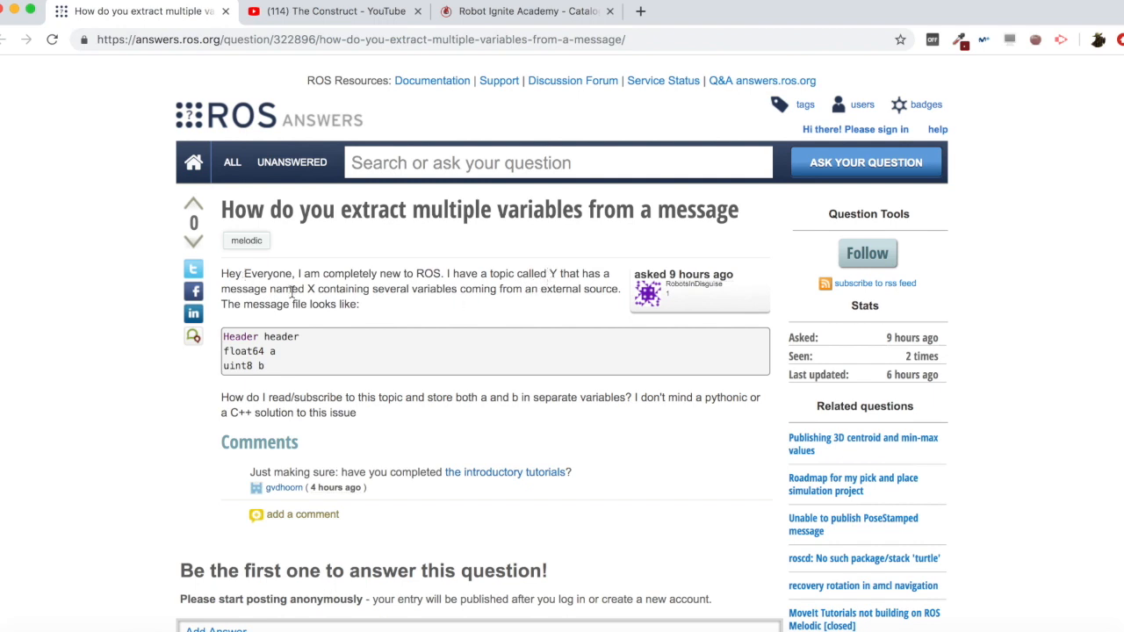
mouse_move(429, 288)
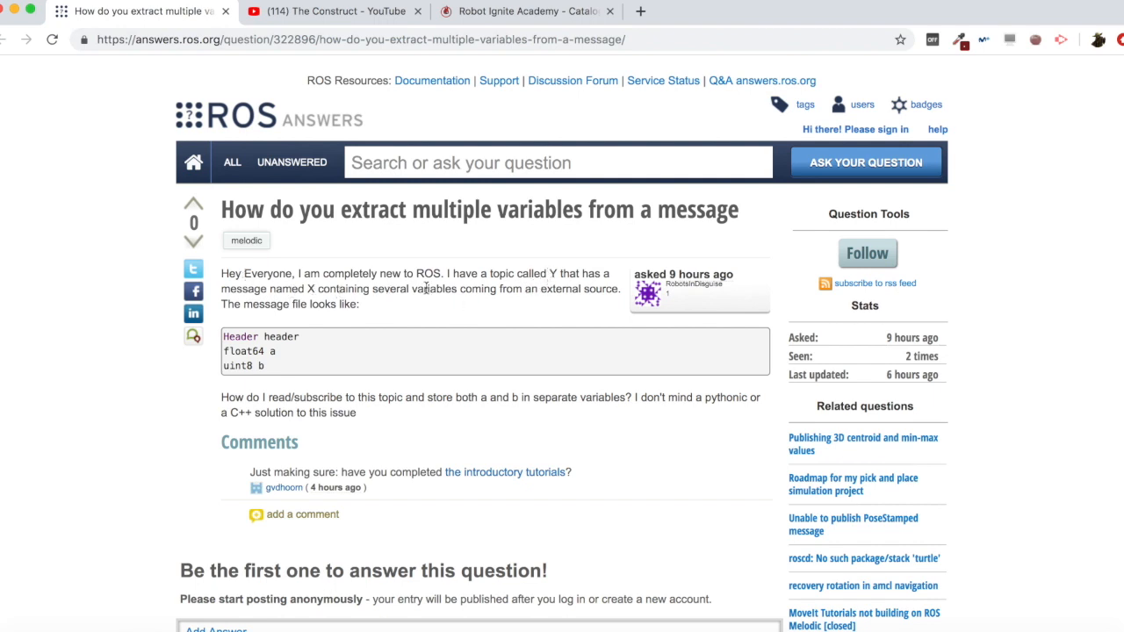
mouse_move(271, 300)
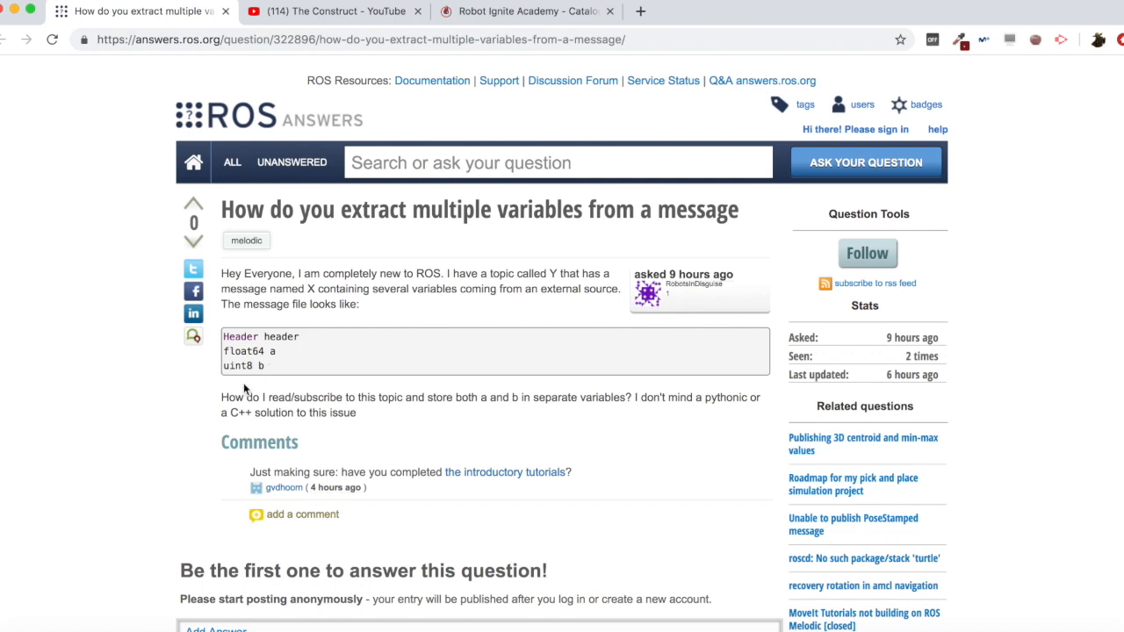
mouse_move(488, 397)
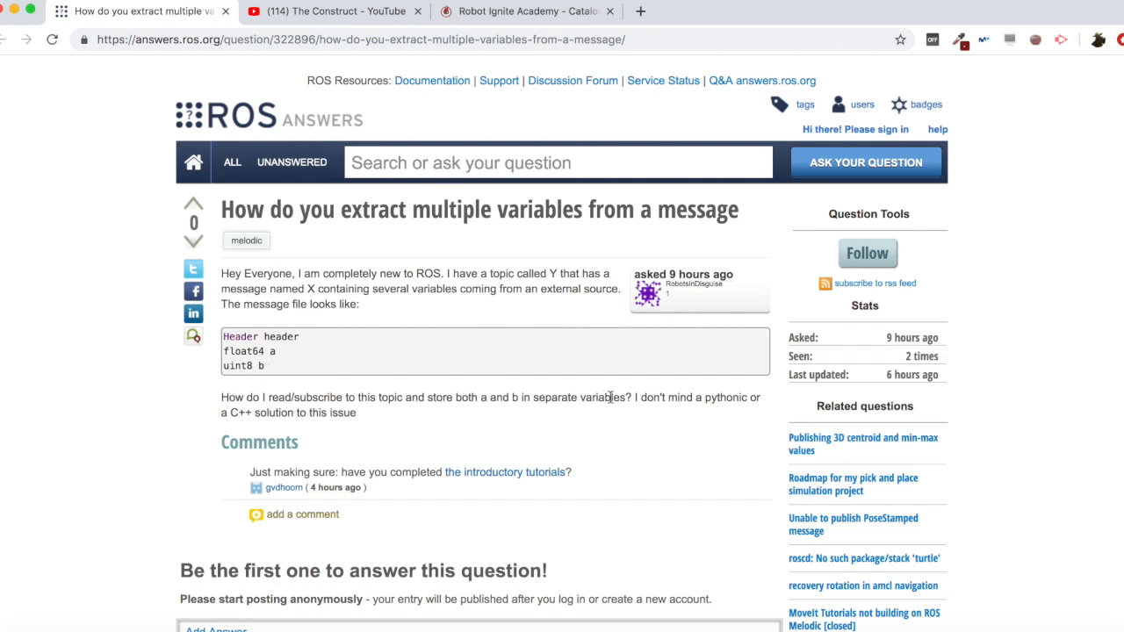
mouse_move(681, 397)
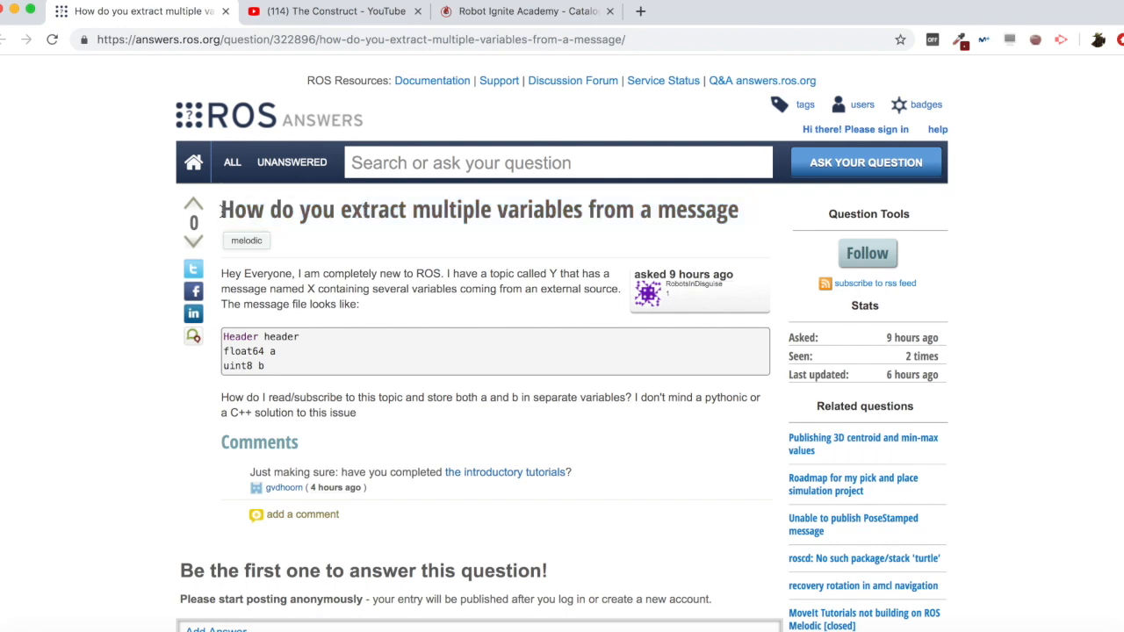
Step: Highlight the question text describing the message with header, a and b fields
left_click_drag(222, 209, 499, 209)
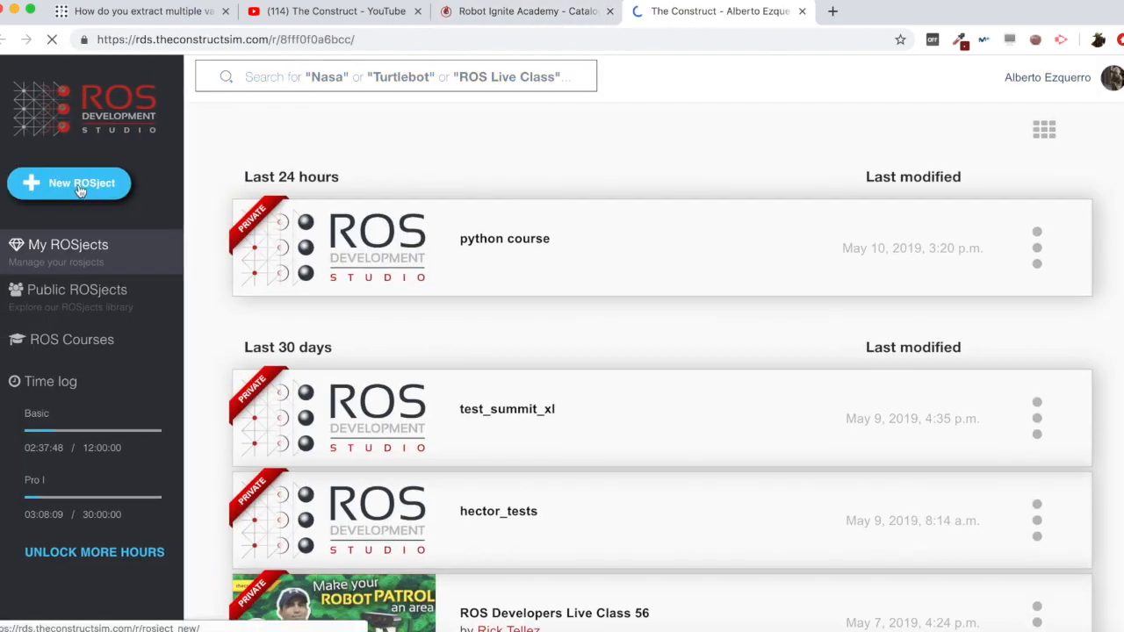
Step: Create a new ROSject named extract_message with the Ubuntu 16.04 + ROS Kinetic + Gazebo 7 configuration
left_click(69, 182)
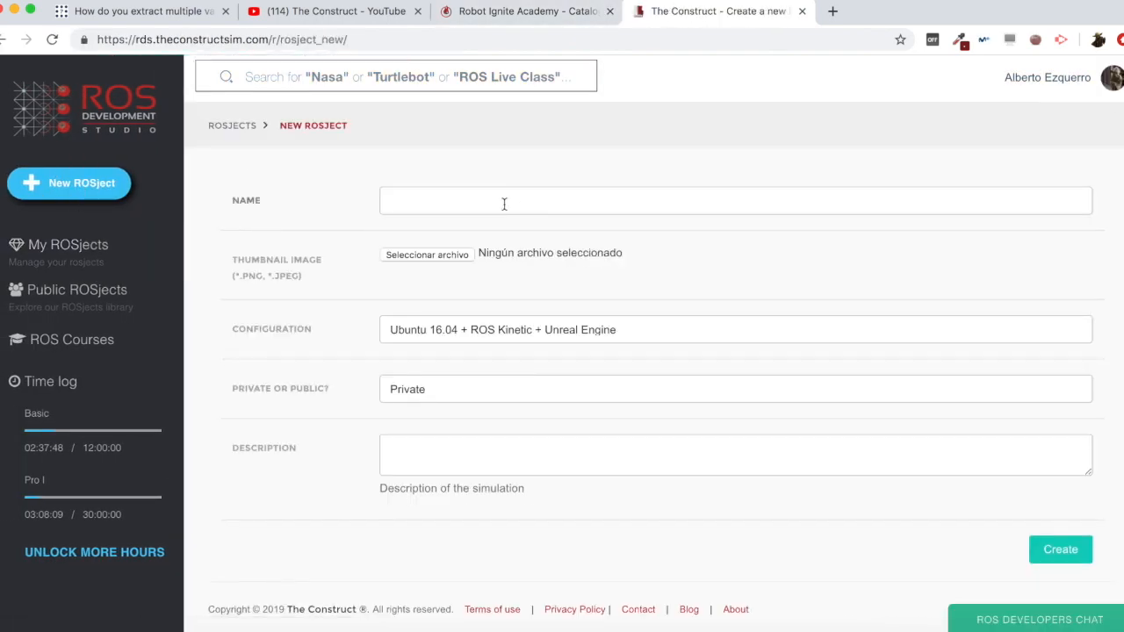
left_click(503, 201)
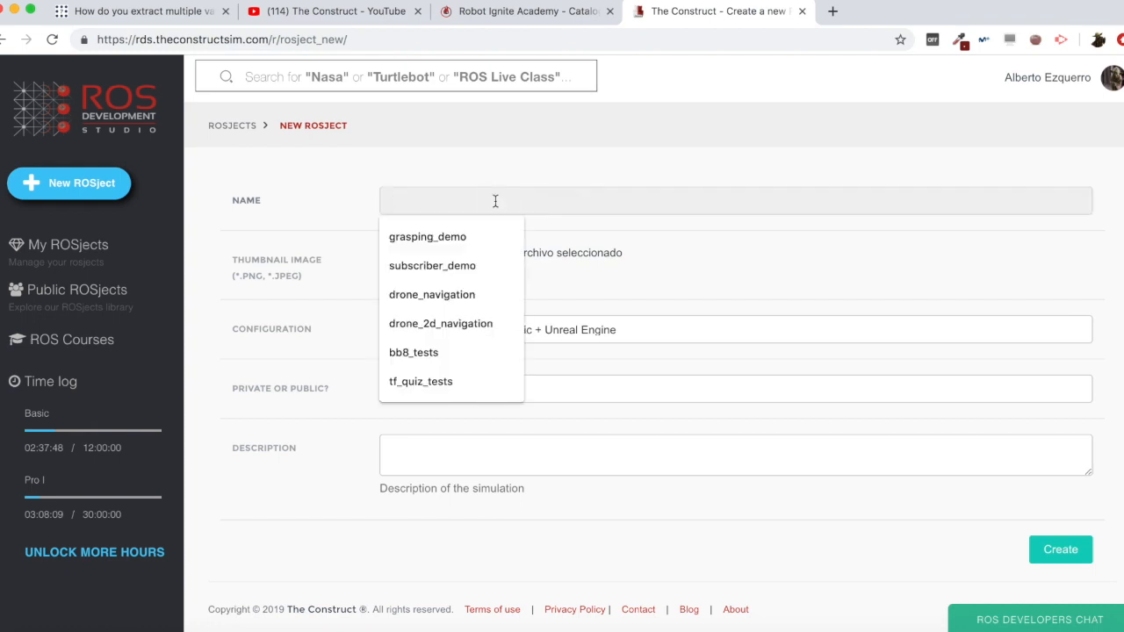
type("ext")
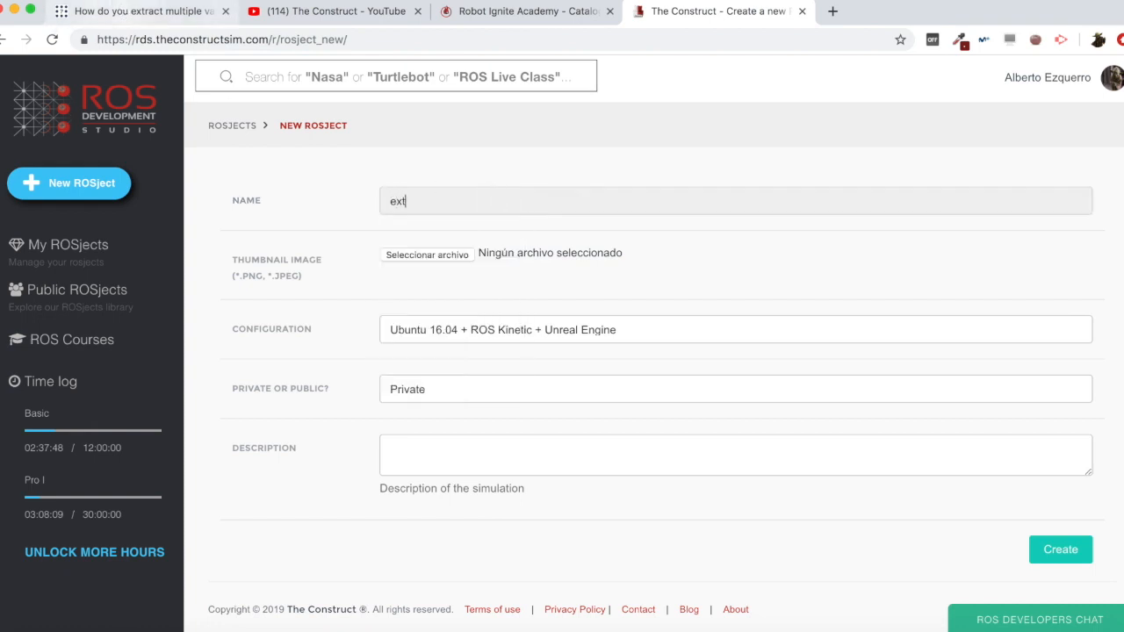
type("ract_")
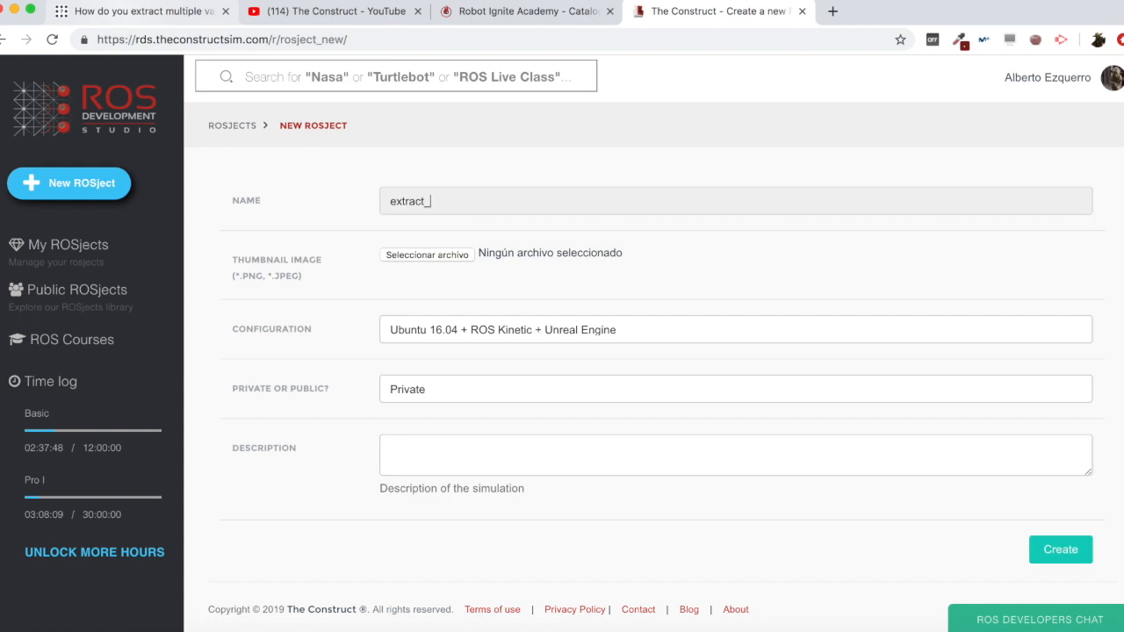
type("message")
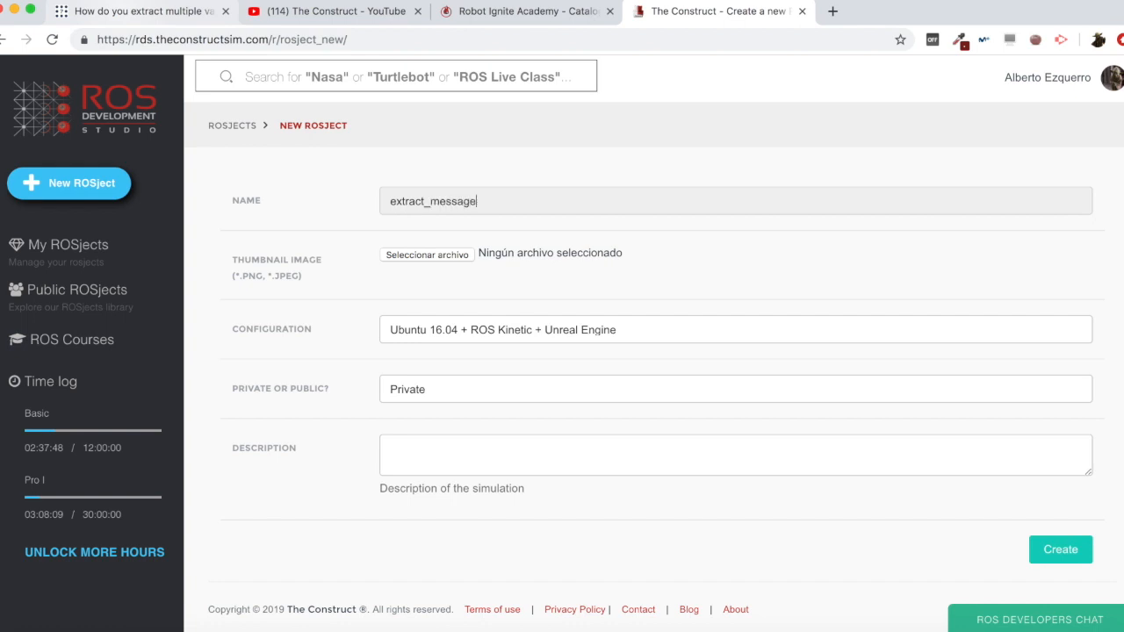
left_click(736, 330)
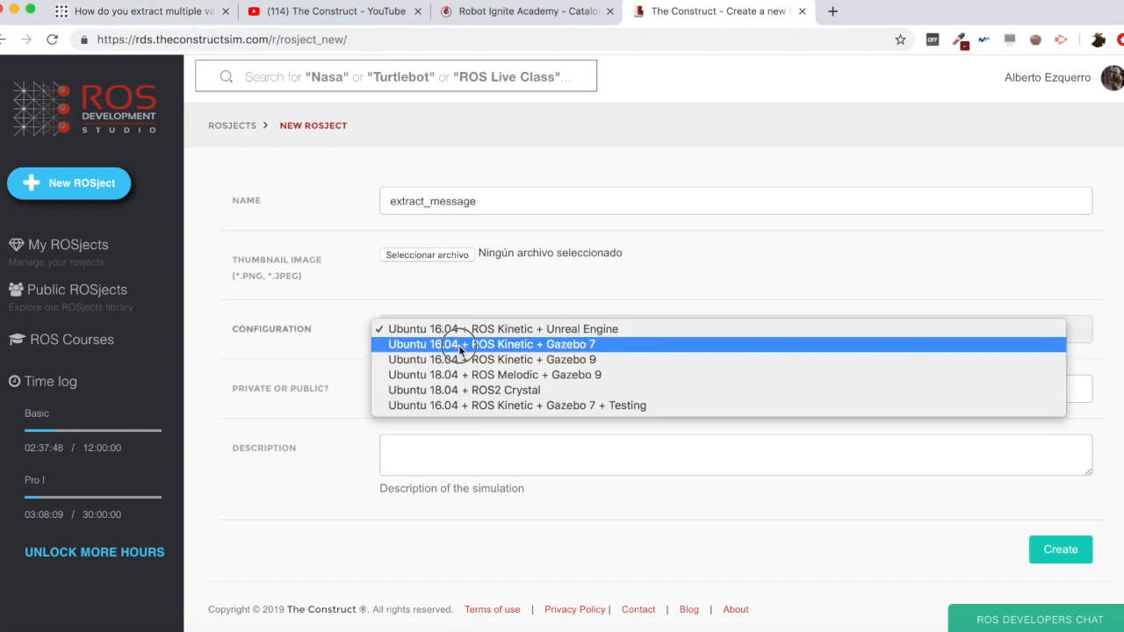
left_click(491, 342)
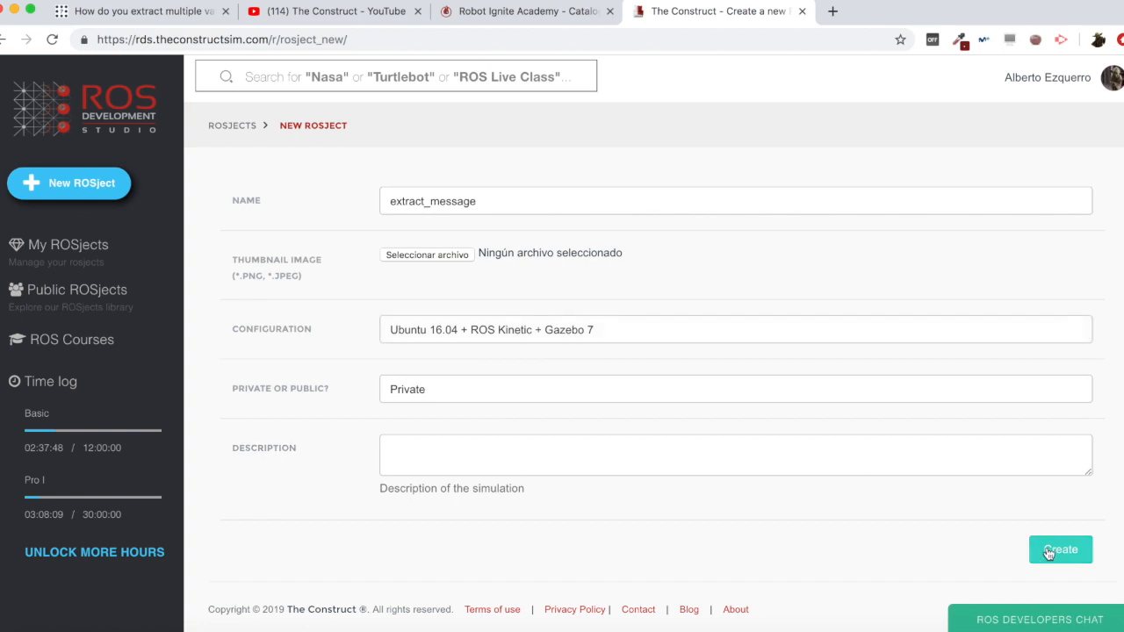
Step: Finish creating the extract_message ROSject and launch it
left_click(1061, 549)
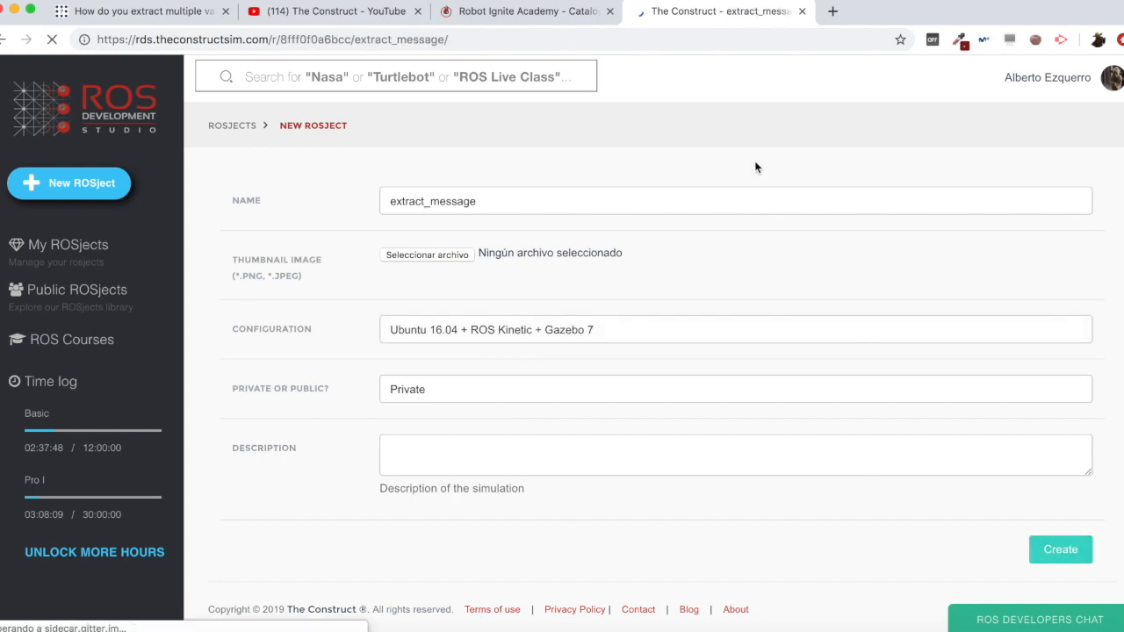
left_click(1061, 548)
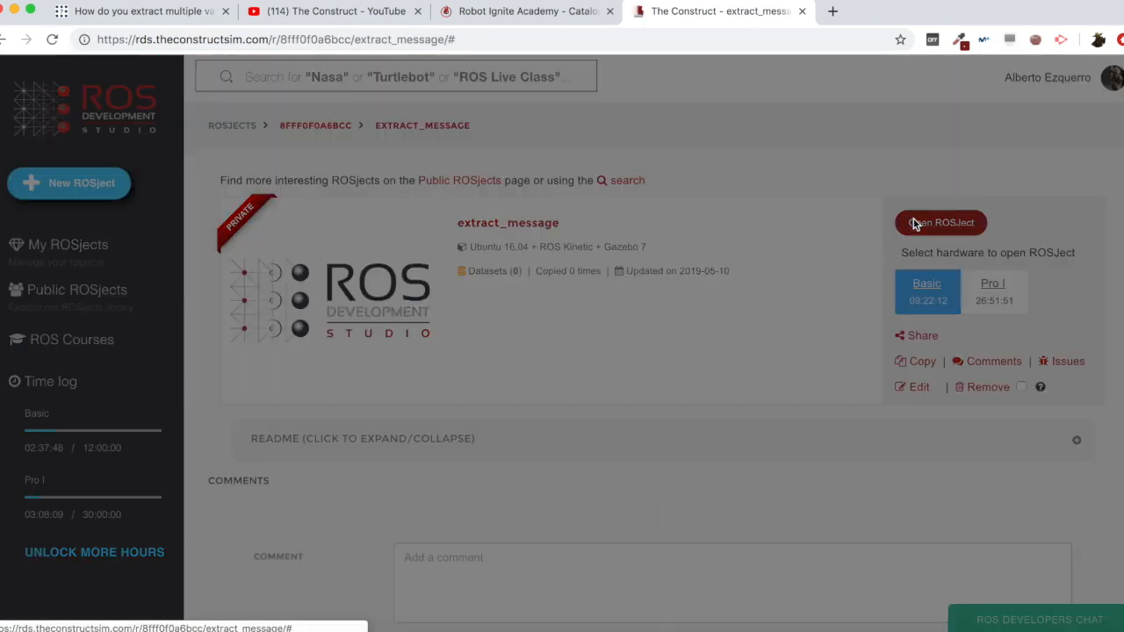
left_click(941, 221)
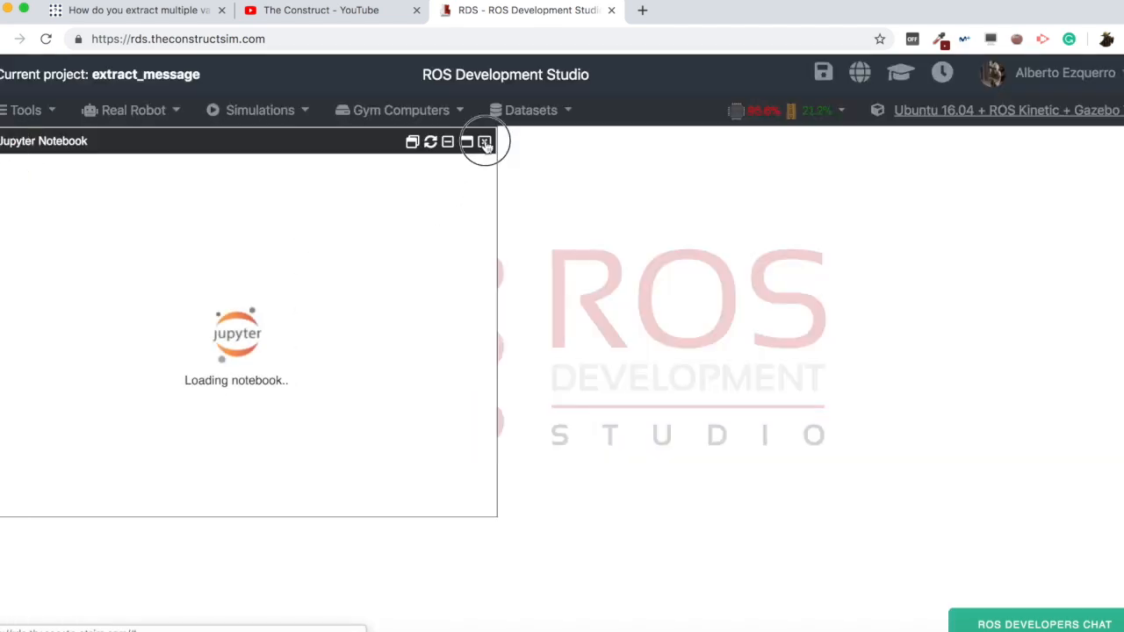
Step: Close the loading Jupyter Notebook window and start a terminal shell
left_click(485, 141)
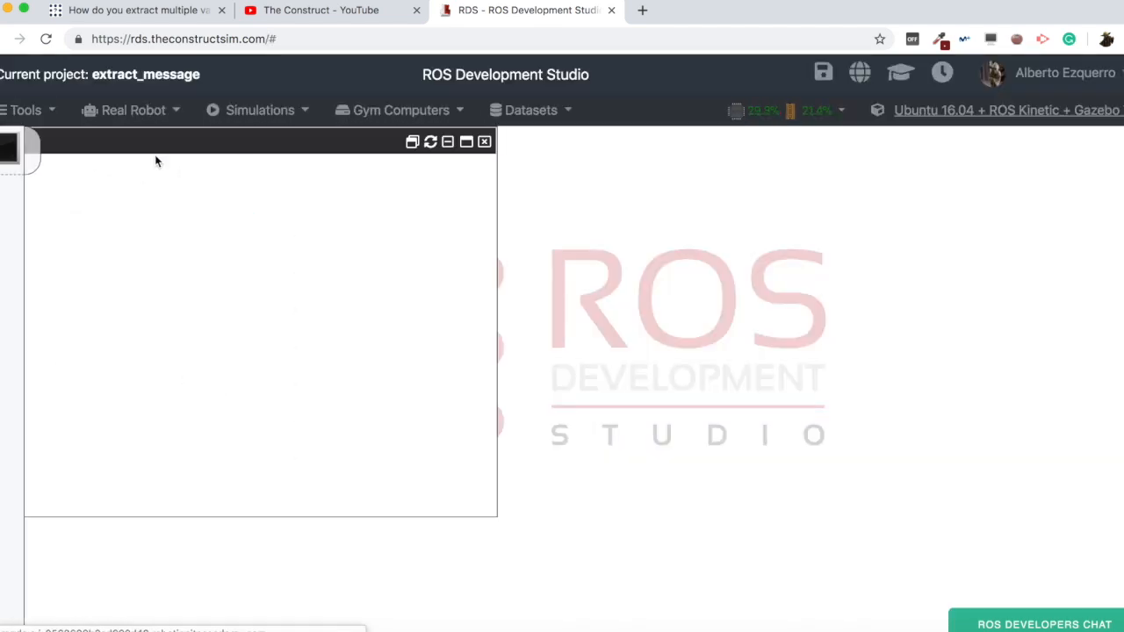
left_click(24, 109)
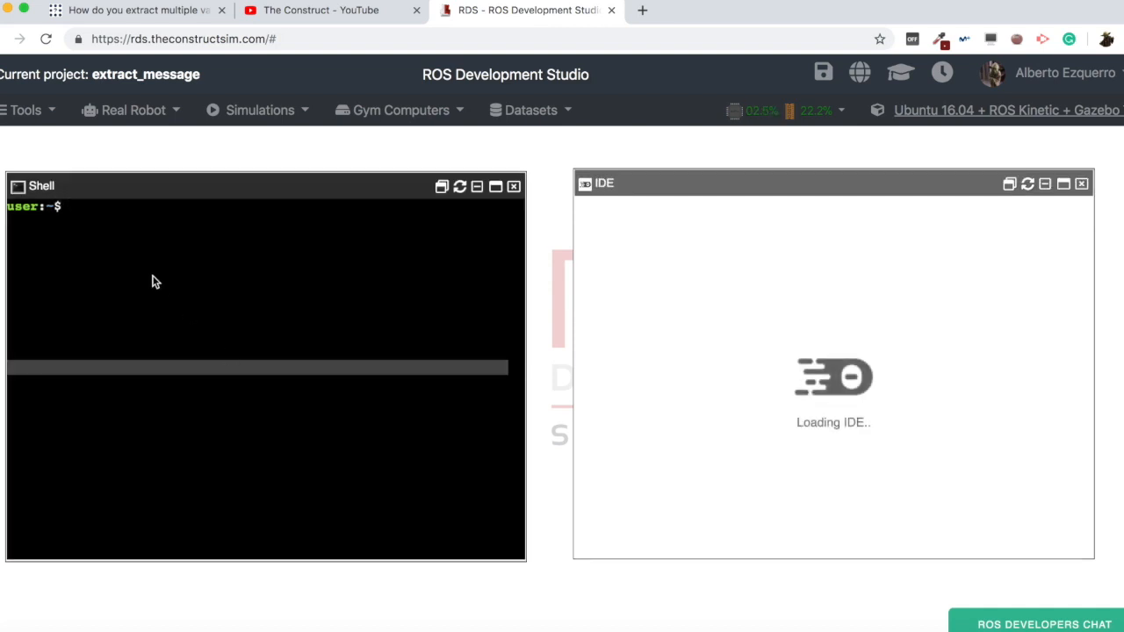
Step: Revisit the question's message definition (Header header line) in ROS Answers, then return to ROS Development Studio
left_click(131, 10)
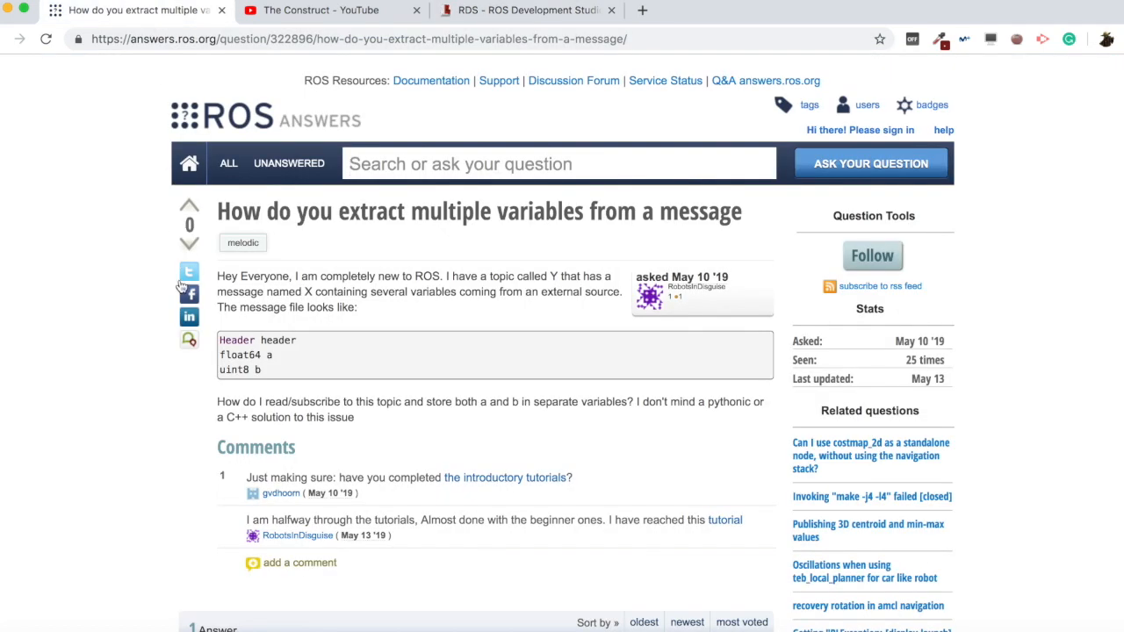
left_click_drag(221, 341, 272, 369)
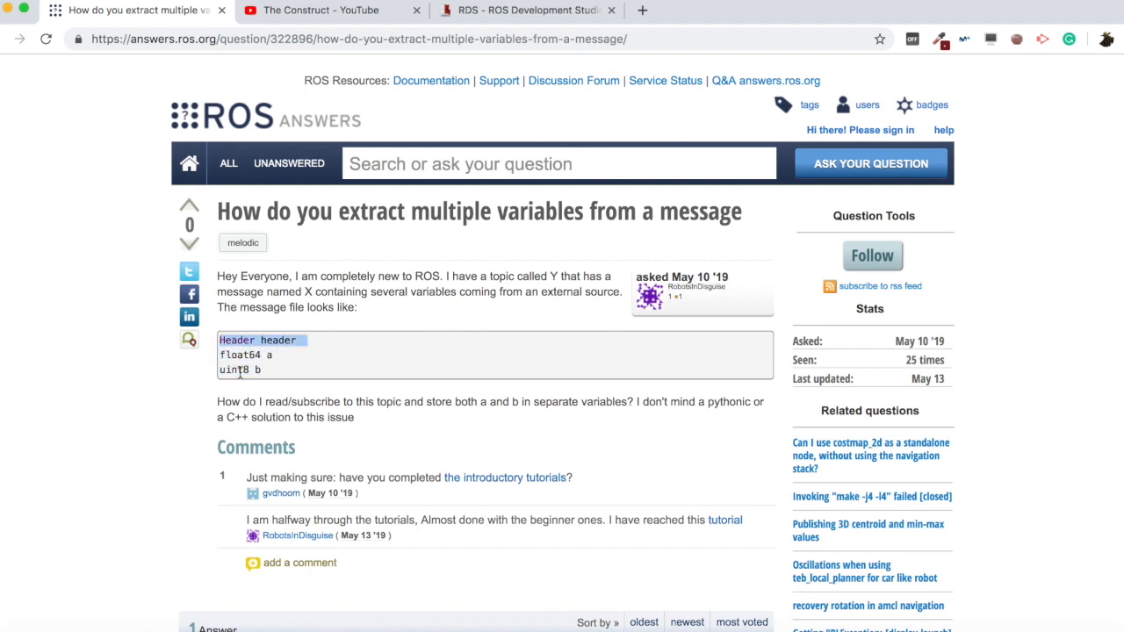
double_click(463, 401)
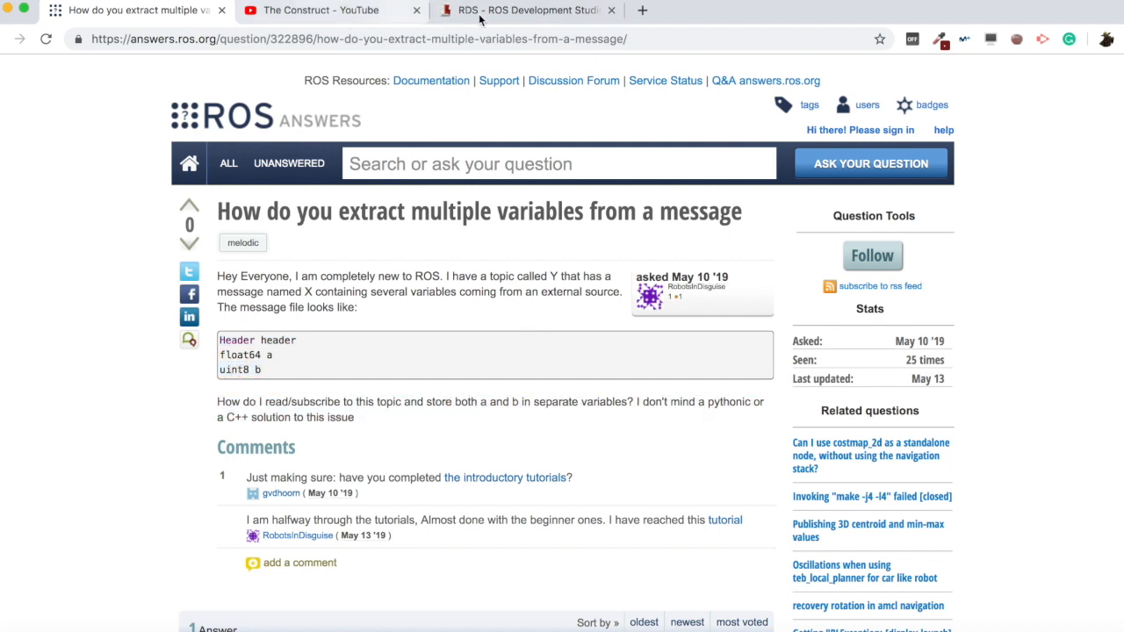
left_click(523, 11)
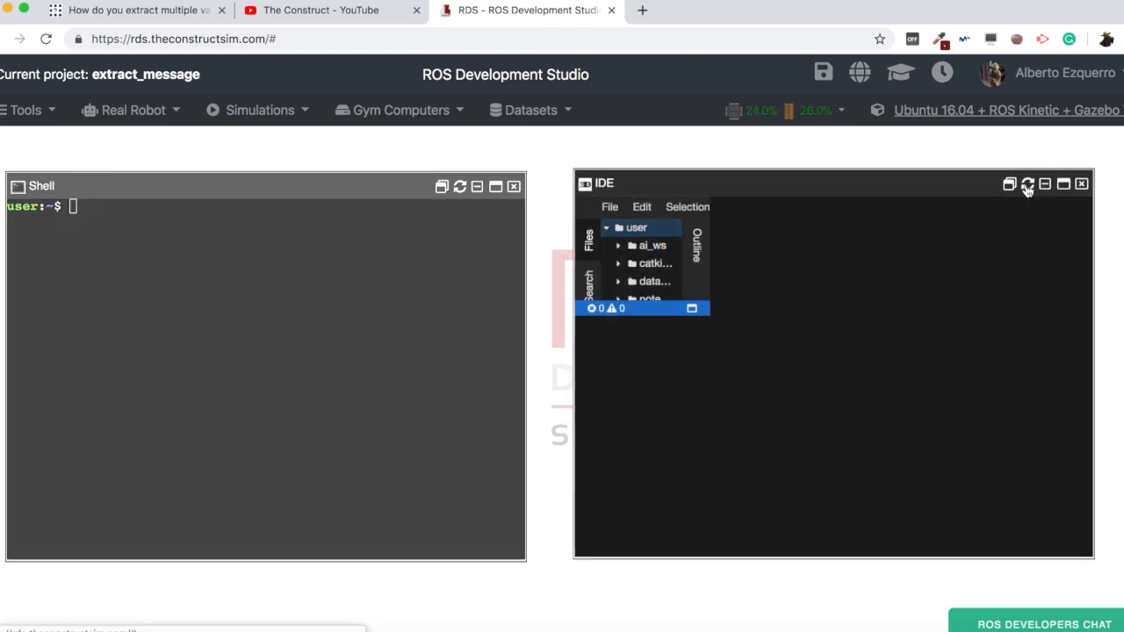
Step: Reload the IDE, cd into catkin_ws in the shell and run catkin_create_pkg extract_msg rospy
left_click(1028, 184)
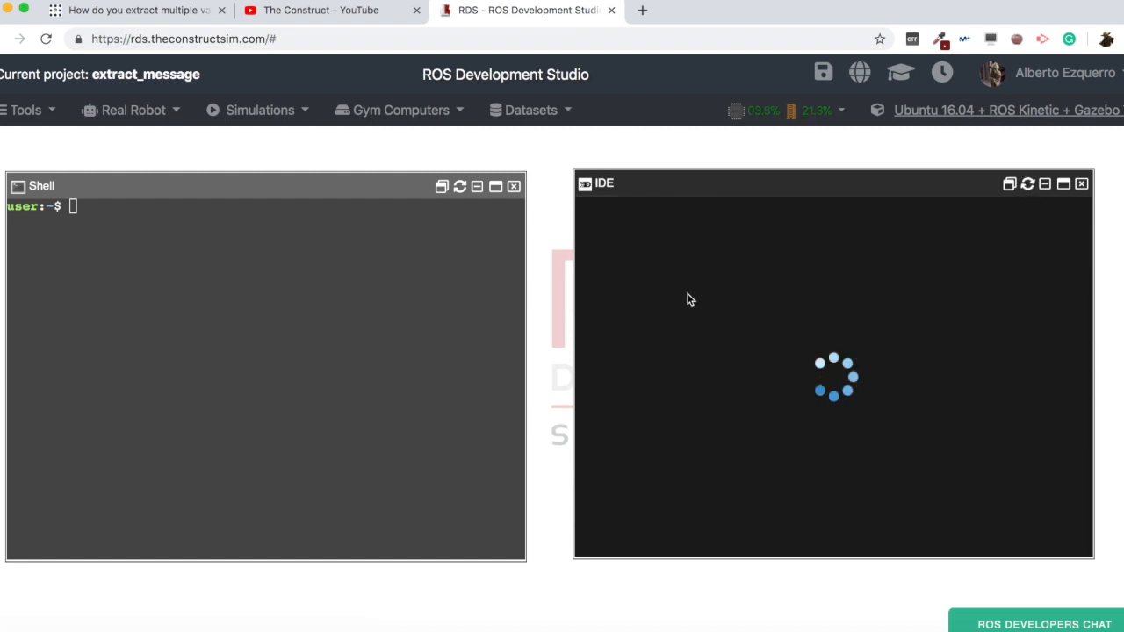
mouse_move(171, 359)
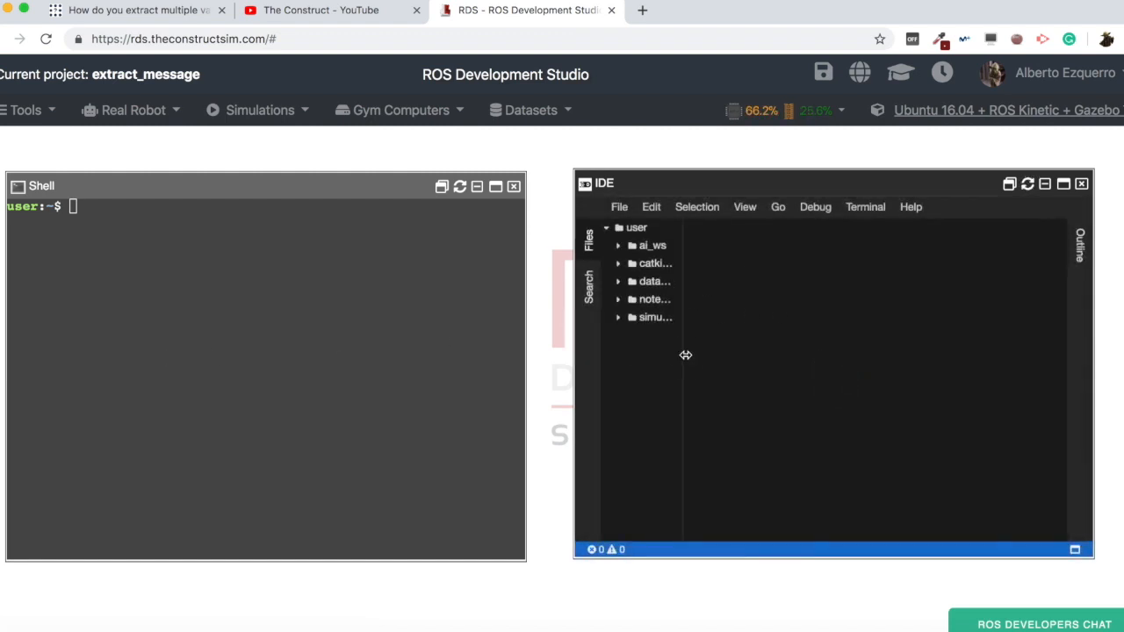
left_click(656, 264)
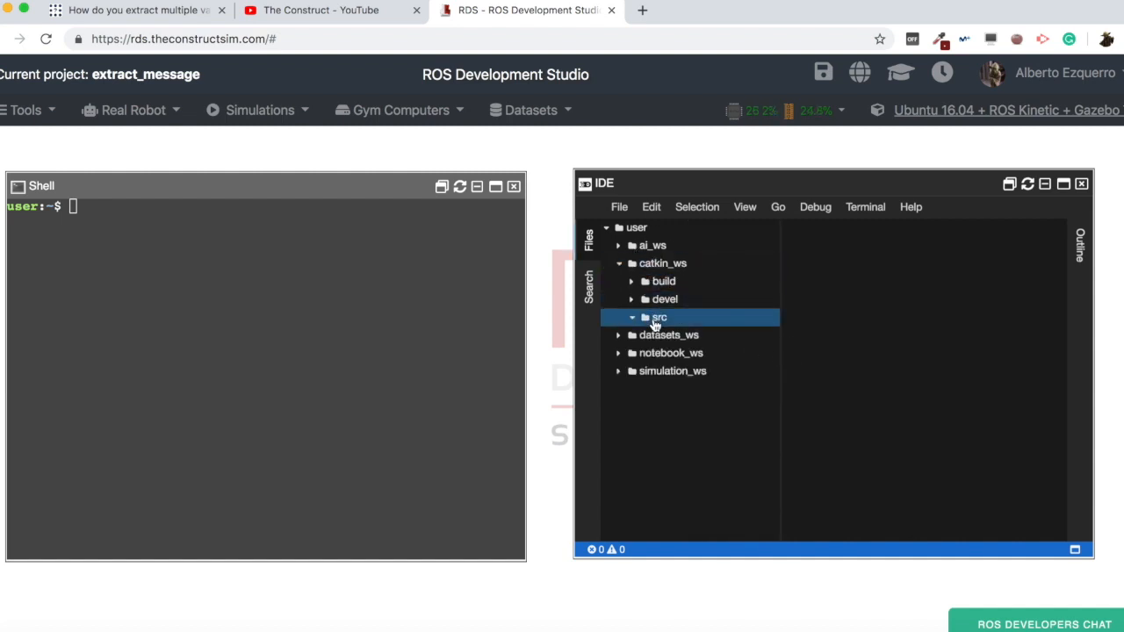
type("cd catkin_ws/")
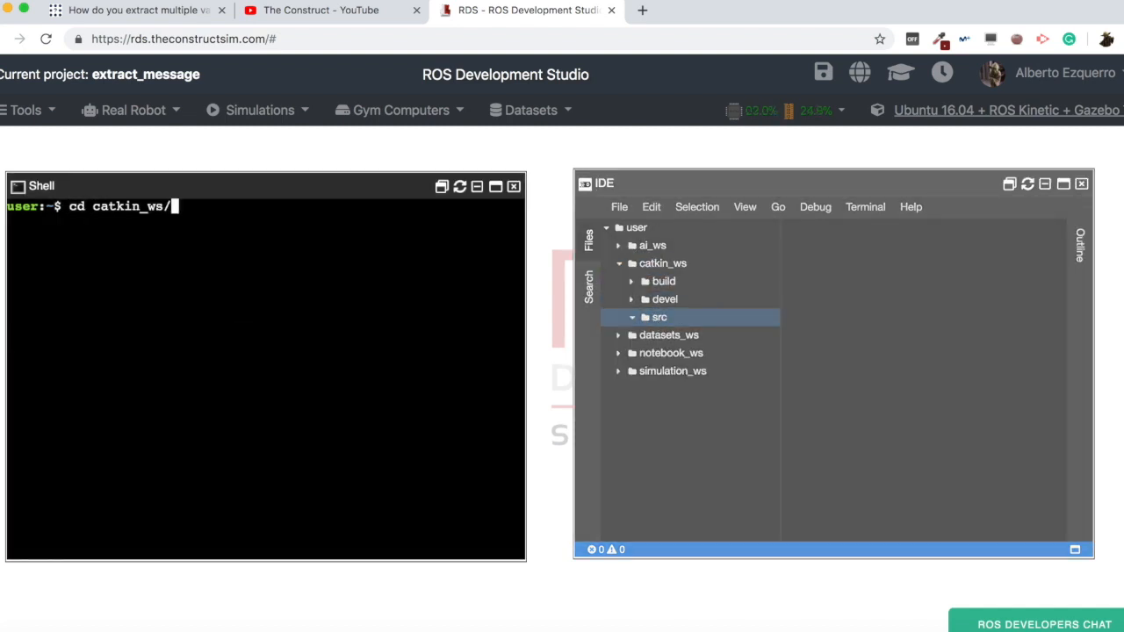
type("catkin_ws/src$ catkin")
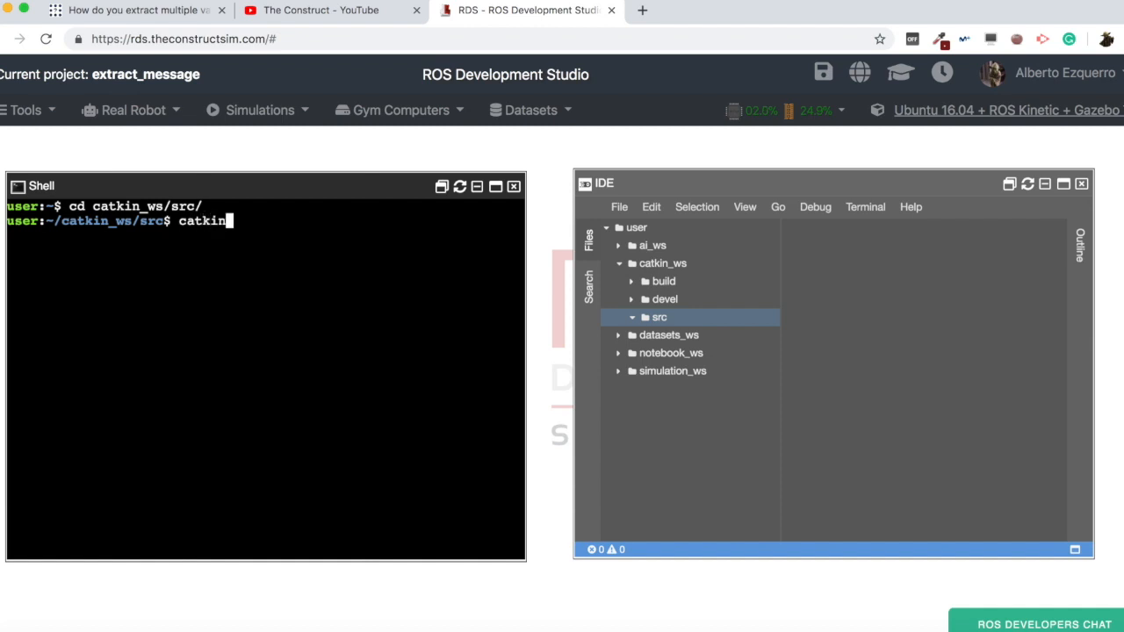
type("_create_pkg")
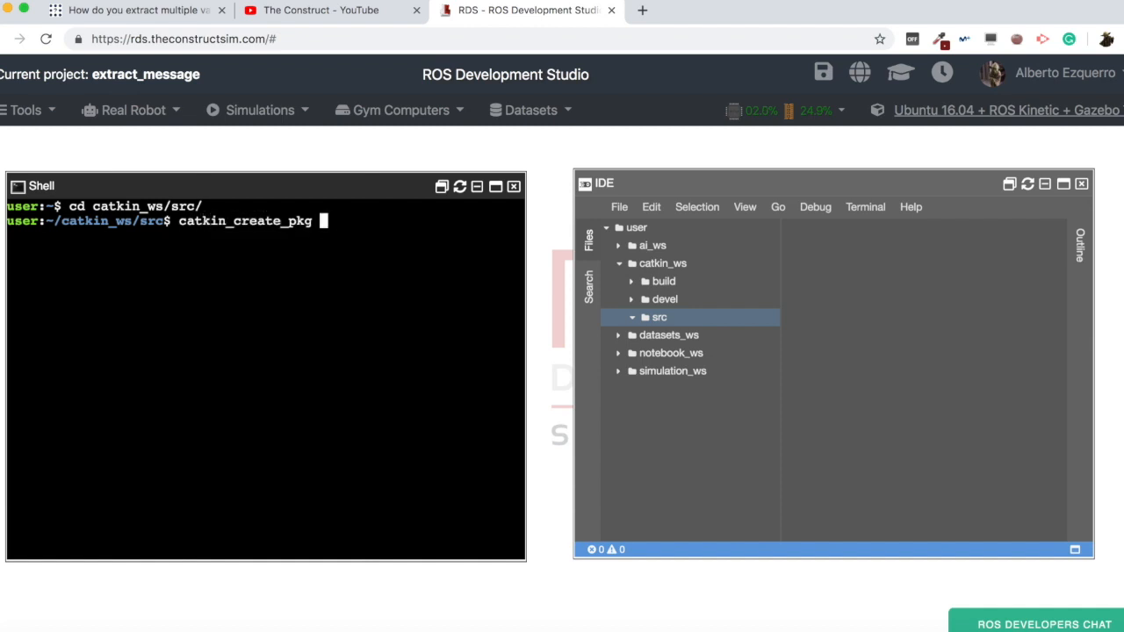
type("extract_")
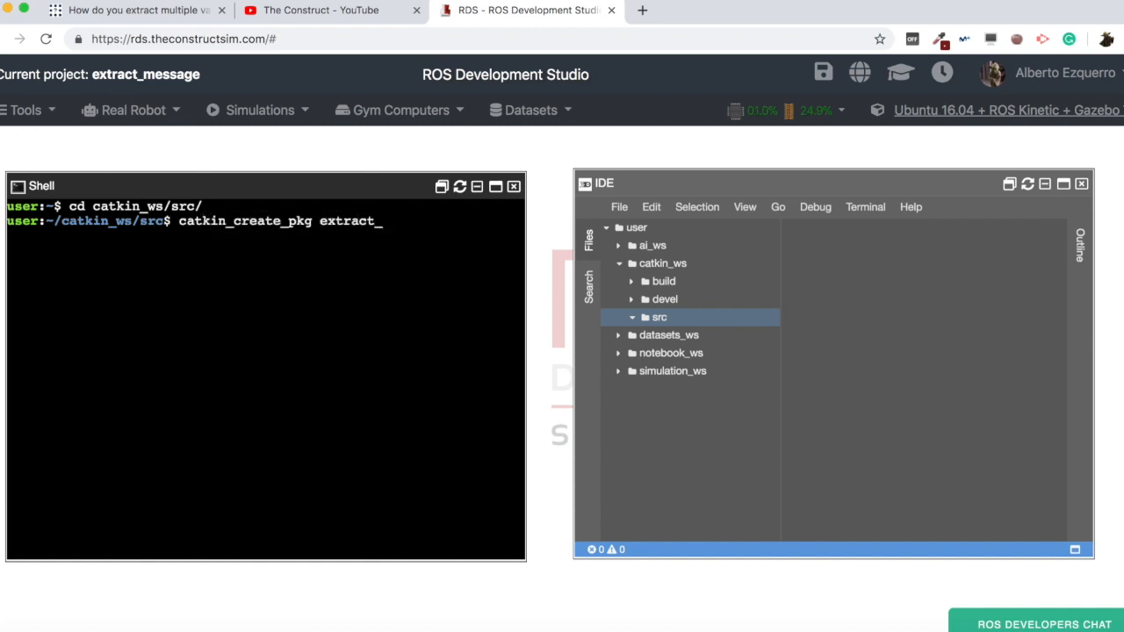
type("msg rospy")
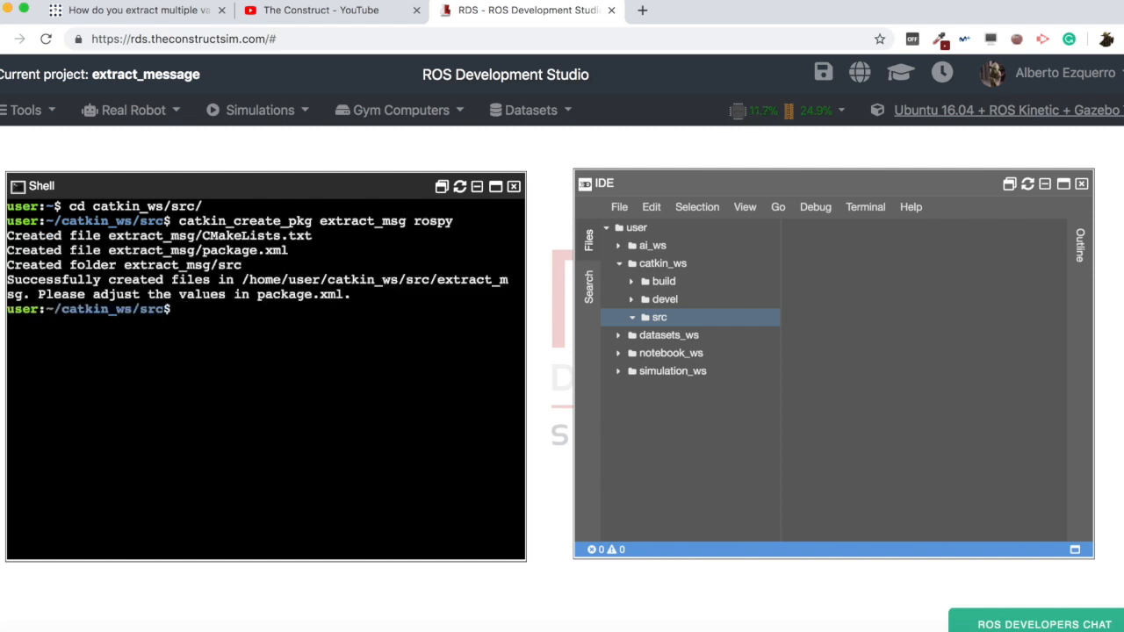
Step: Expand src and the new extract_msg package in the file tree and begin naming a new file 'extrac…'
left_click(657, 316)
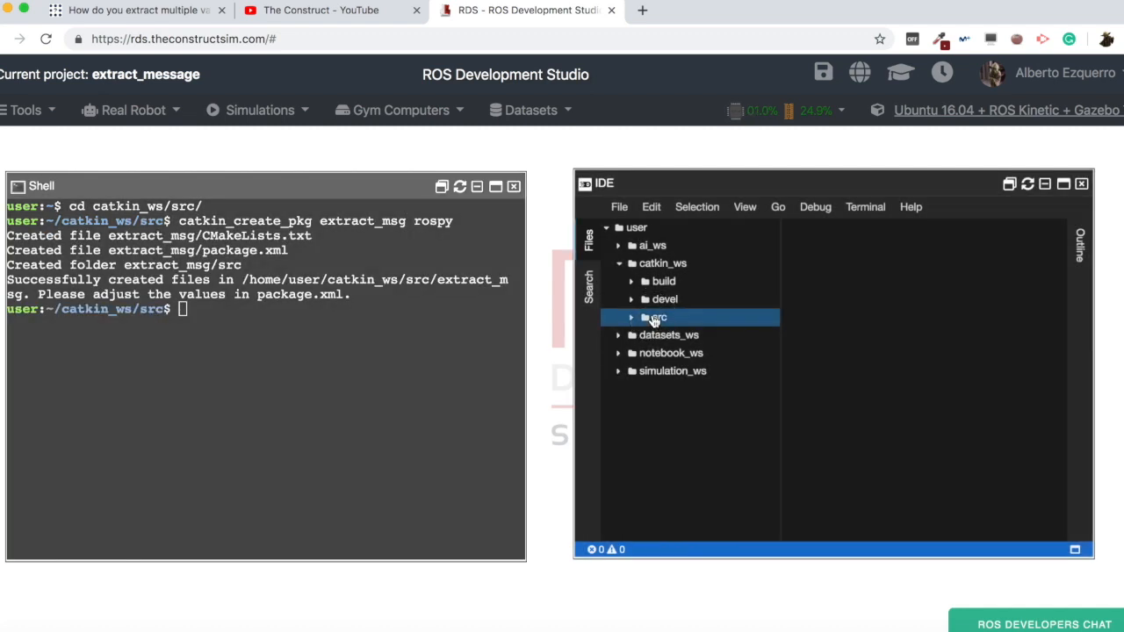
left_click(657, 316)
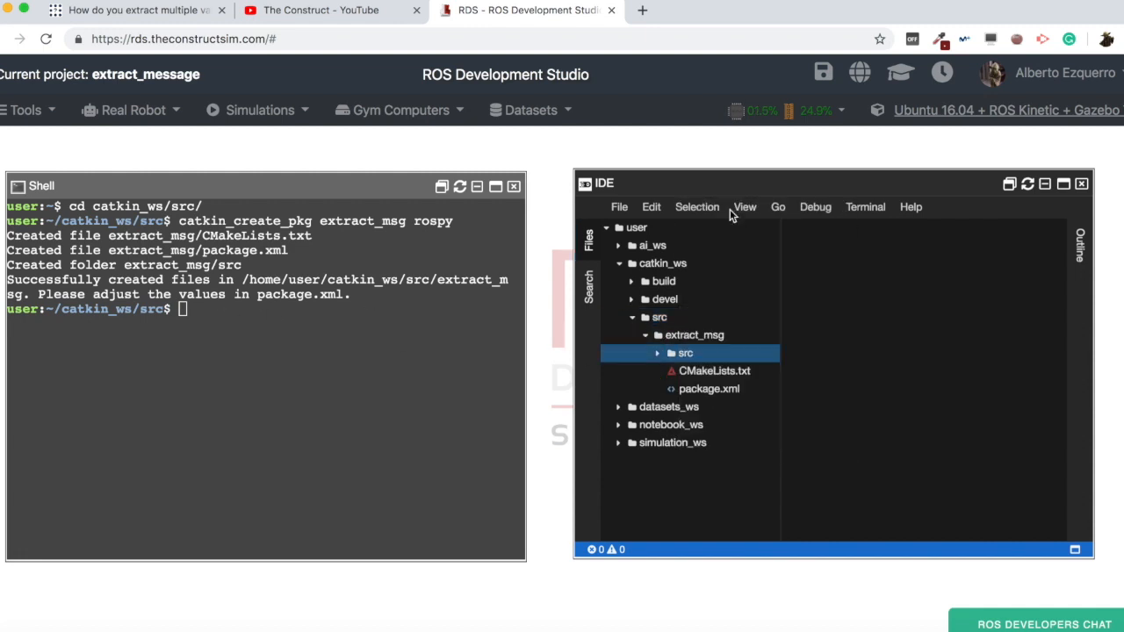
type("extract_msg_c")
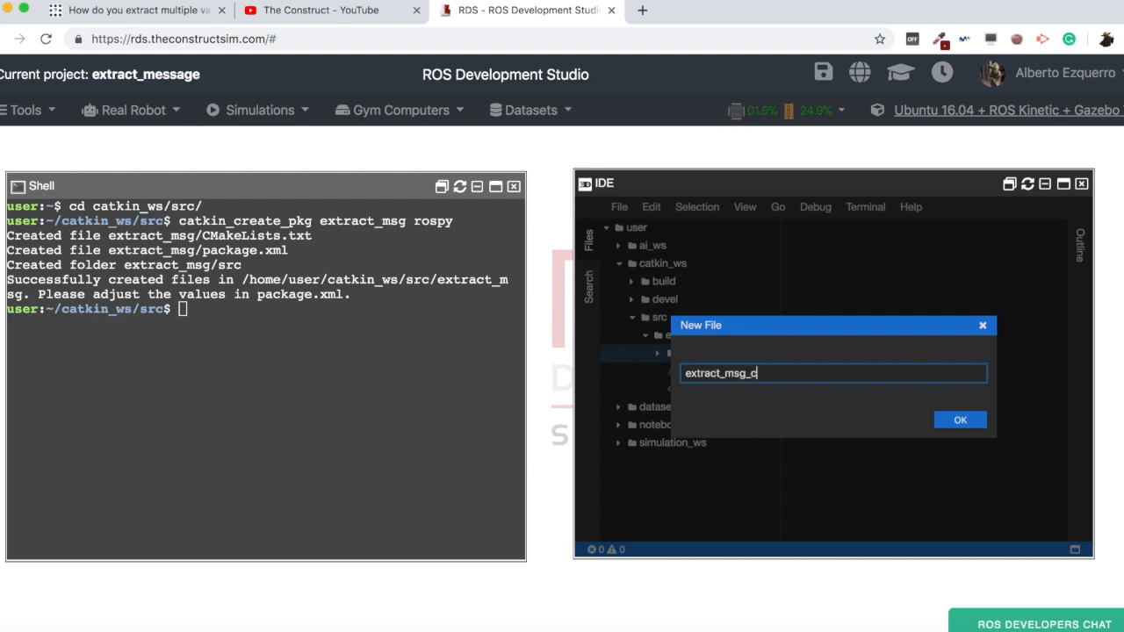
Step: Finish naming the new file extract_msg_code.py and confirm its creation in extract_msg/src
type("ode.py")
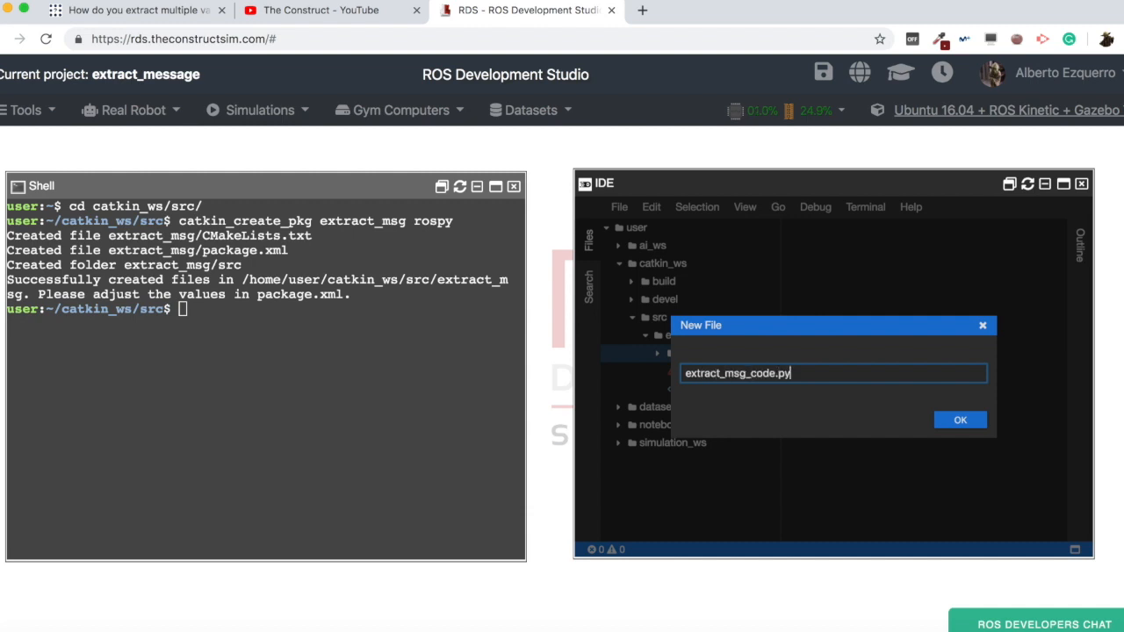
left_click(959, 420)
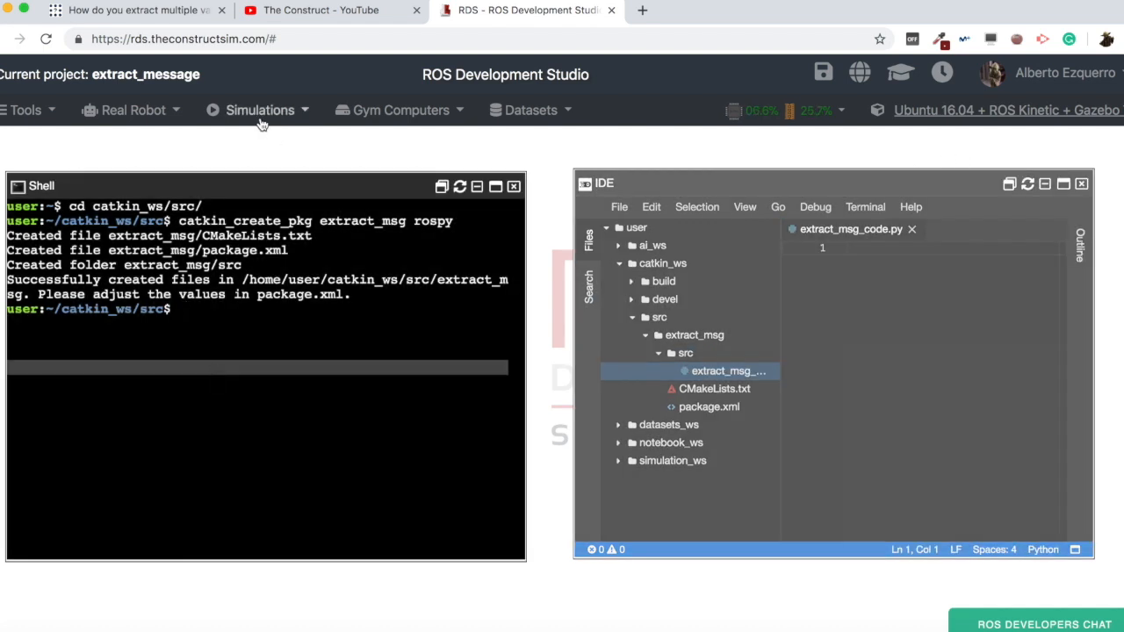
Step: Launch the Empty world simulation, then reopen Simulations and scroll the robot spawn list
left_click(260, 108)
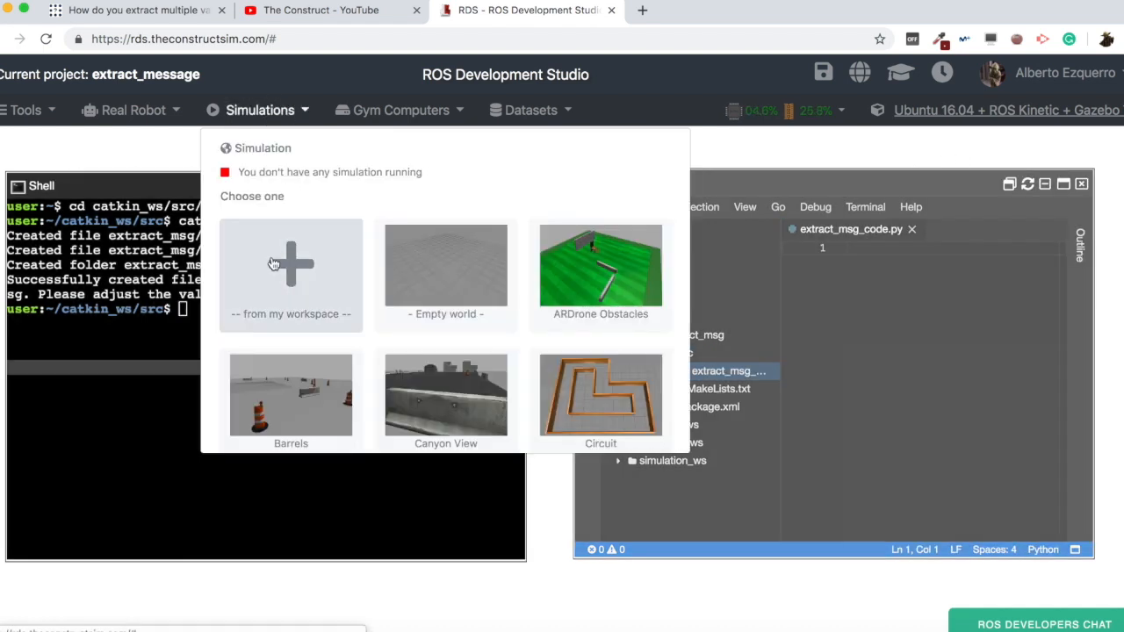
left_click(292, 263)
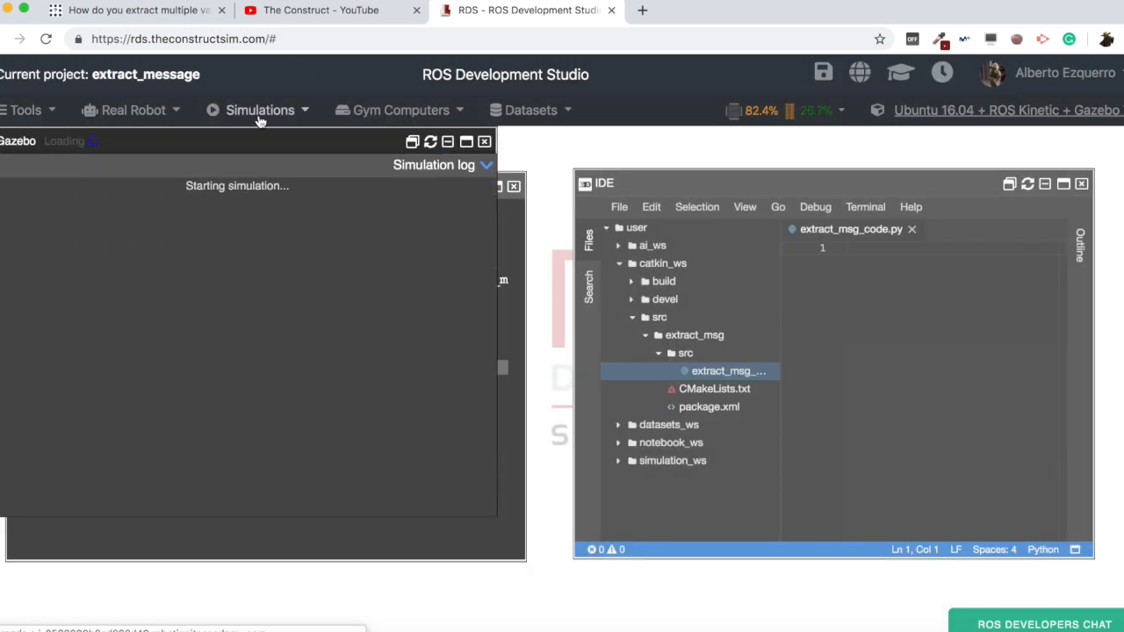
left_click(260, 109)
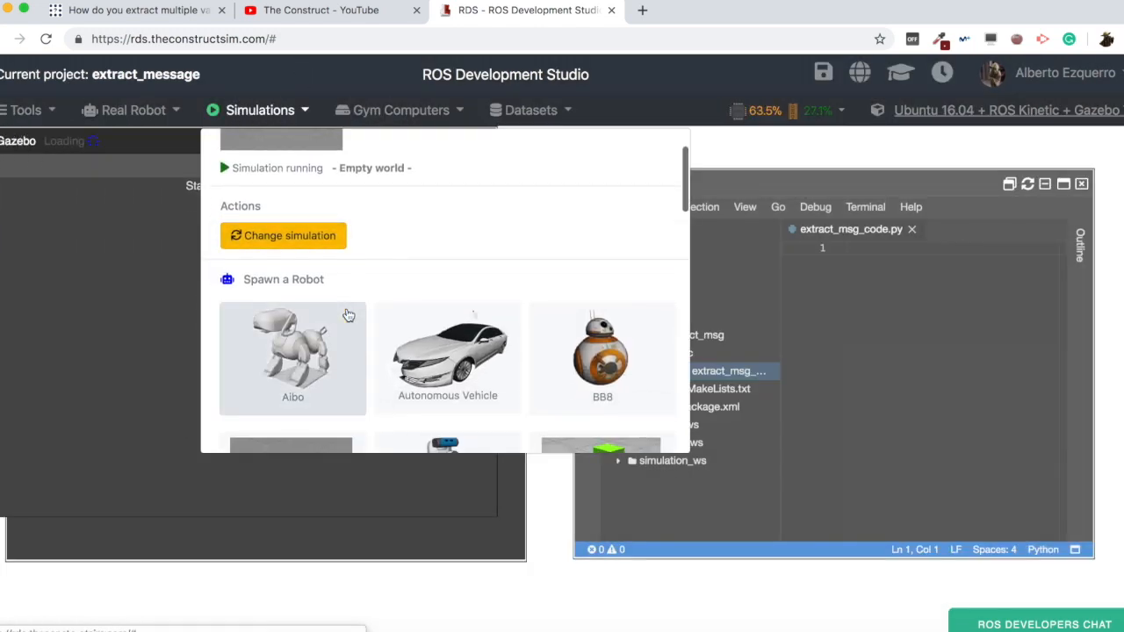
scroll("down", 3)
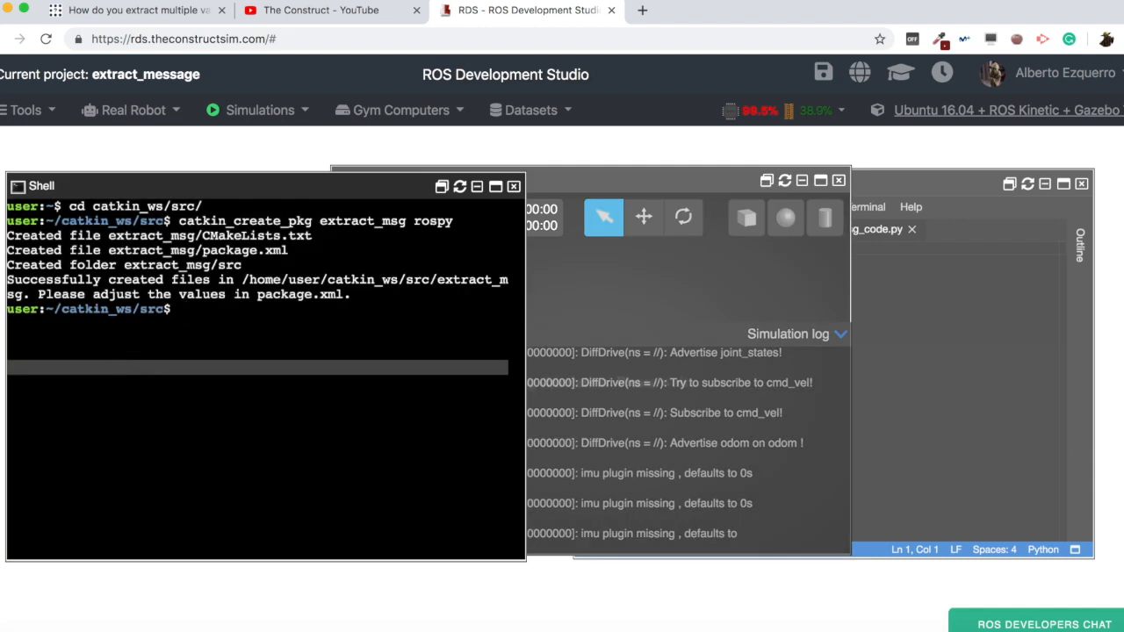
Step: List the active topics and inspect /odom with rostopic info, confirming its nav_msgs/Odometry type
type("rostopic l")
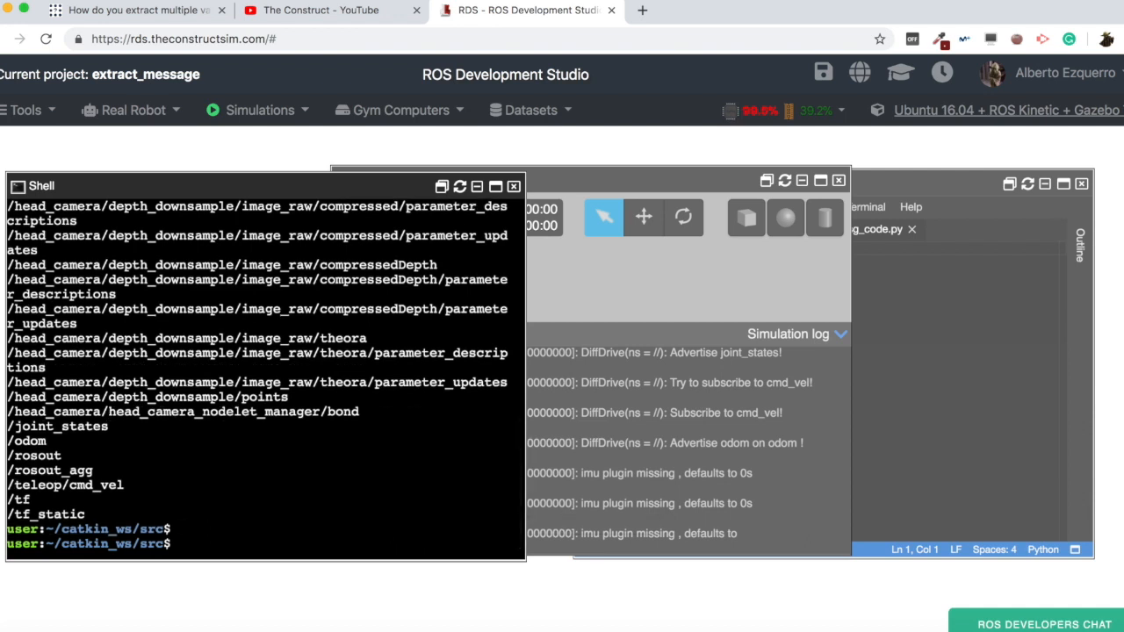
type("rostopic info")
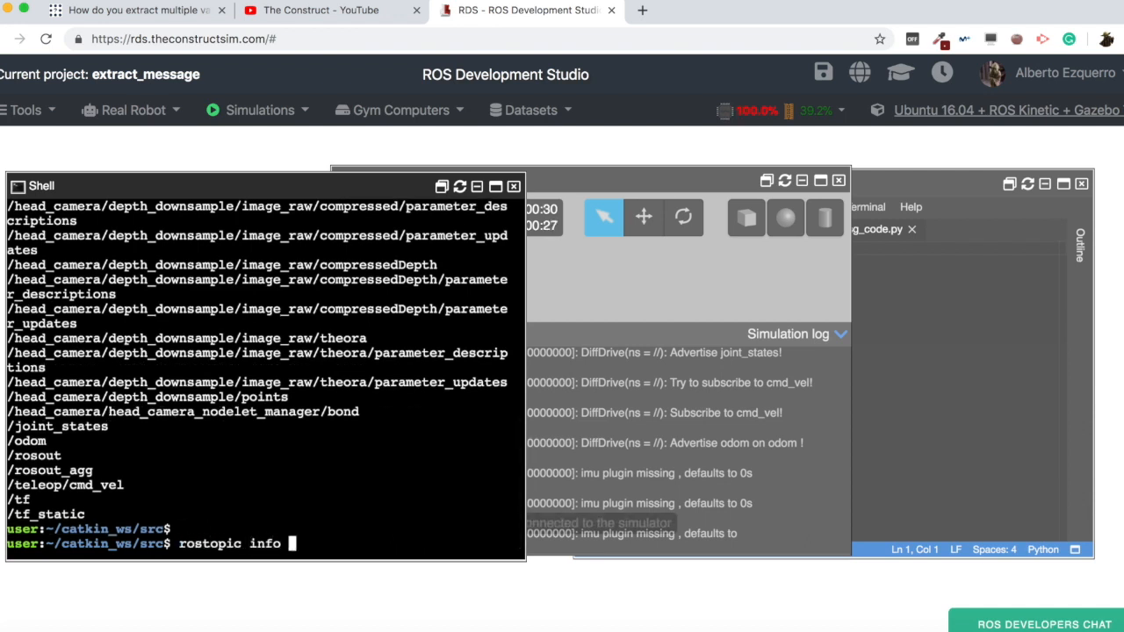
type("/odom")
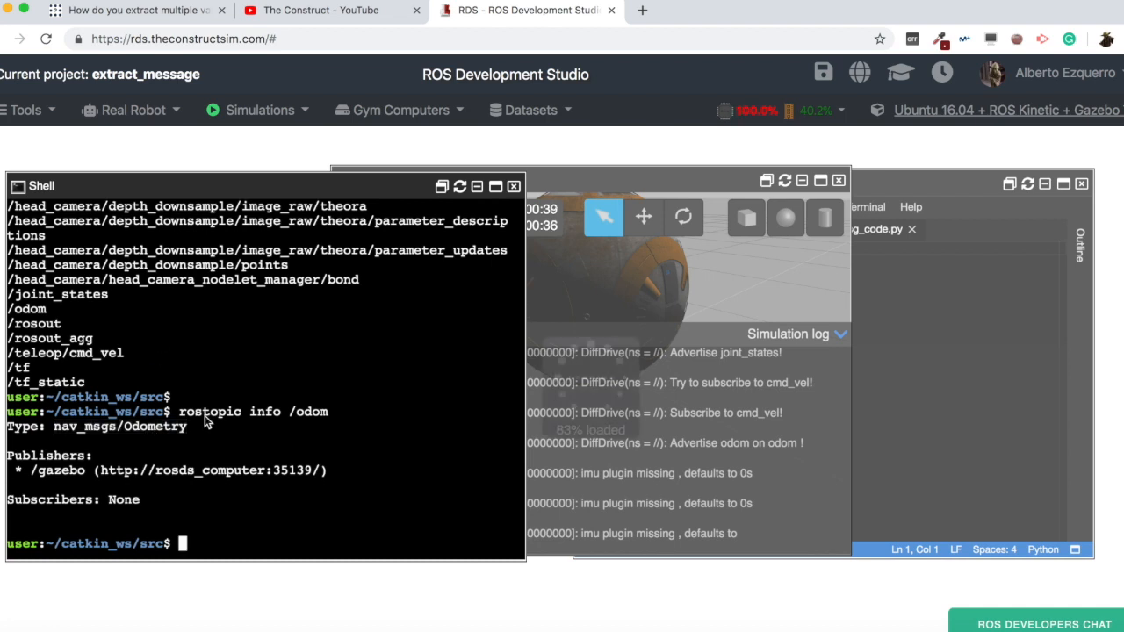
Step: Print the nav_msgs/Odometry definition with rosmsg show, then bring back the ROS Answers question
type("ros")
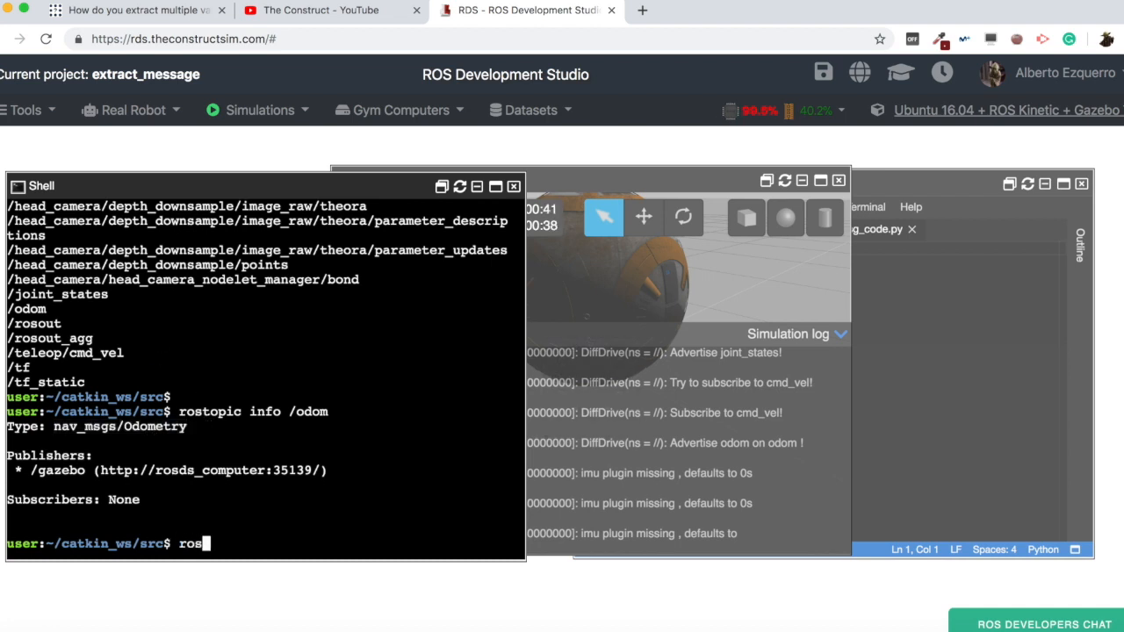
type("msg show")
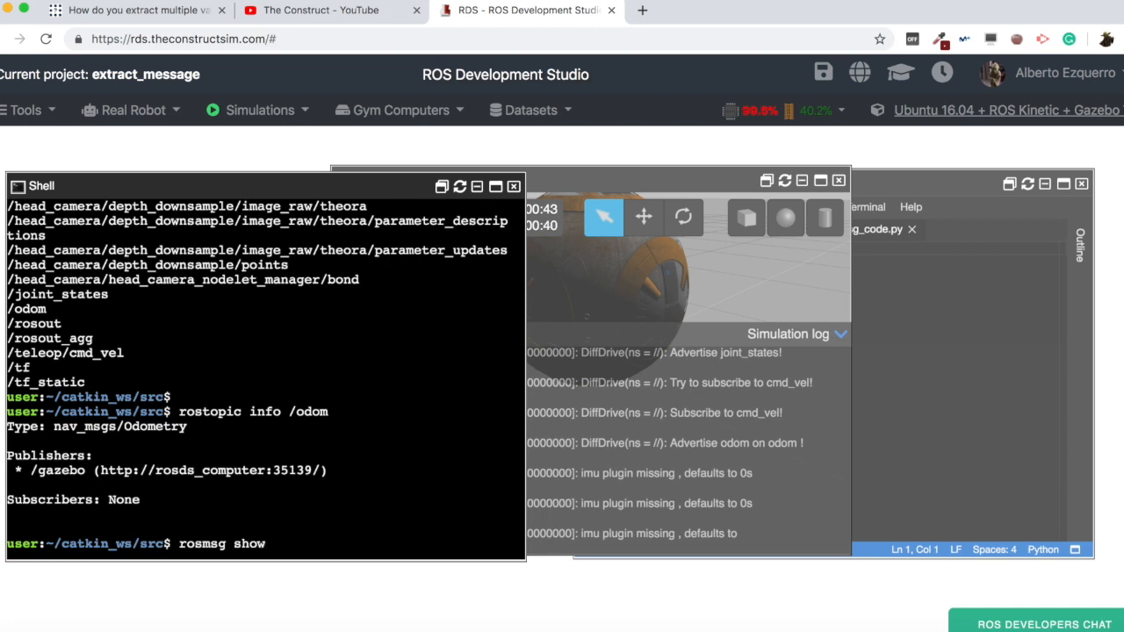
type("nav_msgs/")
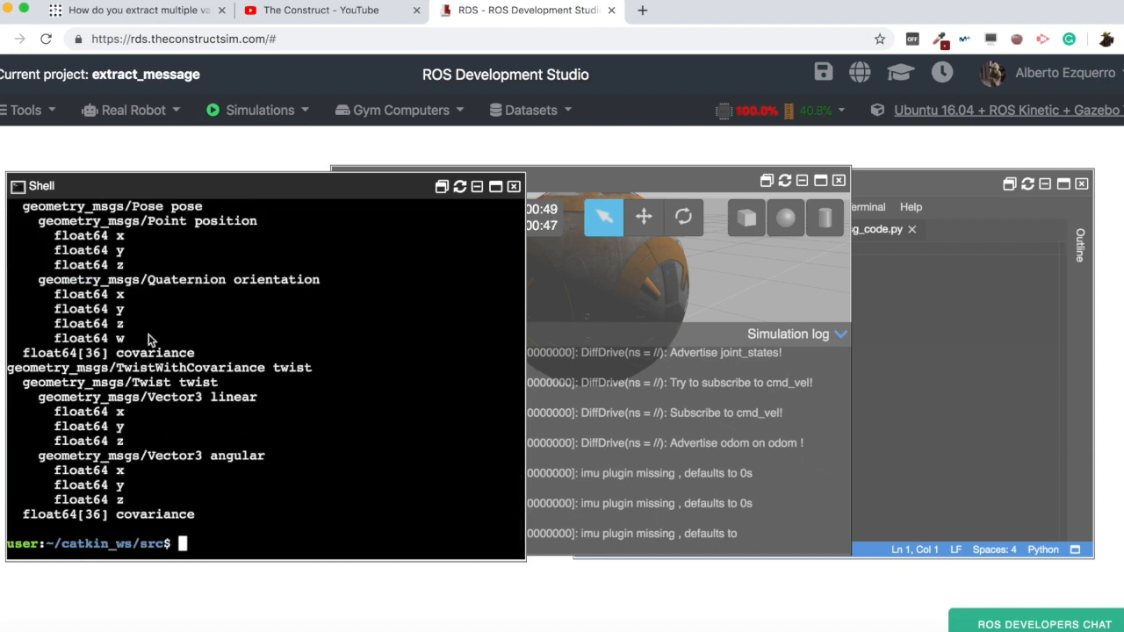
type("rosmsg show nav_msgs/Odometry")
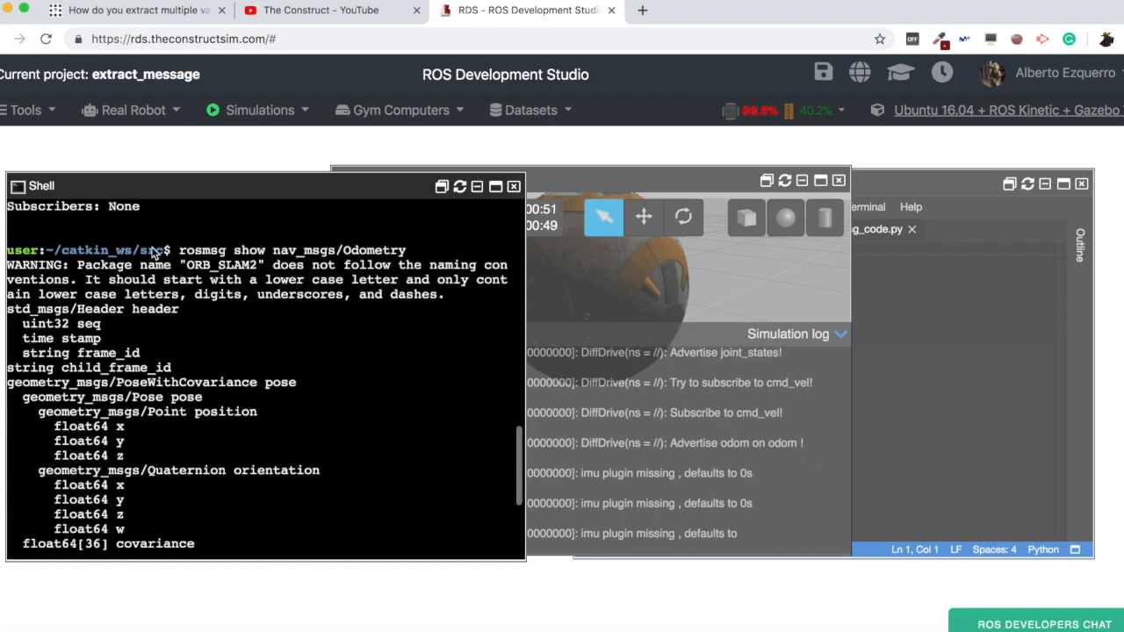
left_click(132, 11)
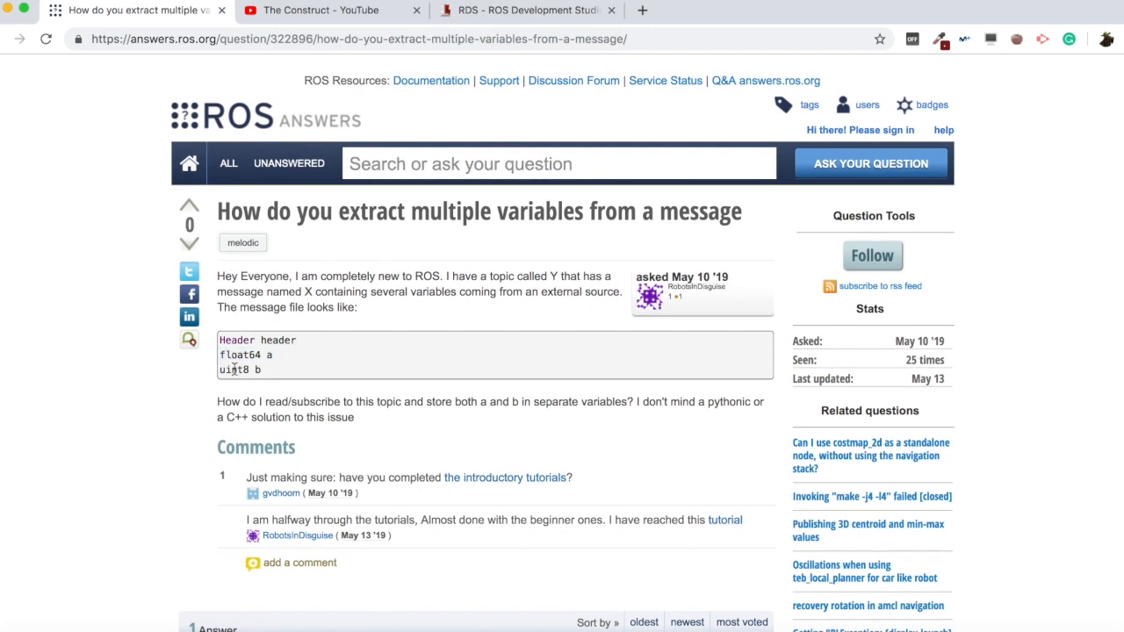
Step: Return to the studio tab and scroll to the Odometry pose and twist fields beside extract_msg_code.py
left_click(524, 10)
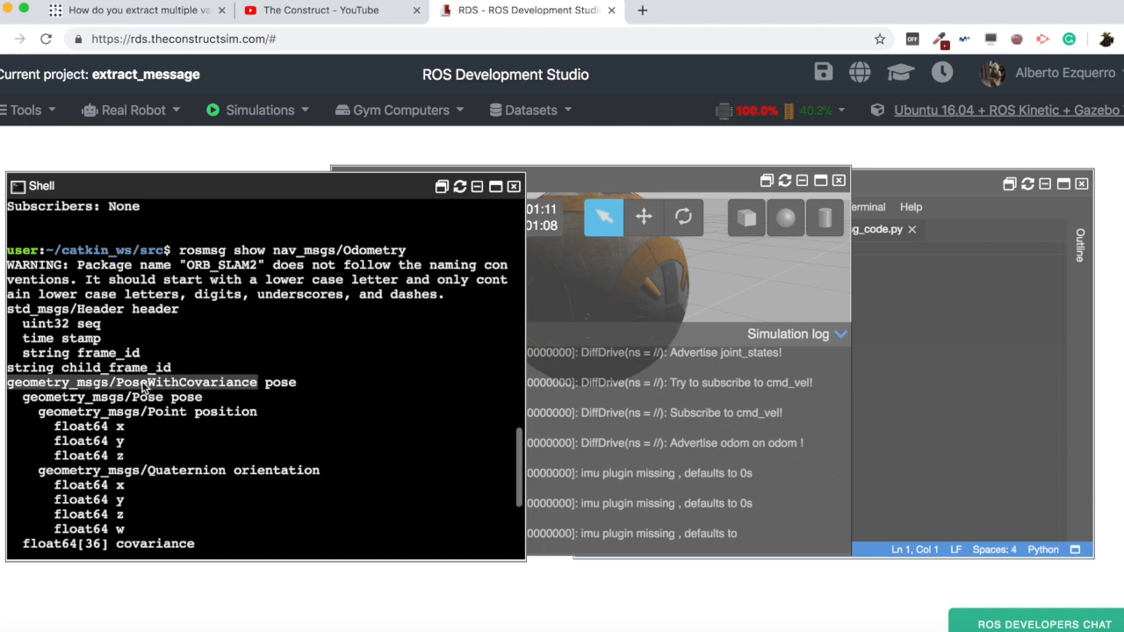
scroll("down", 3)
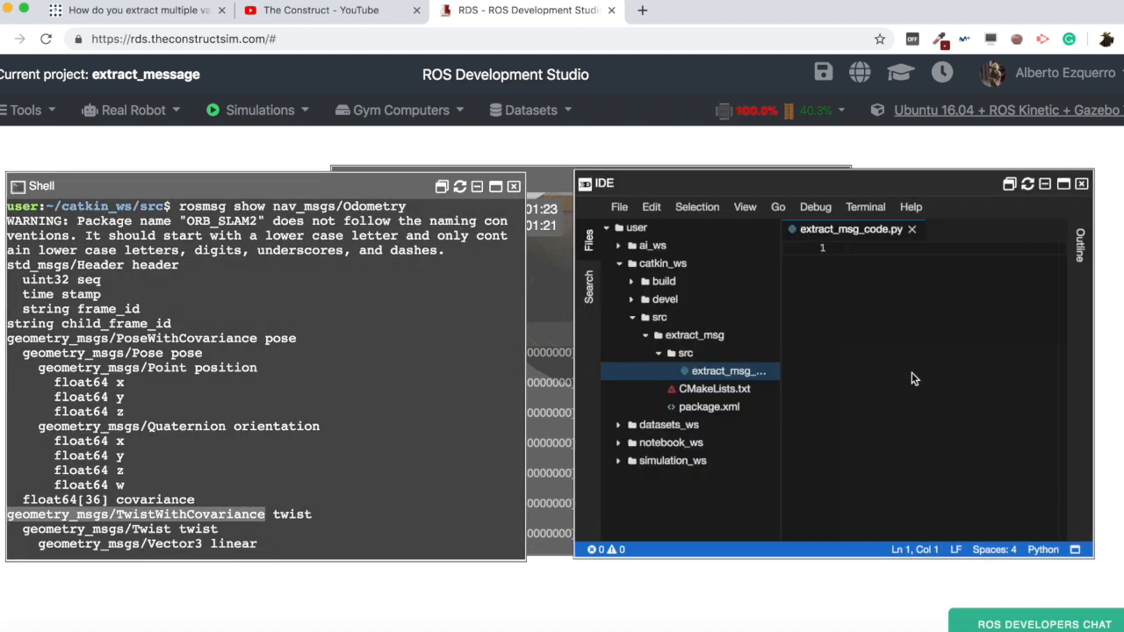
Step: Begin the script with #!/usr/bin/env python, import rospy and the Odometry message
type("#!")
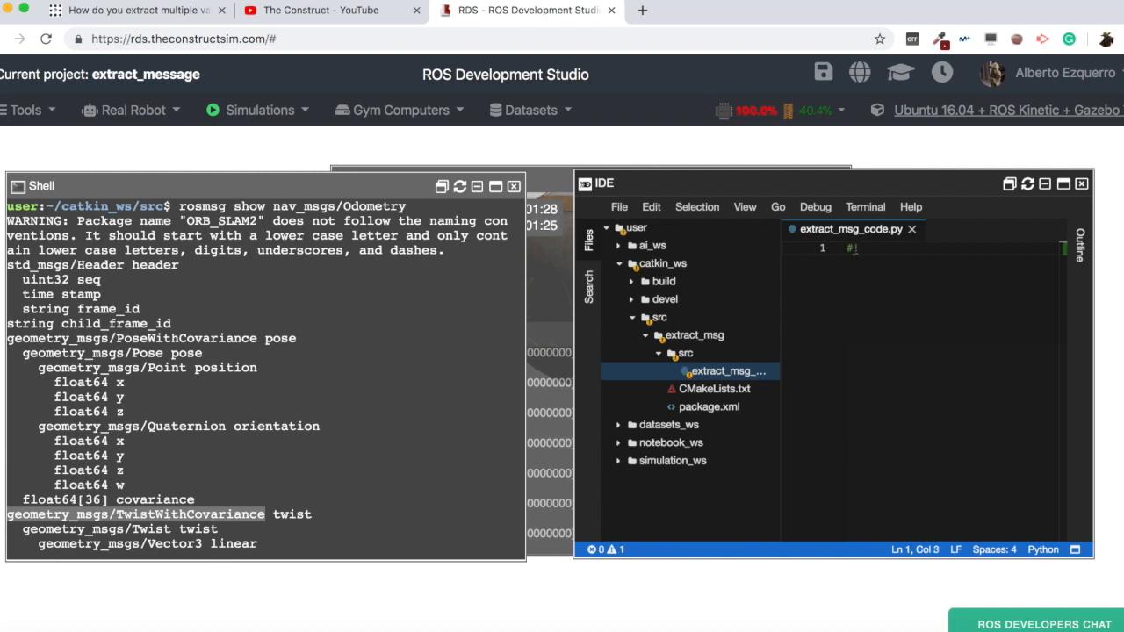
type("/usr/bin/env p")
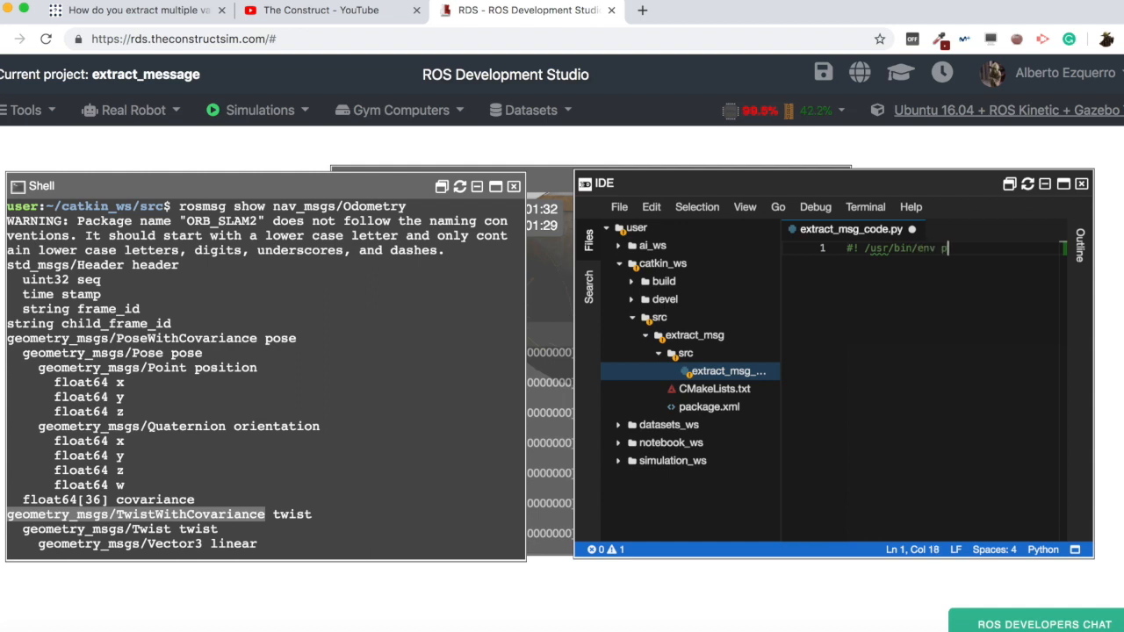
type("ython")
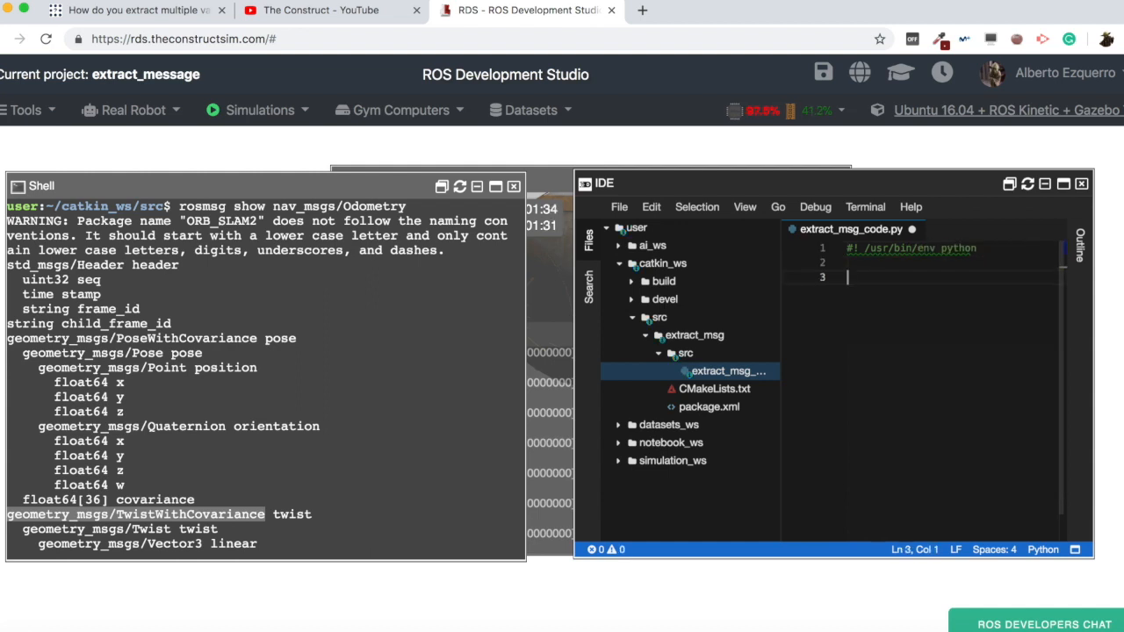
type("import rospy")
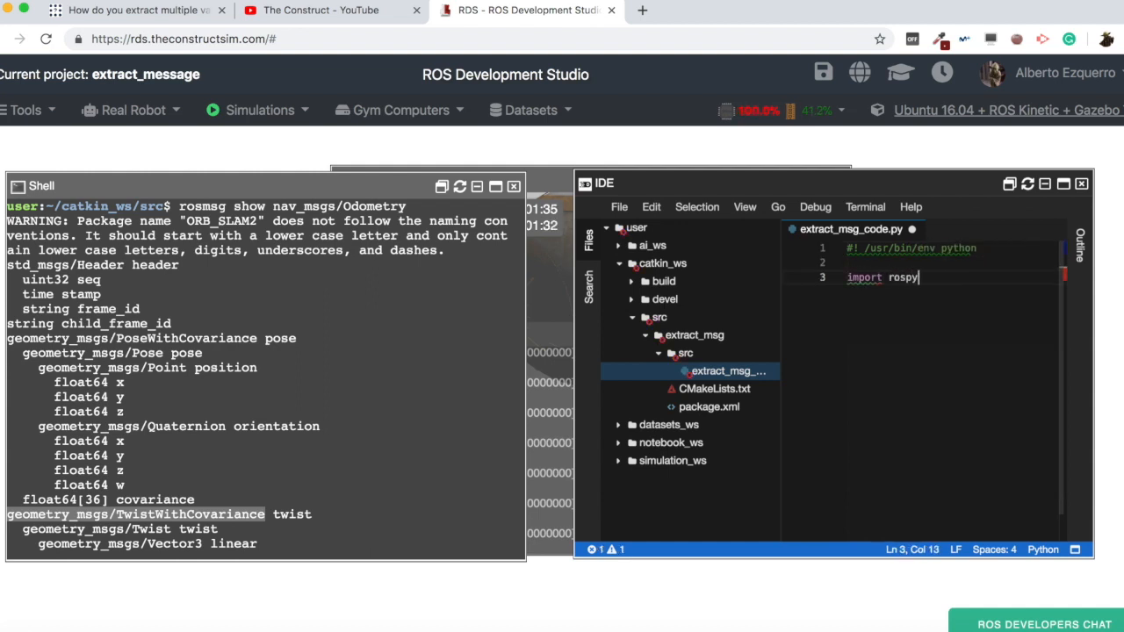
type("imp")
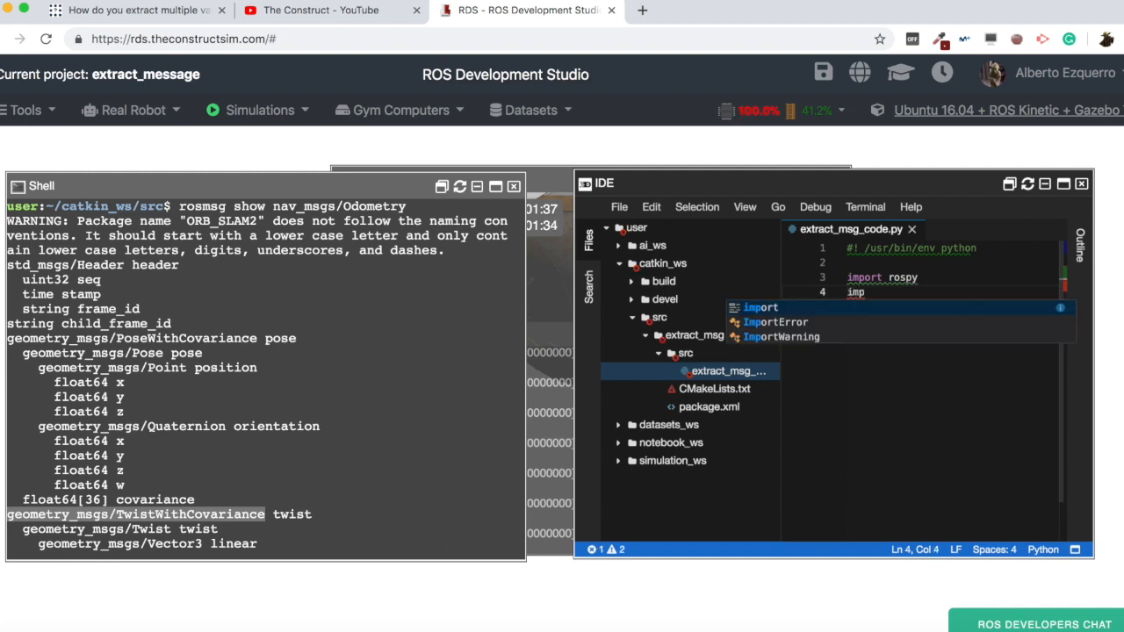
type("from nav_msgs")
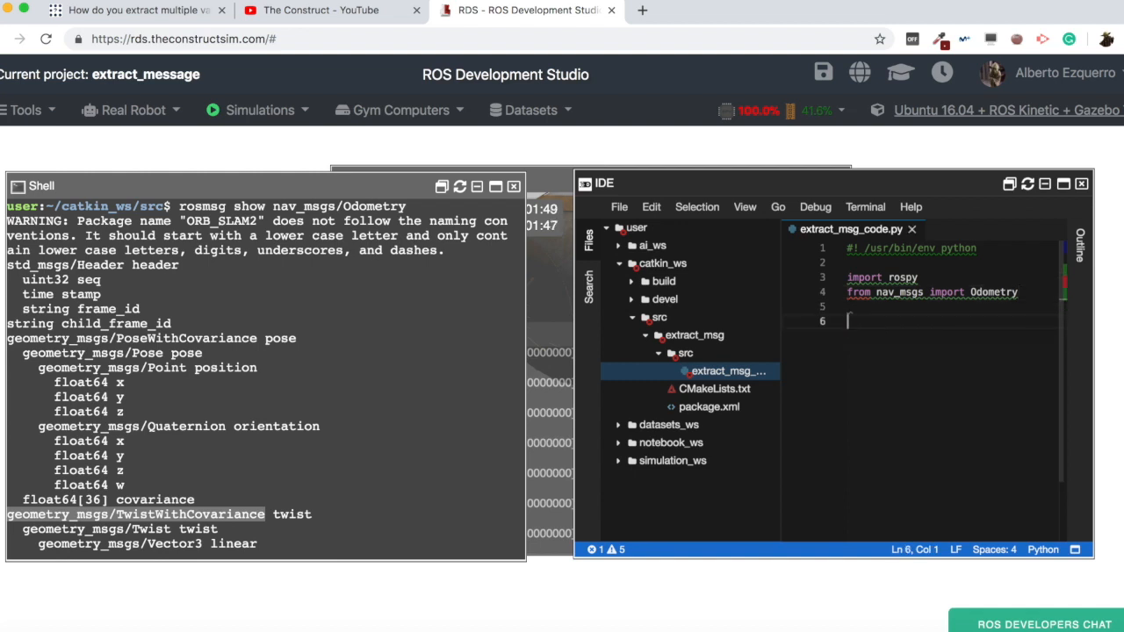
Step: Initialise the node with rospy.init_node('extract_msg_node')
type("rospy.i")
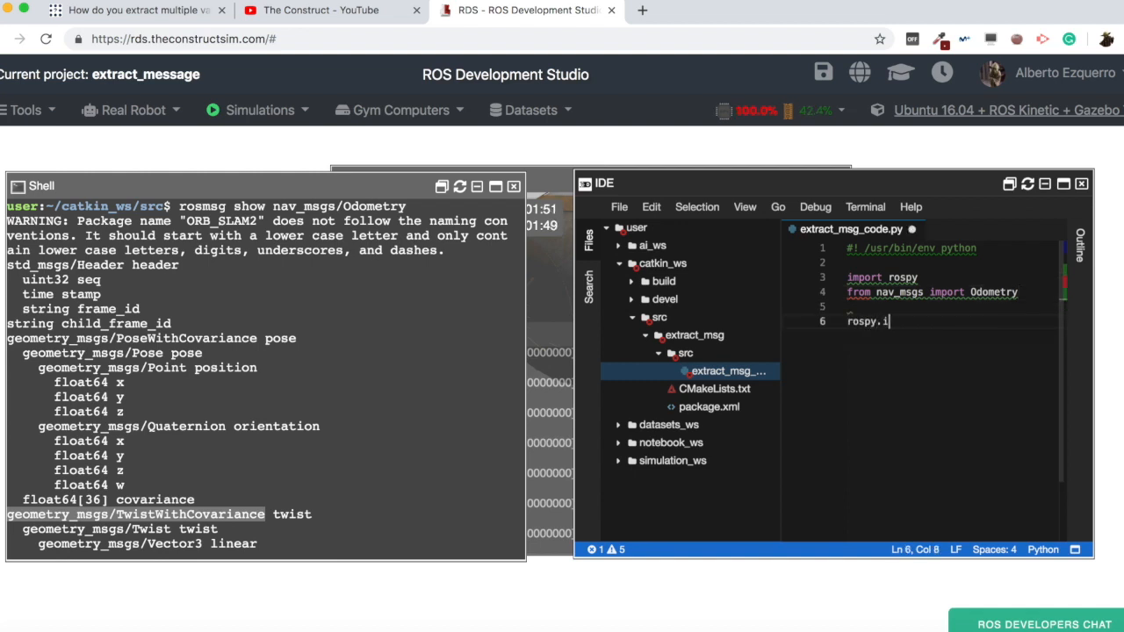
type("nit_node")
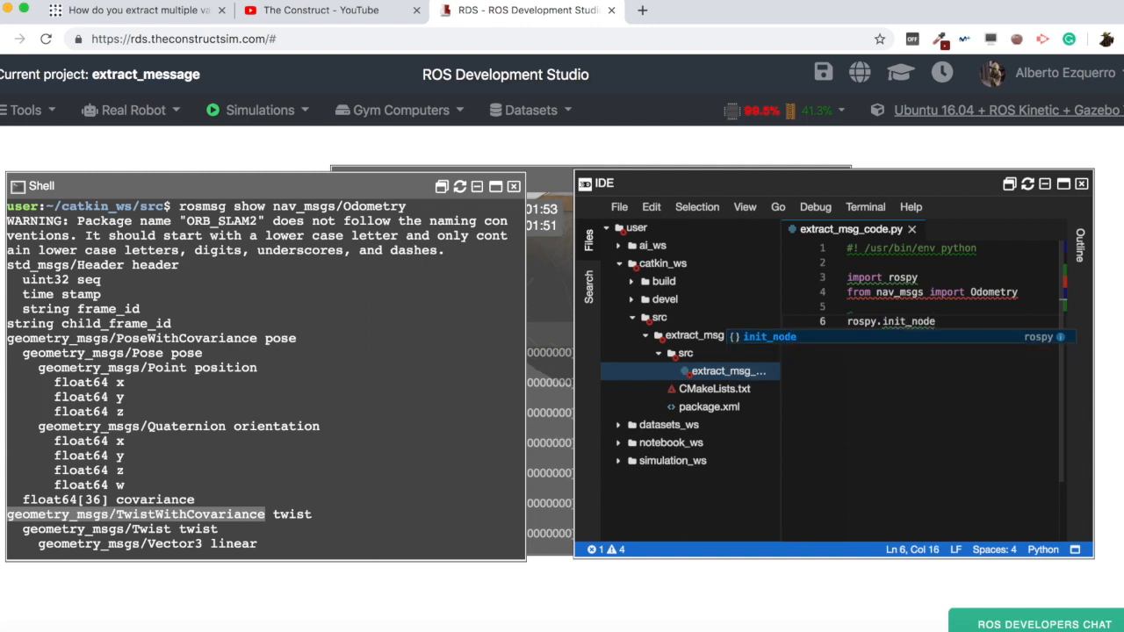
type("()")
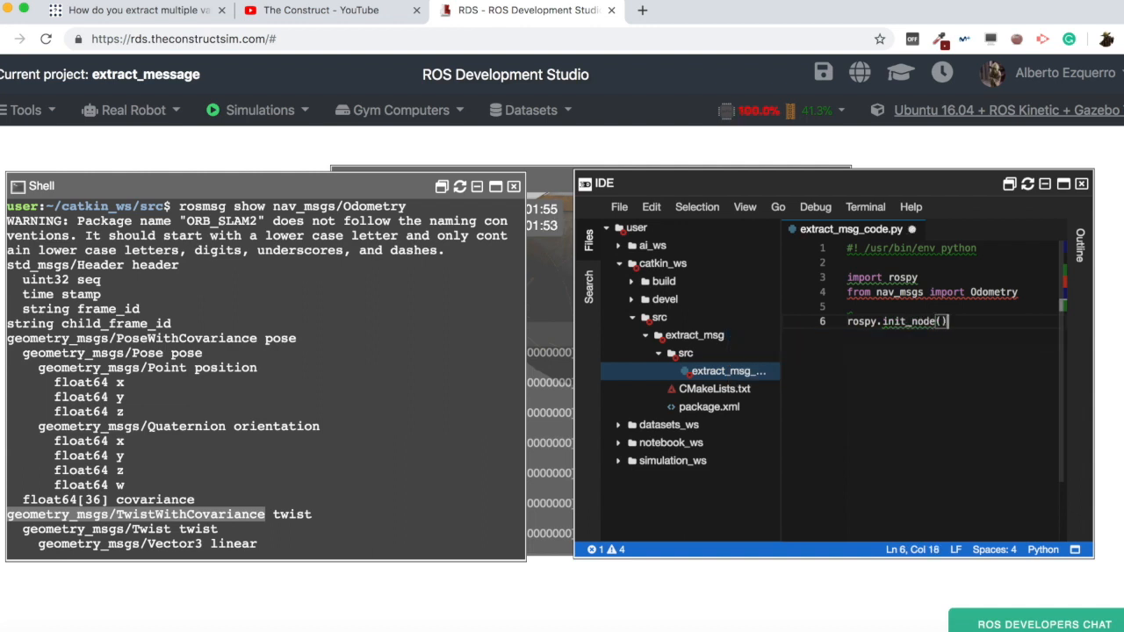
type("''")
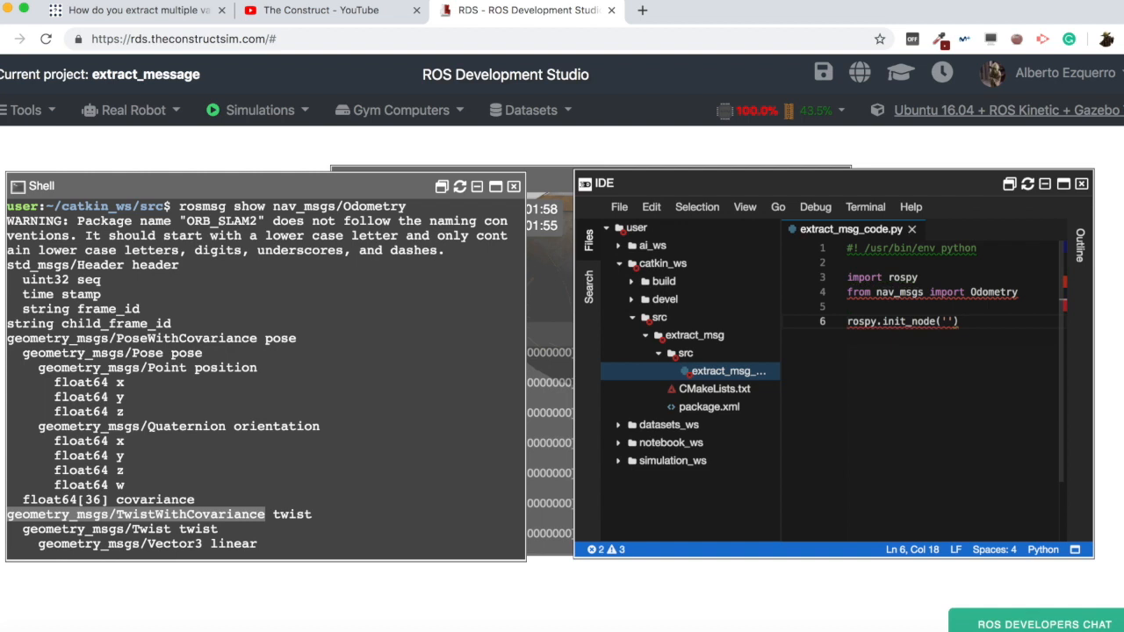
type("extract_msg_node")
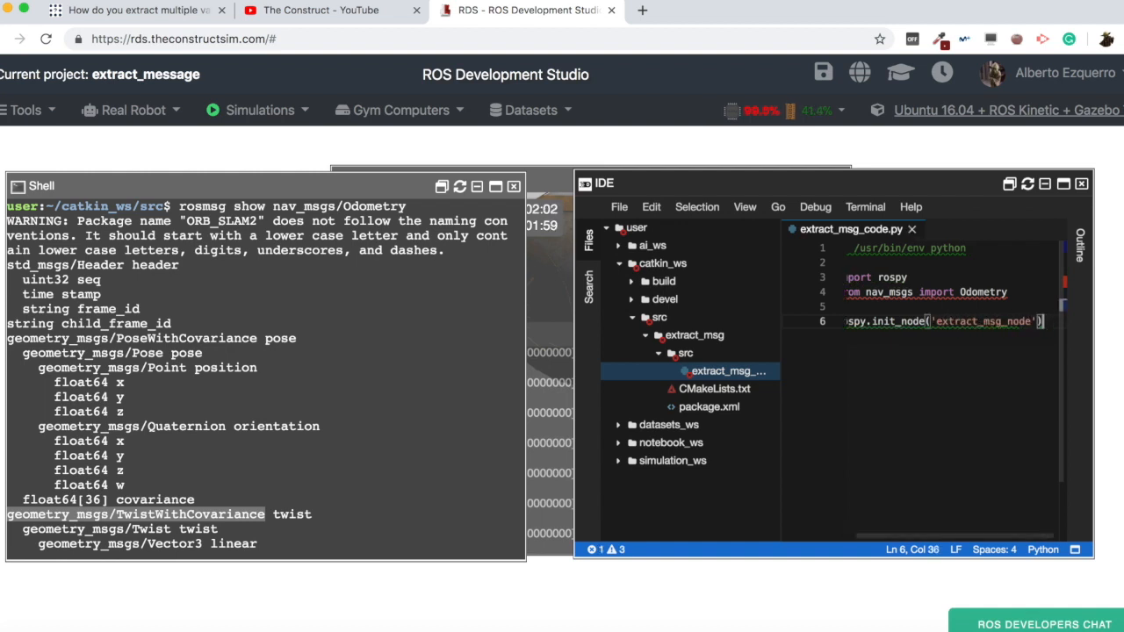
Step: Subscribe to 'odom' with Odometry and a callback, then call rospy.spin()
type("sub = rospy.")
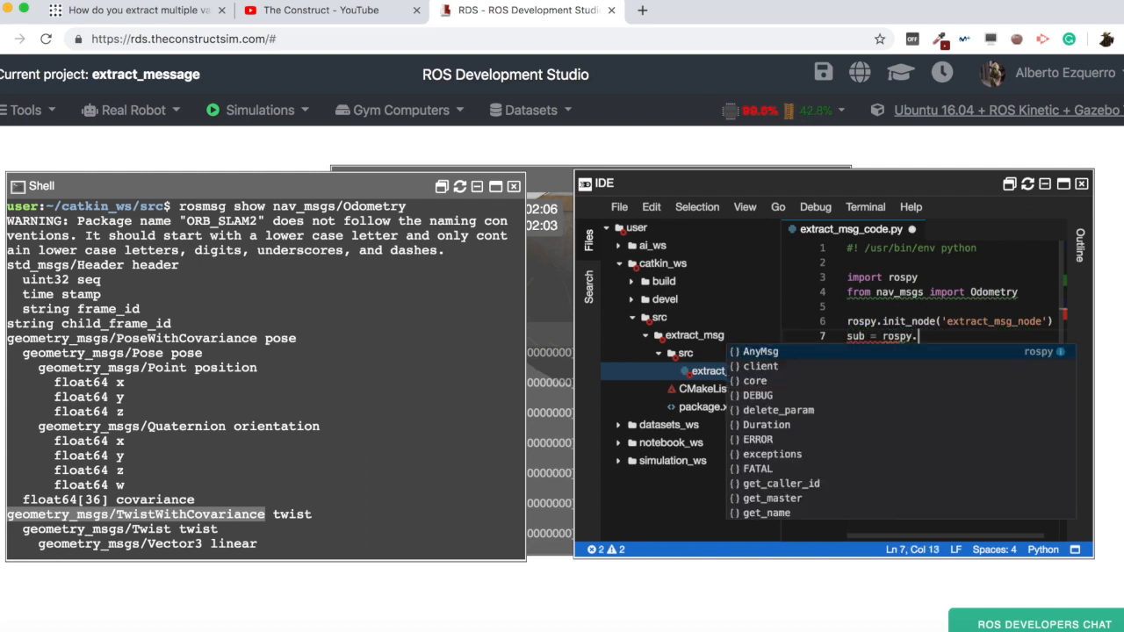
type("Subscriber(")
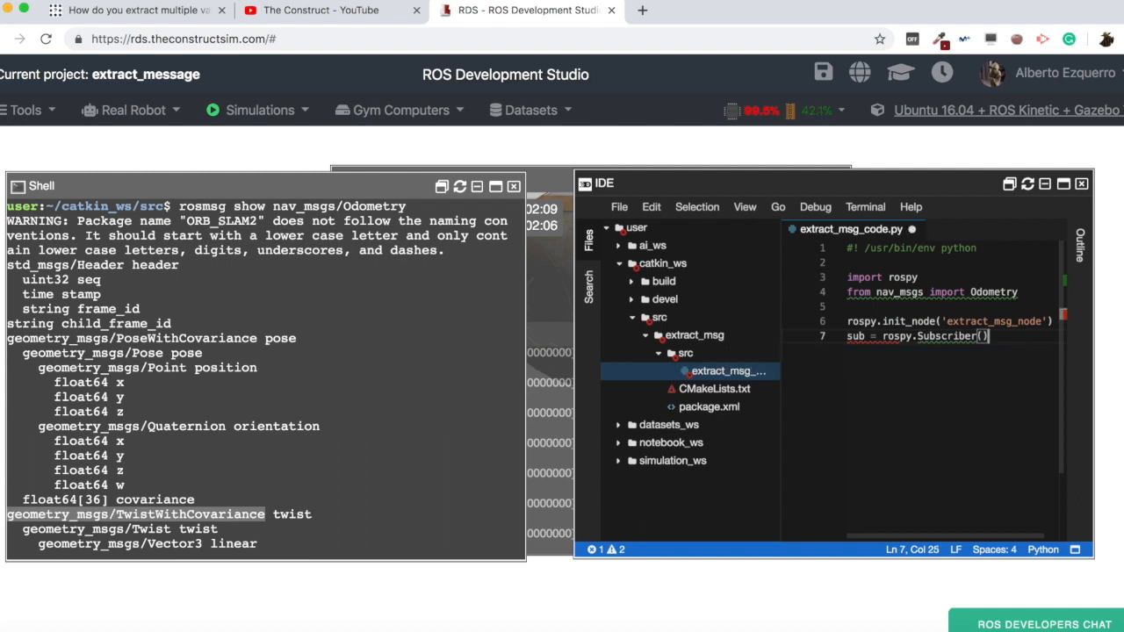
type("'odom',")
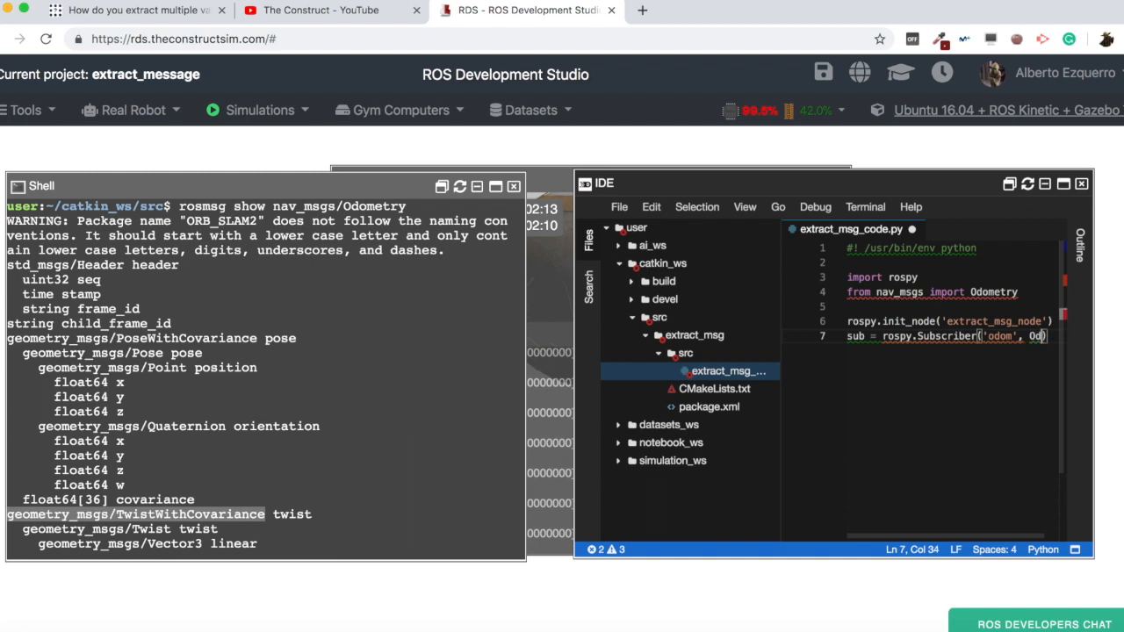
type("Odometry)")
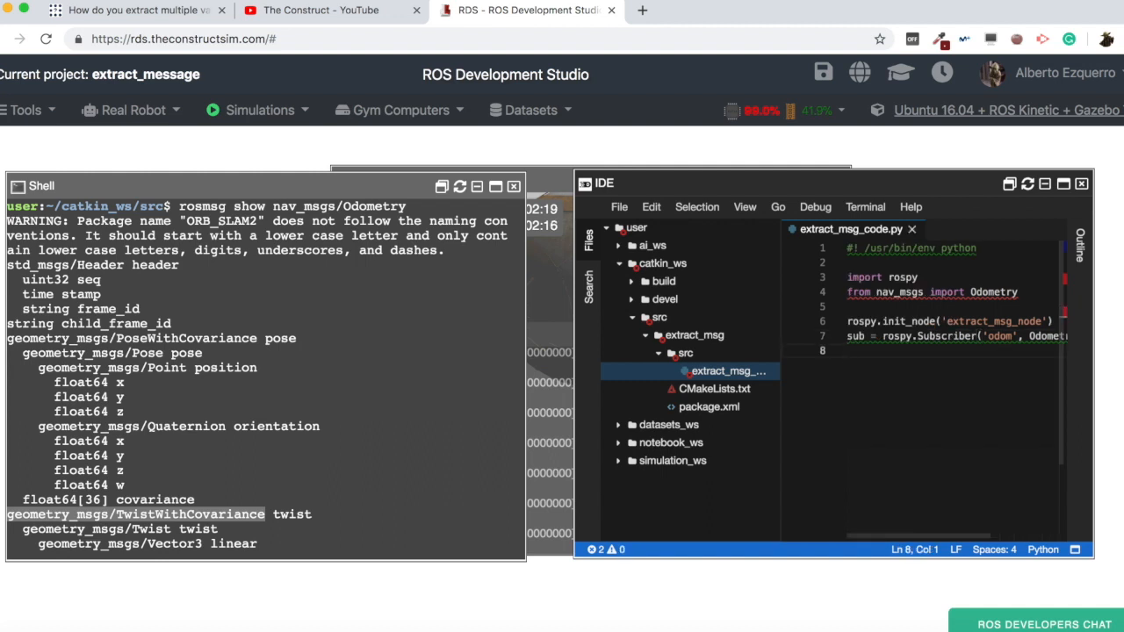
type("rospy.s")
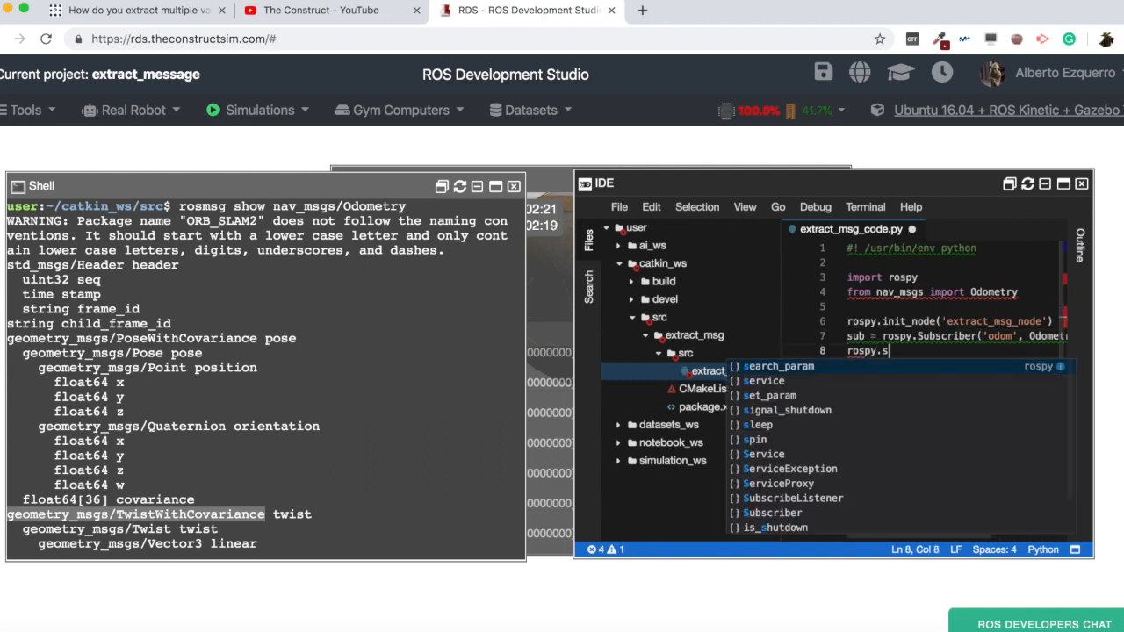
type("pin()")
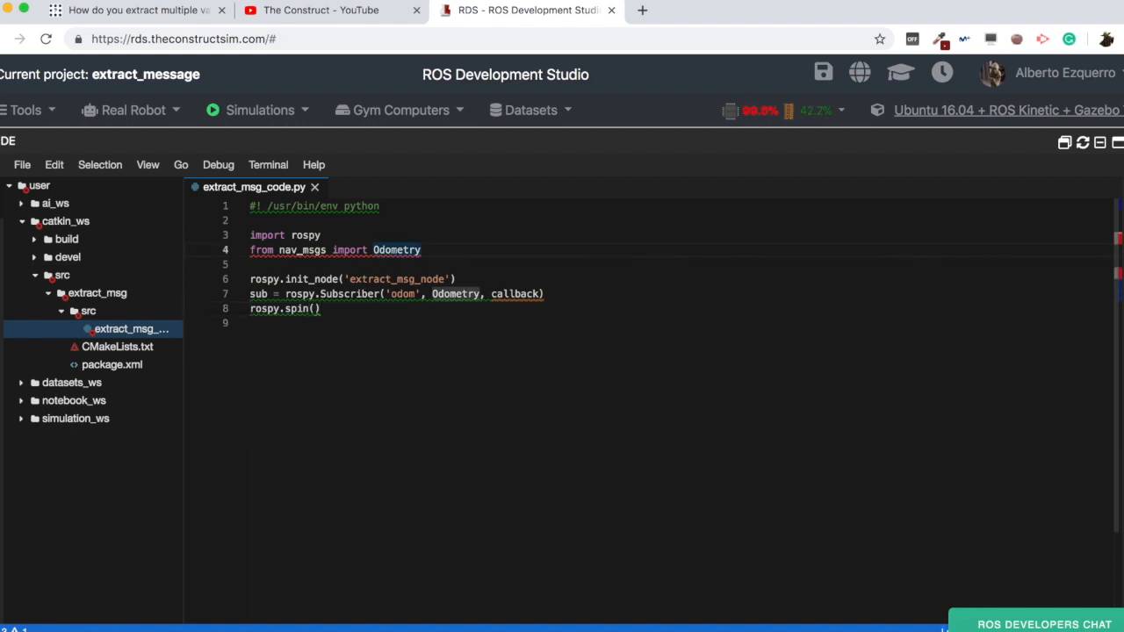
Step: Define callback(msg) whose body is print (msg)
type("def c")
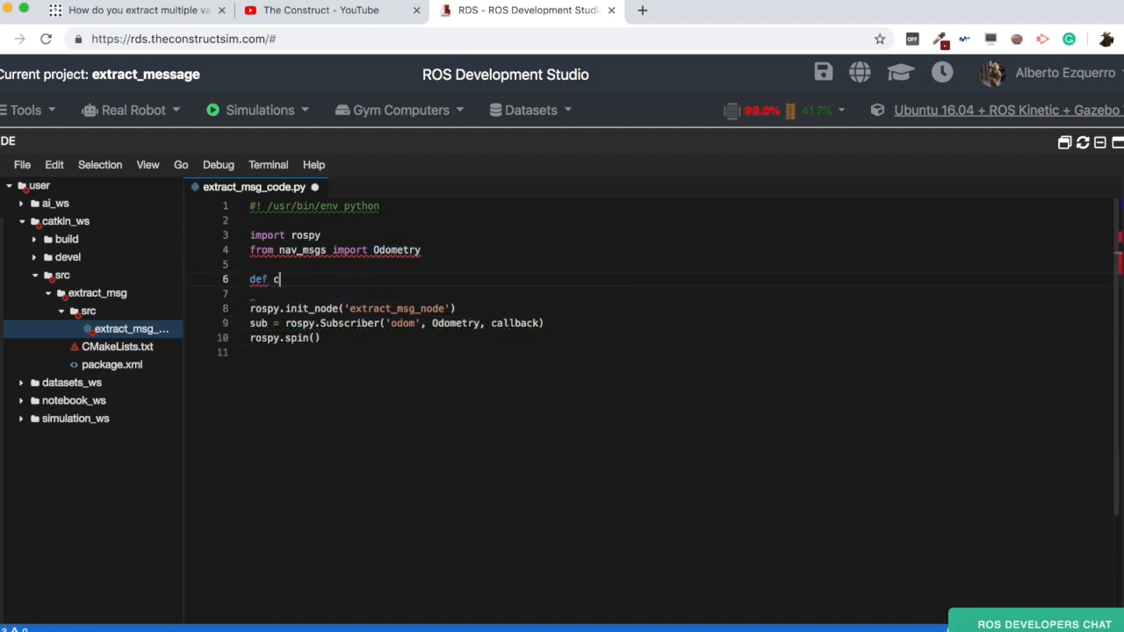
type("allback(msg)")
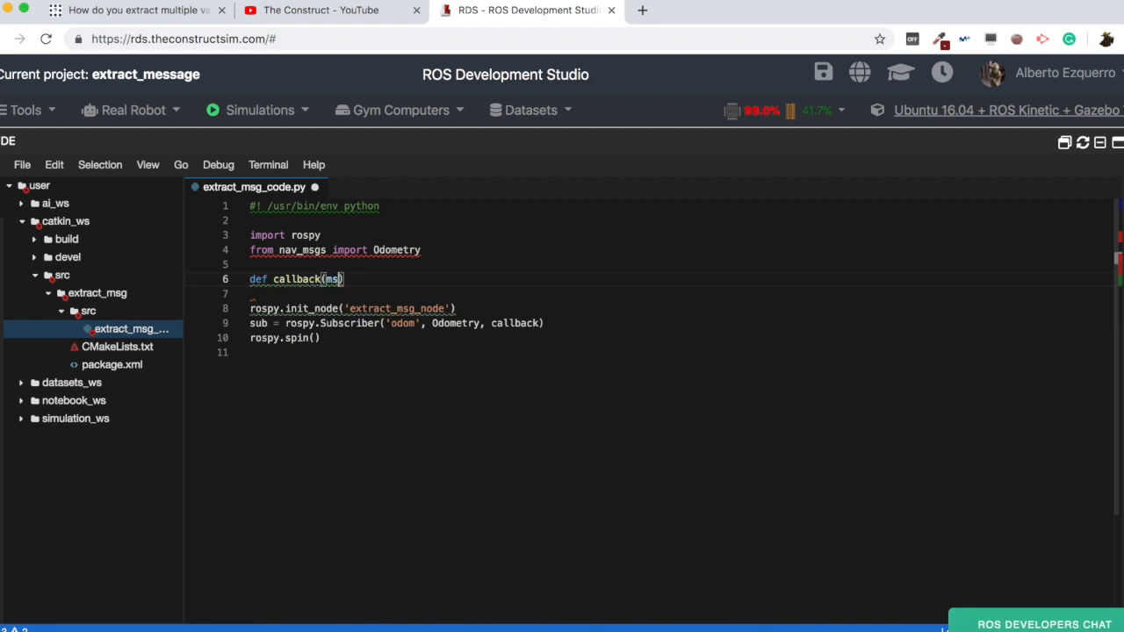
type(":")
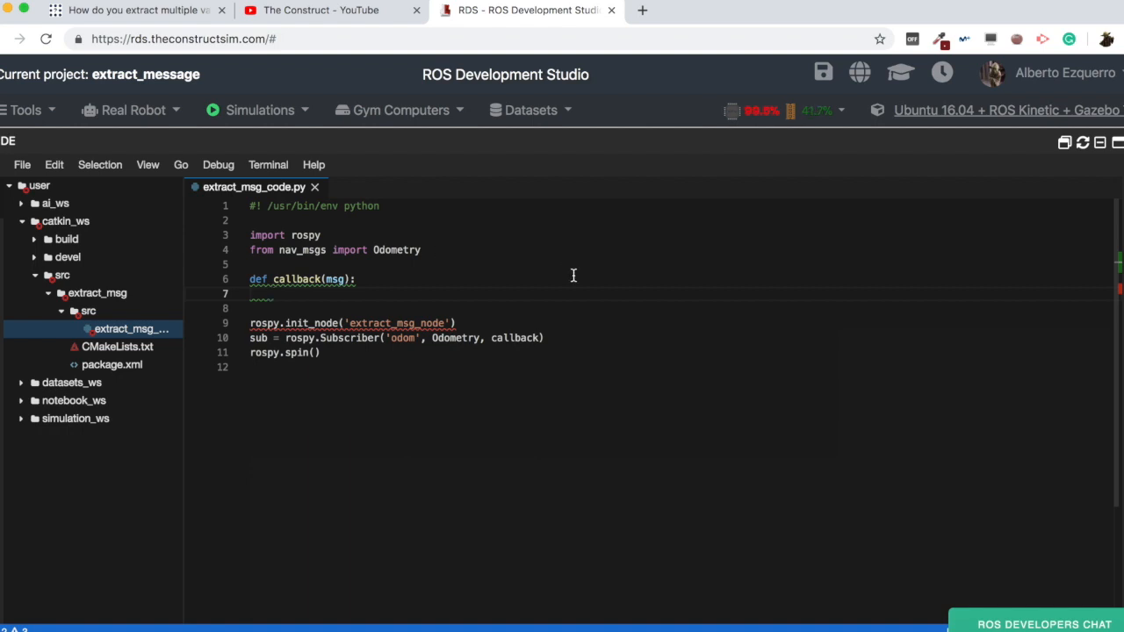
double_click(455, 338)
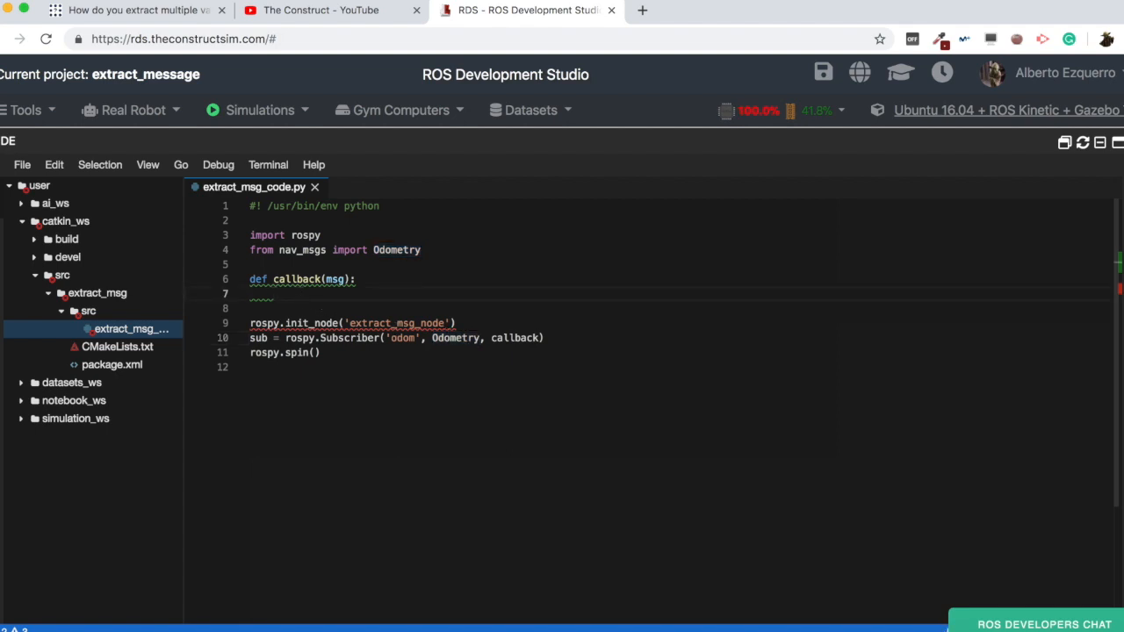
type("print ()")
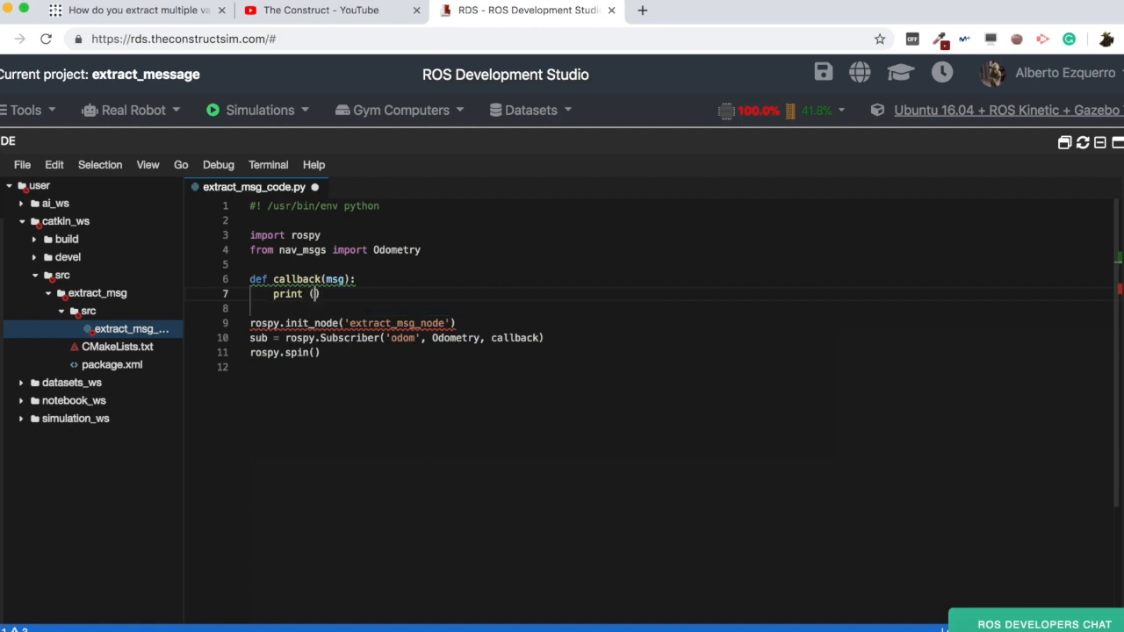
type("msg")
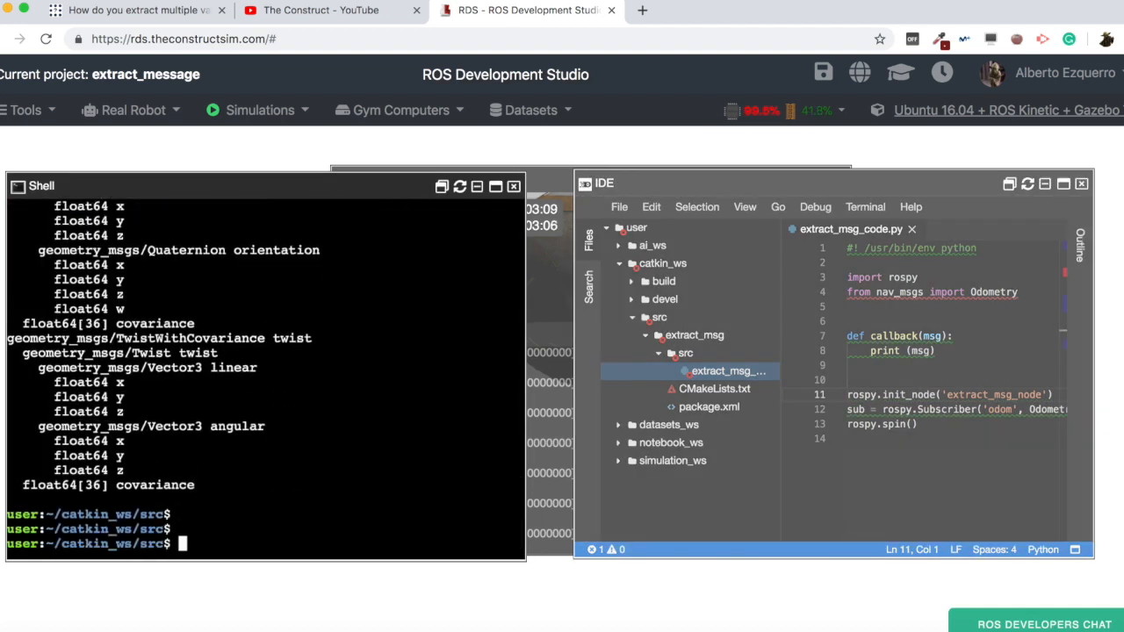
Step: Move into extract_msg/src and launch the node with rosrun extract_msg extract_msg_code.py
type("ls")
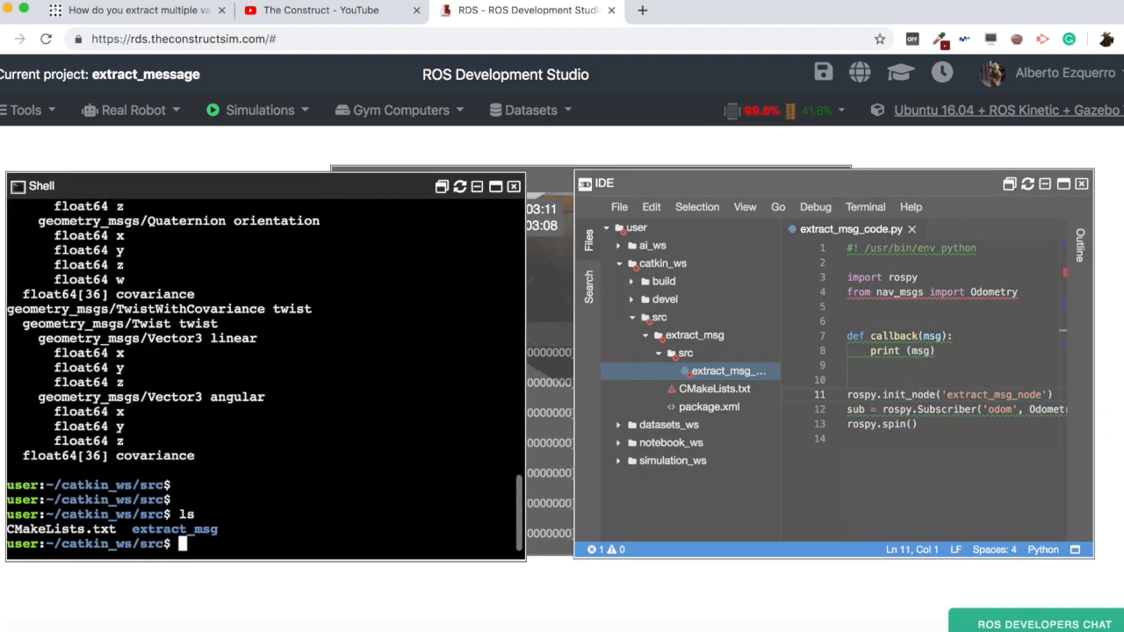
type("cd extract_msg/src/")
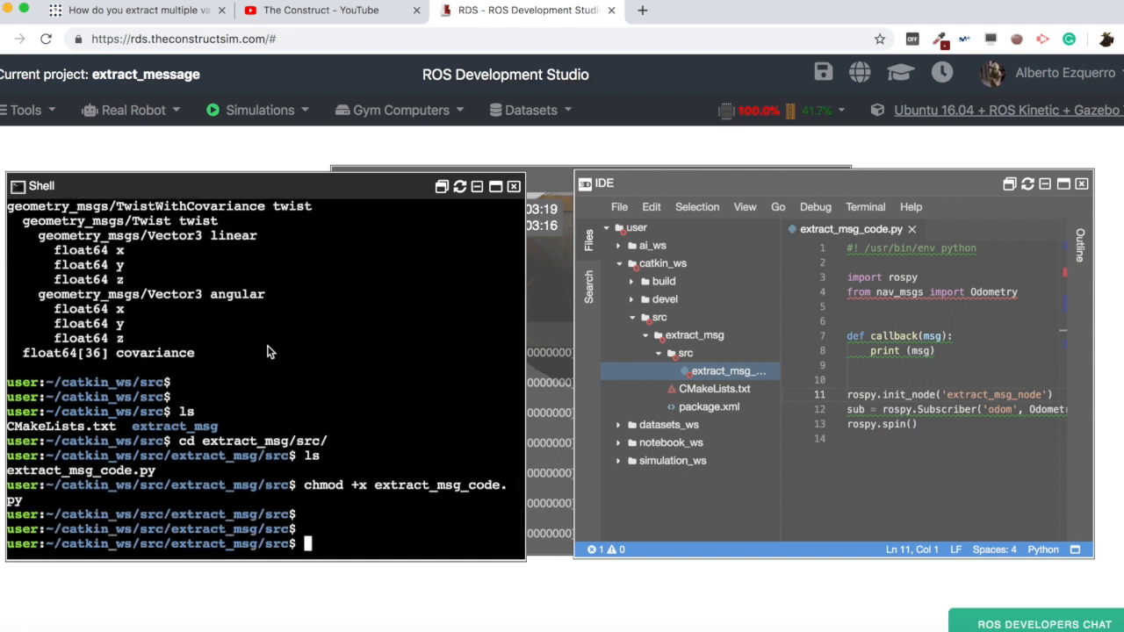
type("rosrun")
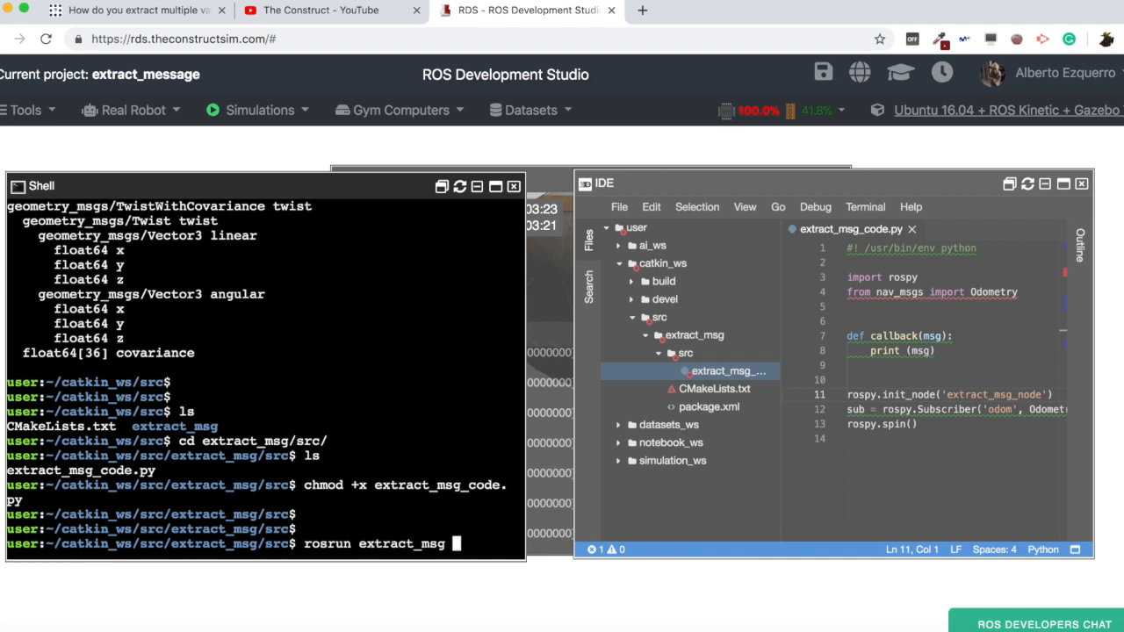
type("extract_msg_code.py")
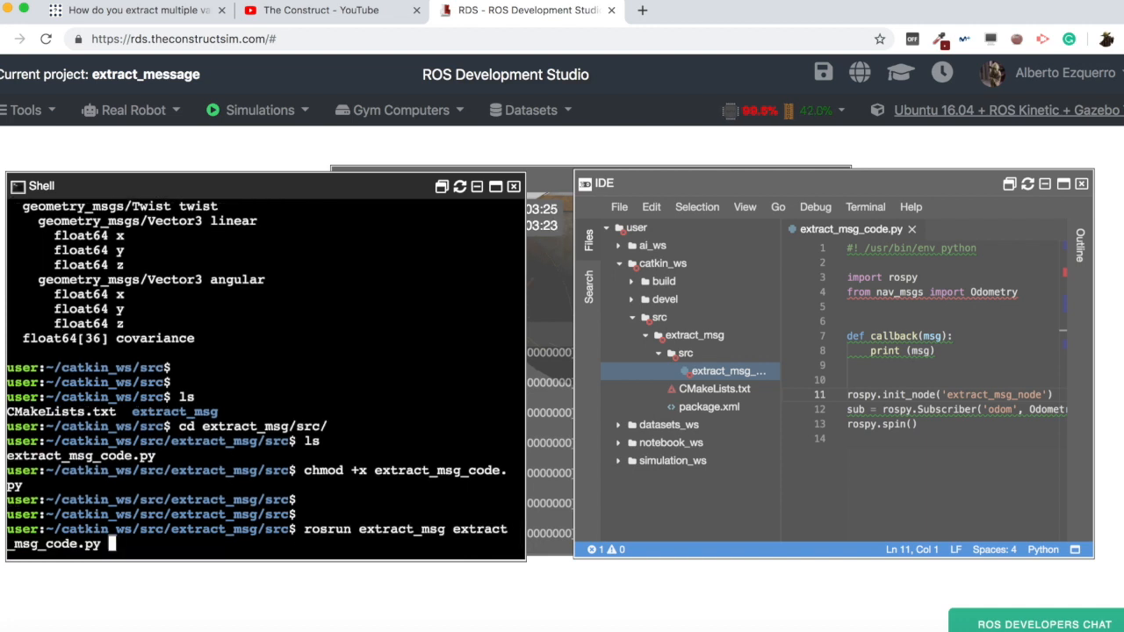
key("Return")
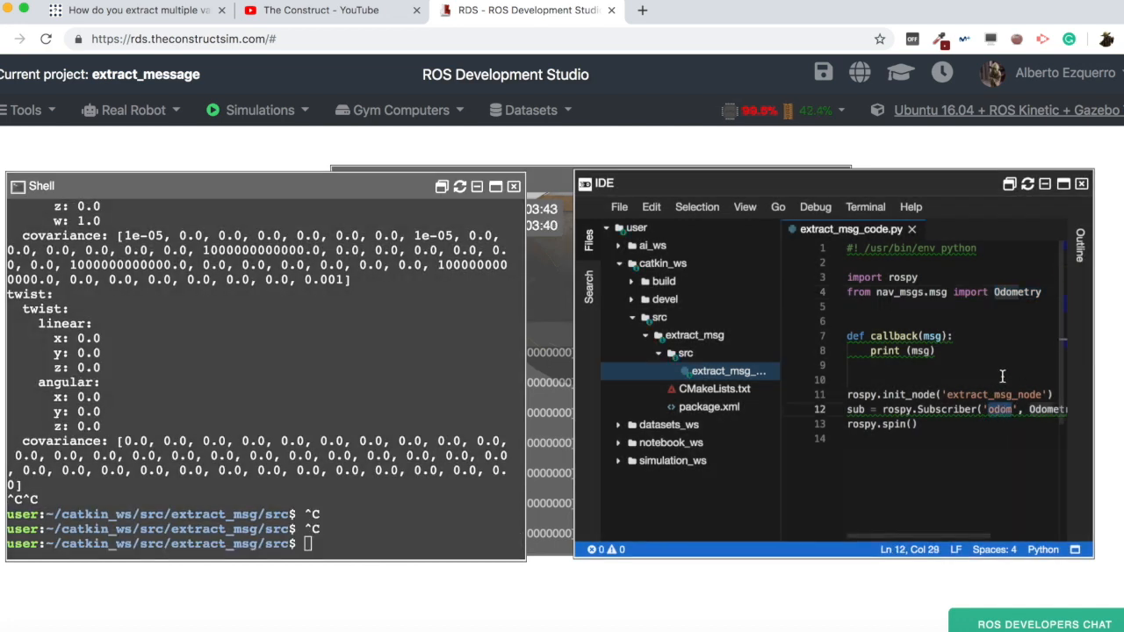
mouse_move(302, 415)
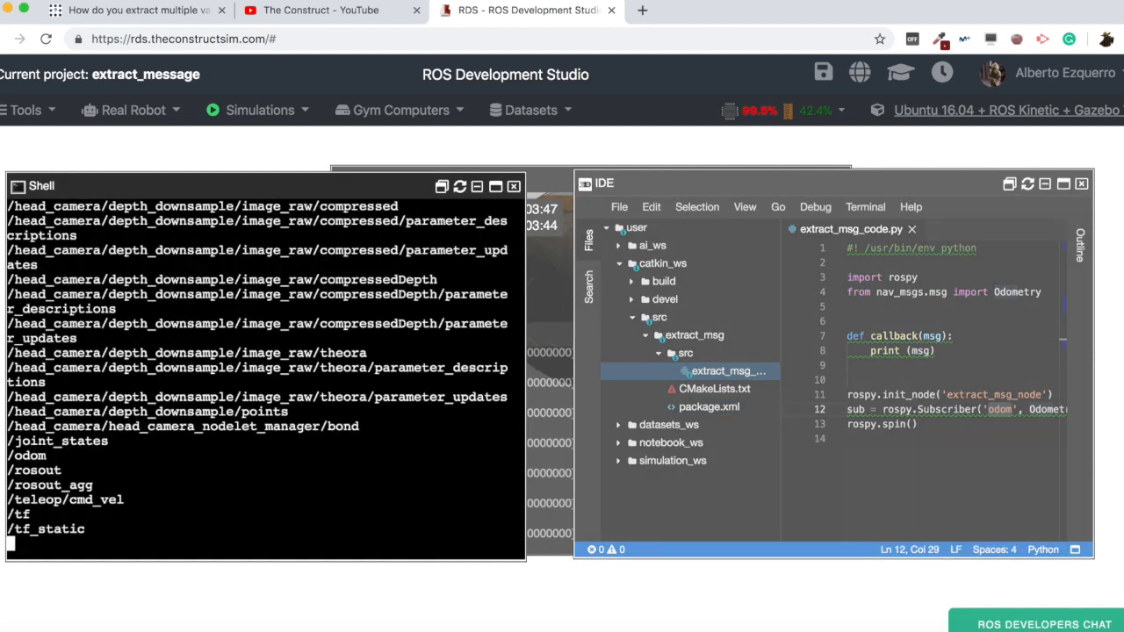
Step: Echo the live /odom messages with rostopic echo and stop the stream with Ctrl+C
type("rostopic echo /odom")
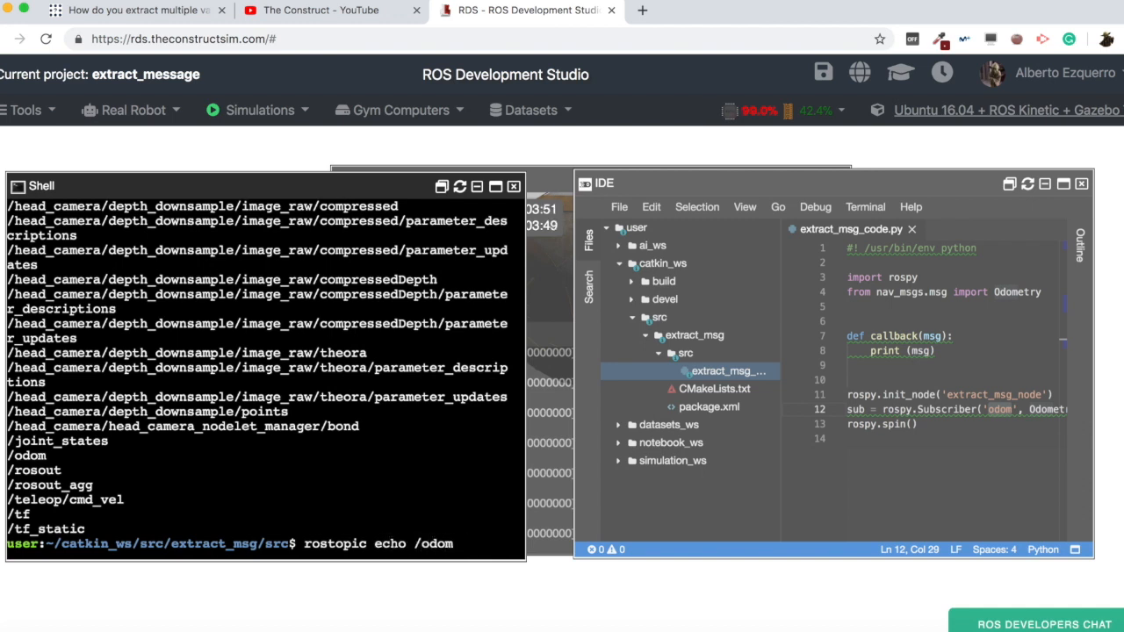
mouse_move(882, 337)
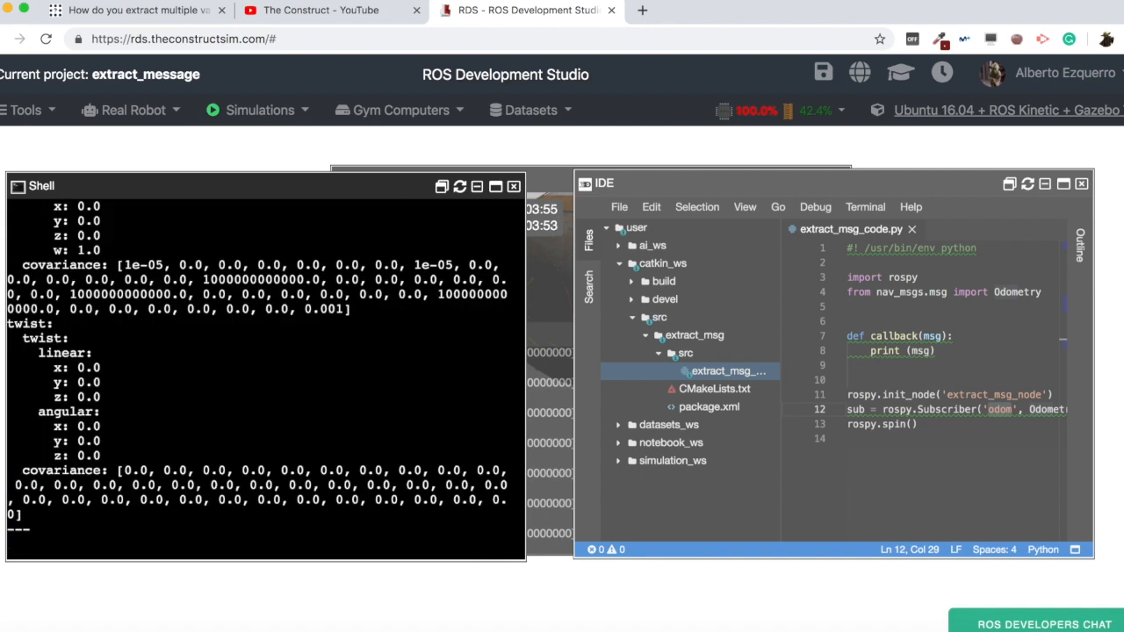
key("ctrl+c")
type("rosmsg s")
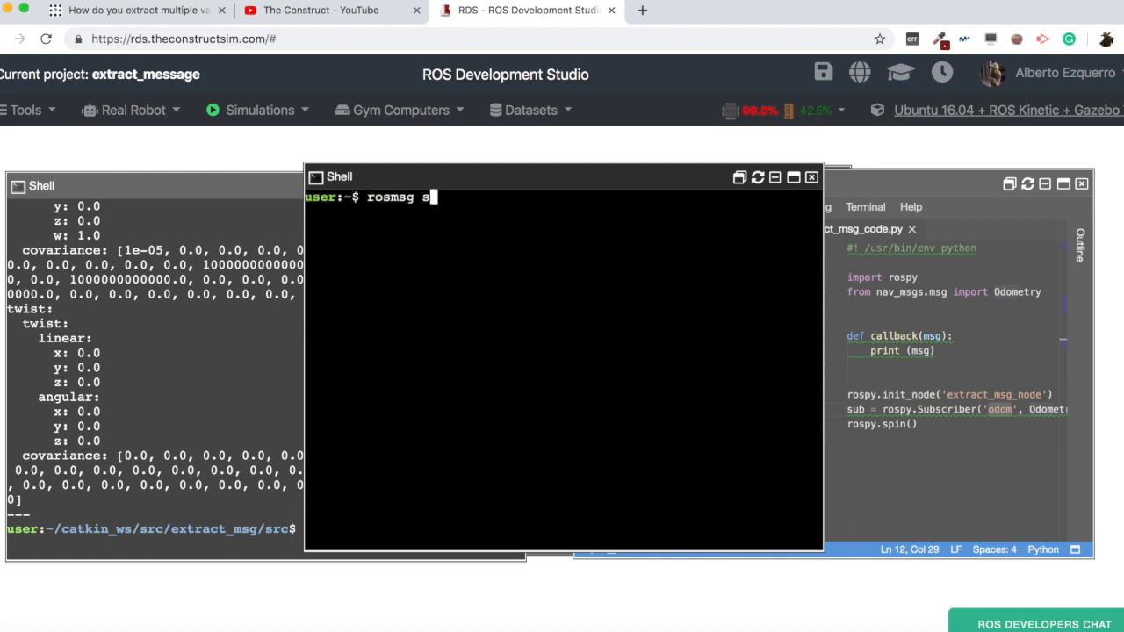
Step: Run rosmsg show Odometry in the new shell to list the header seq and pose fields
type("how Odometry")
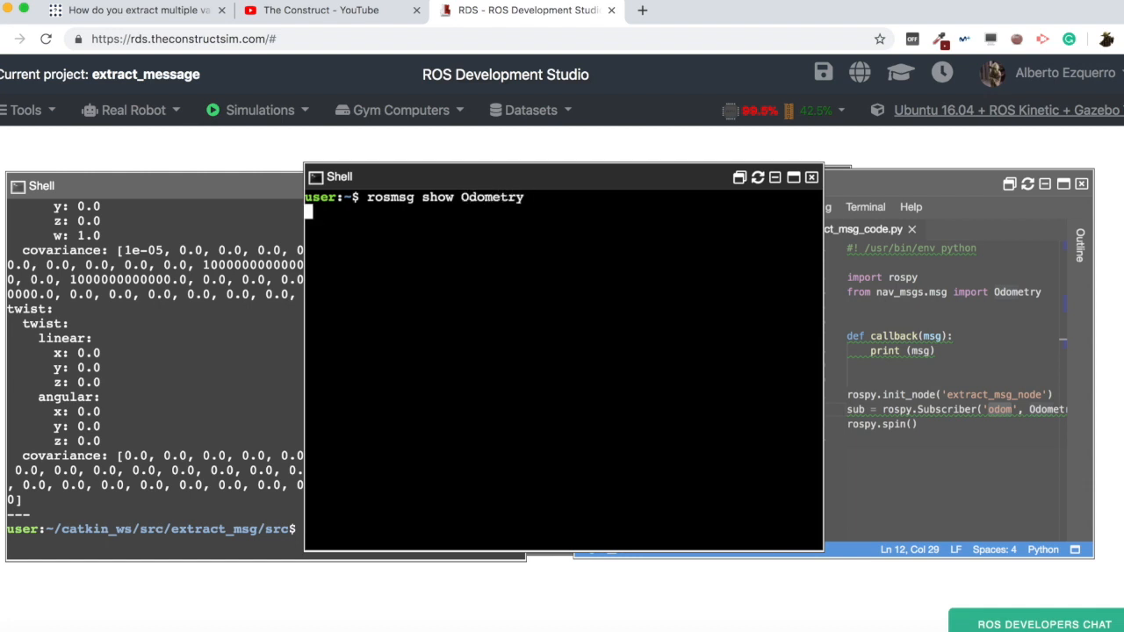
key("Return")
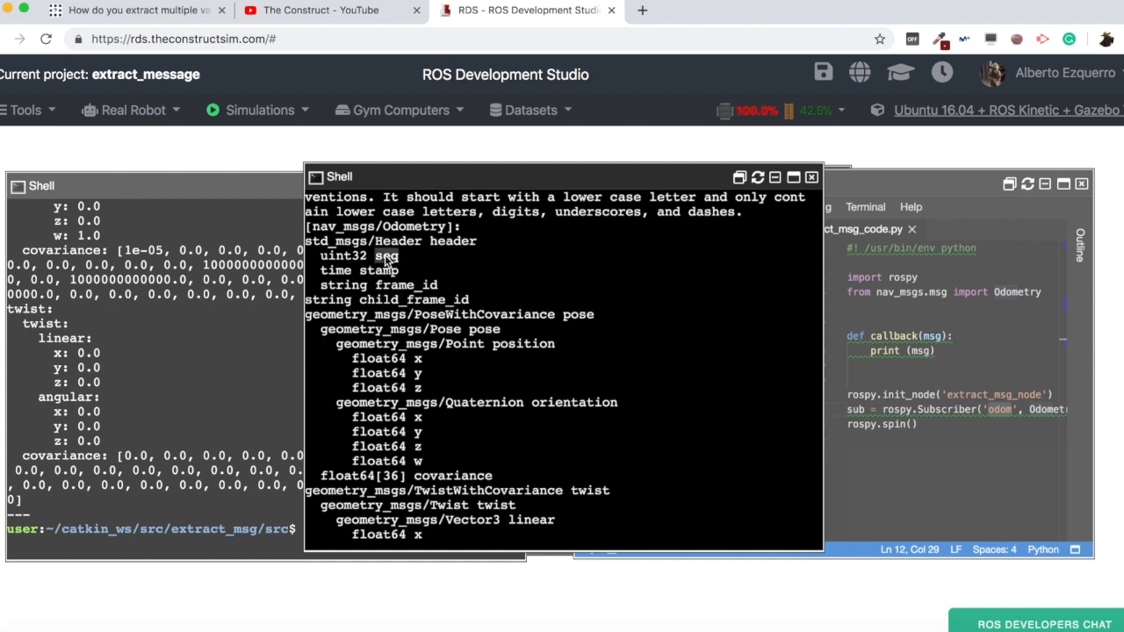
mouse_move(446, 253)
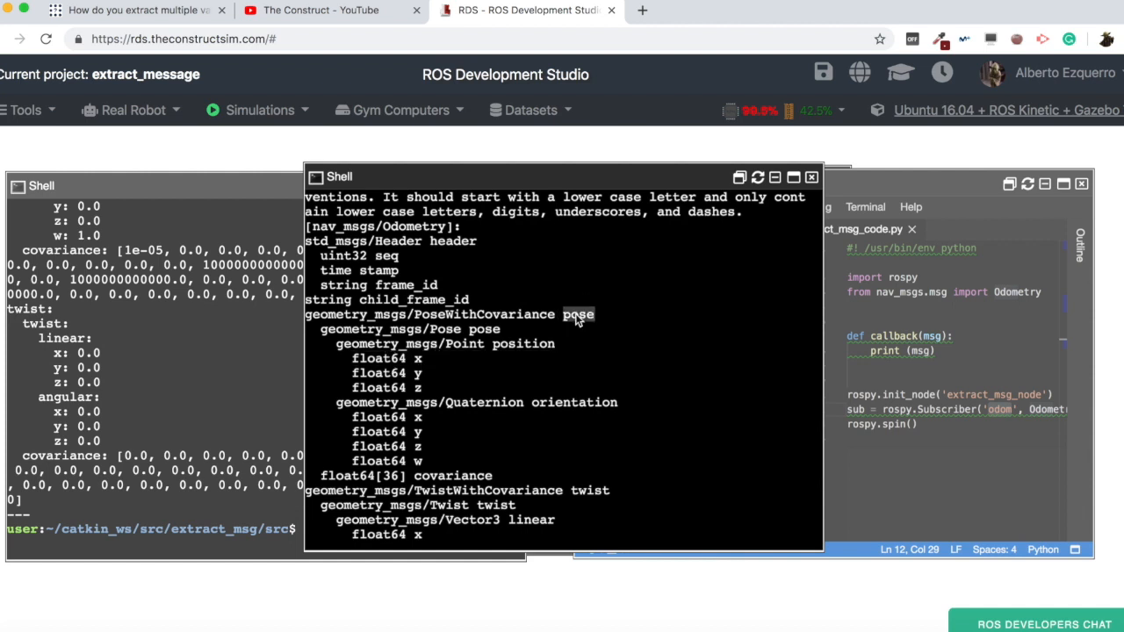
mouse_move(994, 329)
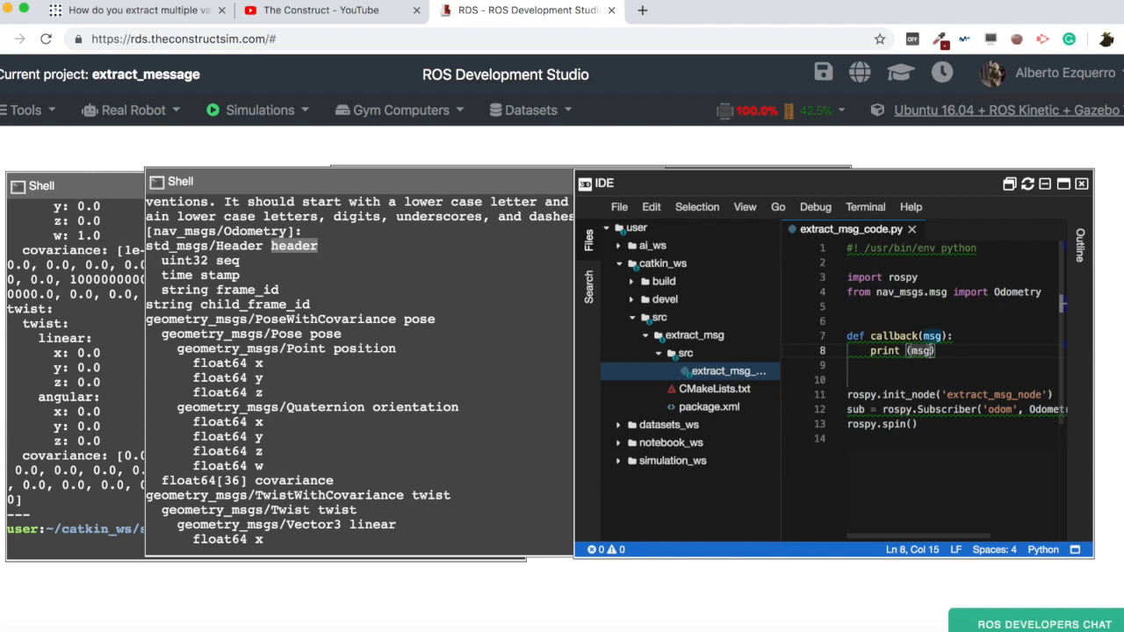
Step: Change the print to msg.header and rerun the node so seq, stamp and frame_id stream
type(".heade")
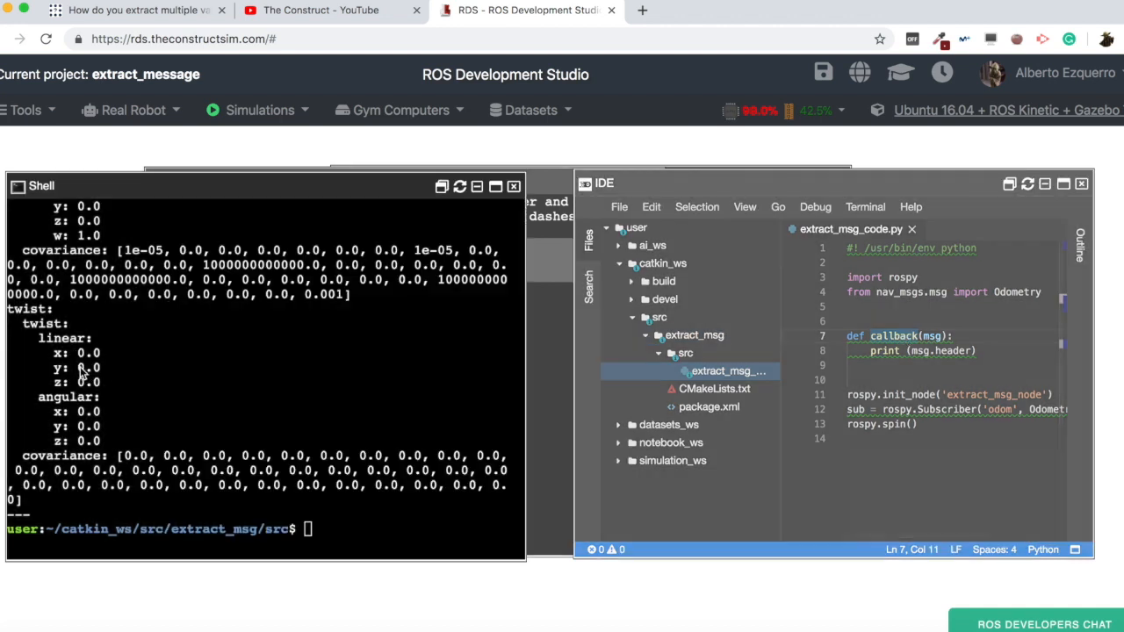
type("rostopic echo /odom")
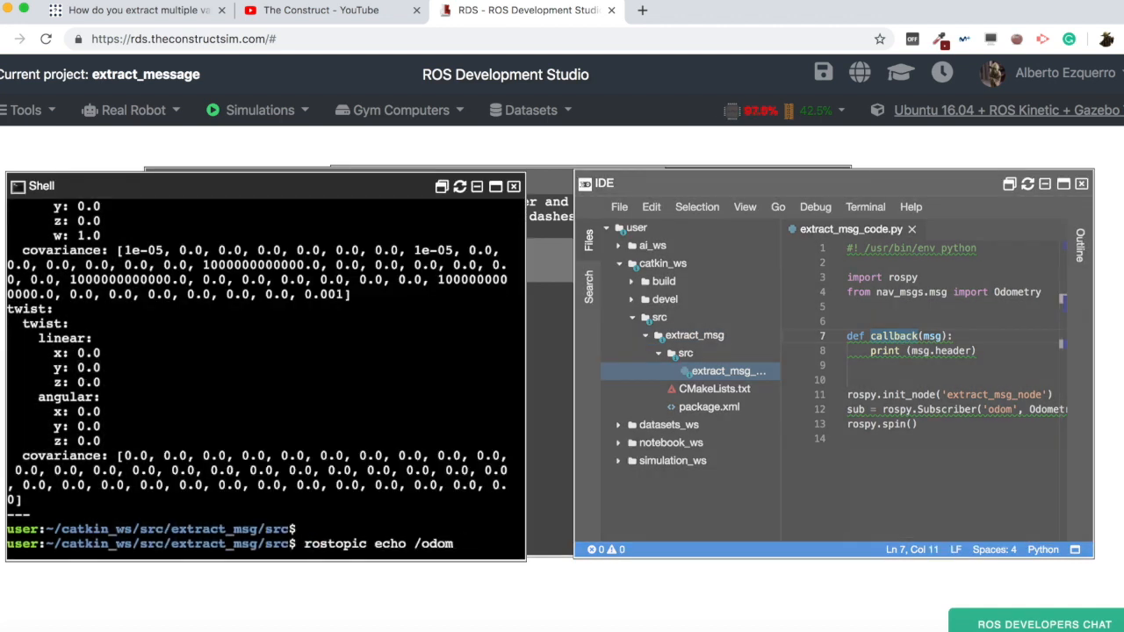
type("rosrun extract_msg extract_msg_code.py")
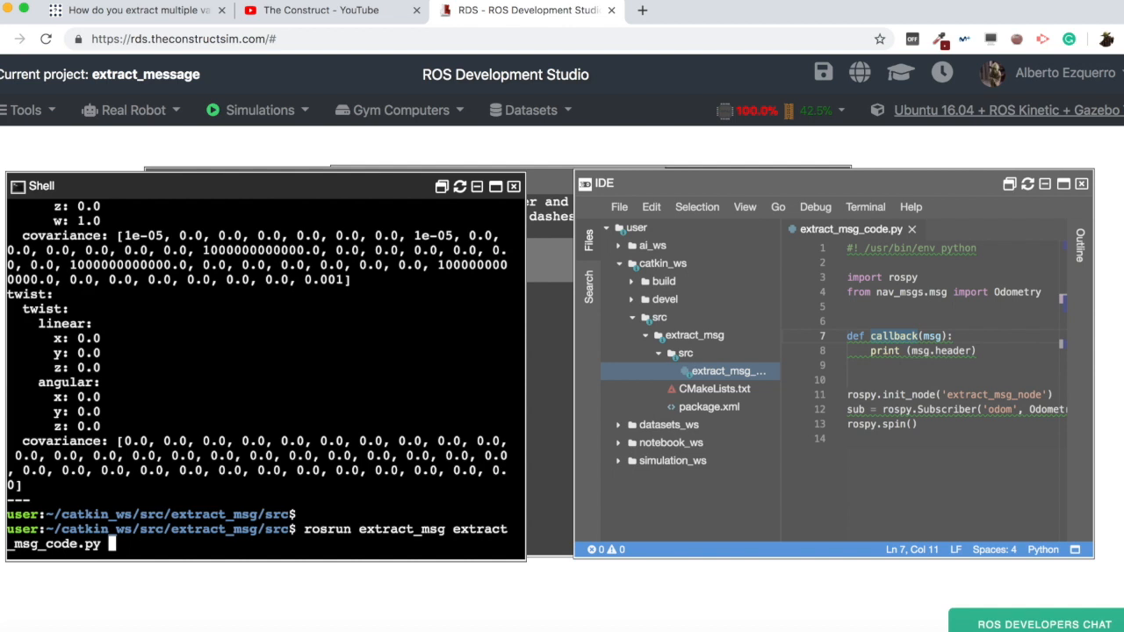
key("Return")
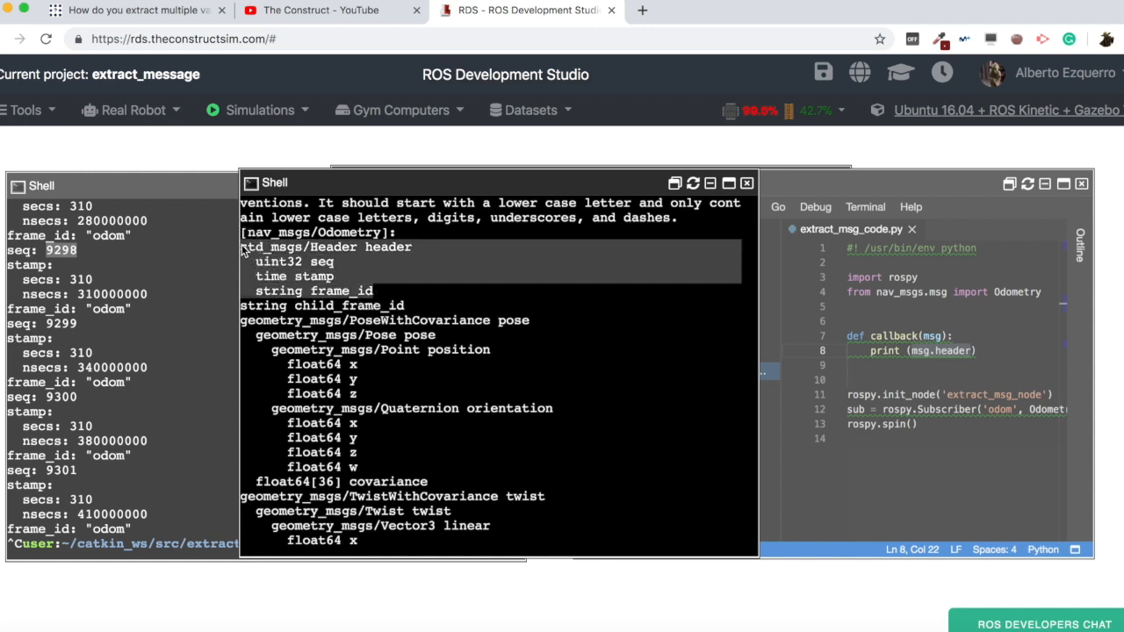
mouse_move(254, 302)
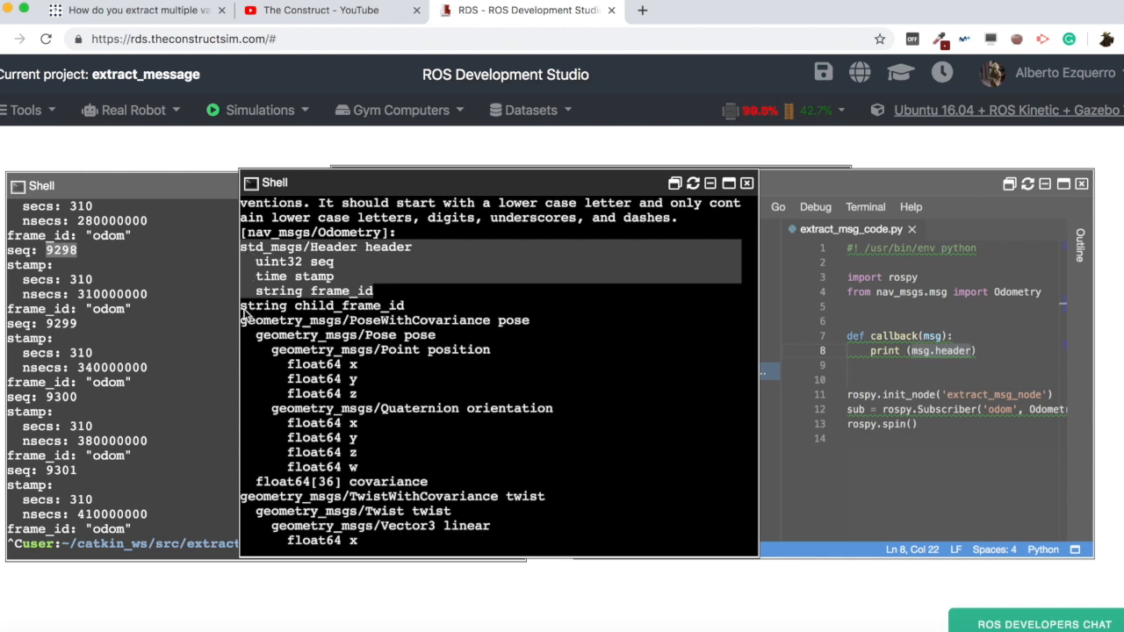
mouse_move(372, 308)
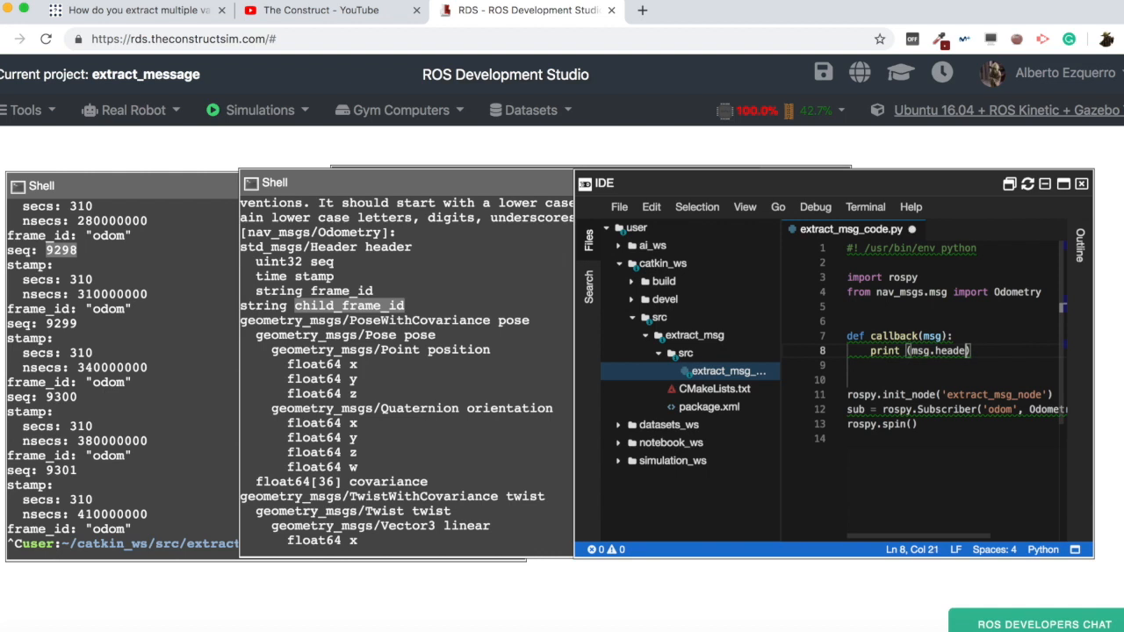
Step: Store msg.header.seq in a, print a, rerun the node and stop the sequence-number stream
type("child_frame_id")
type("r.seq")
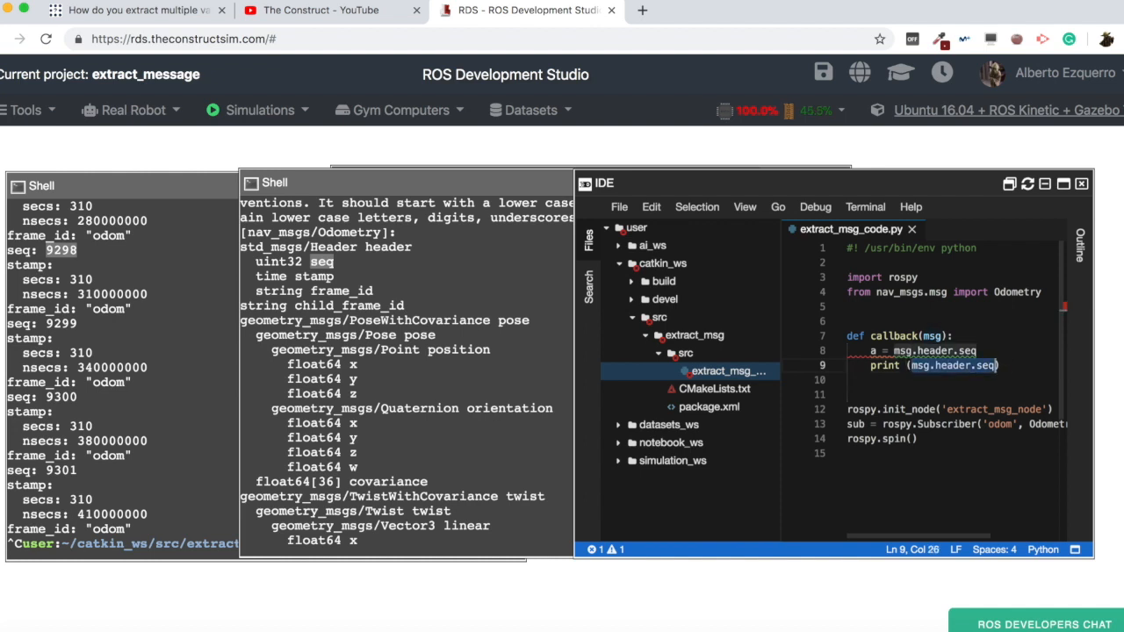
type("a")
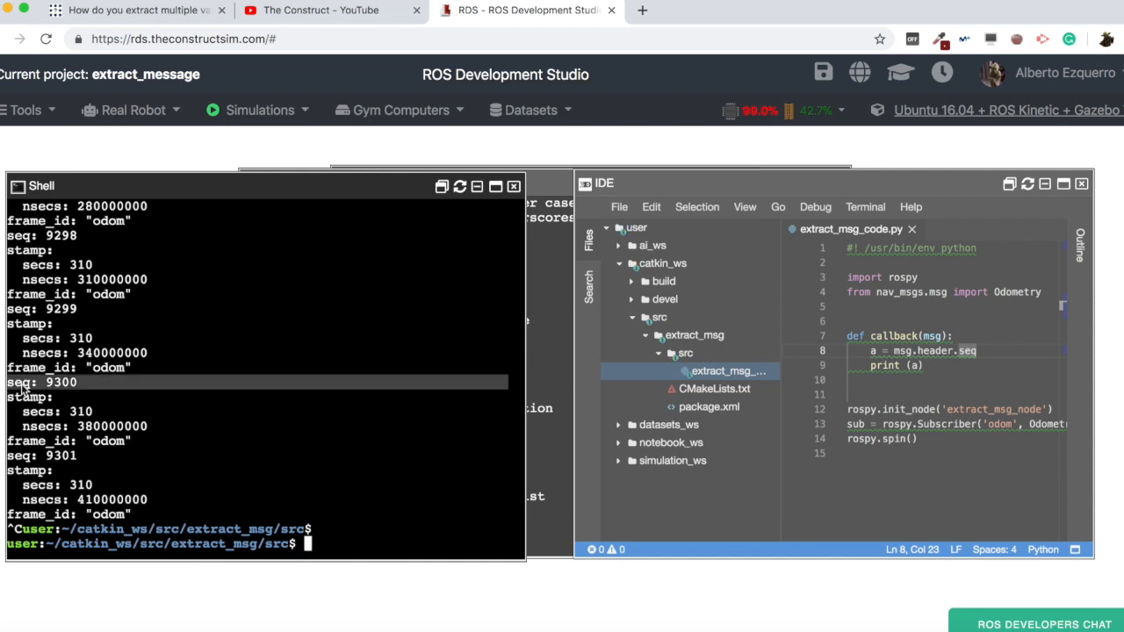
type("rosrun extract_msg extract_msg_code.py")
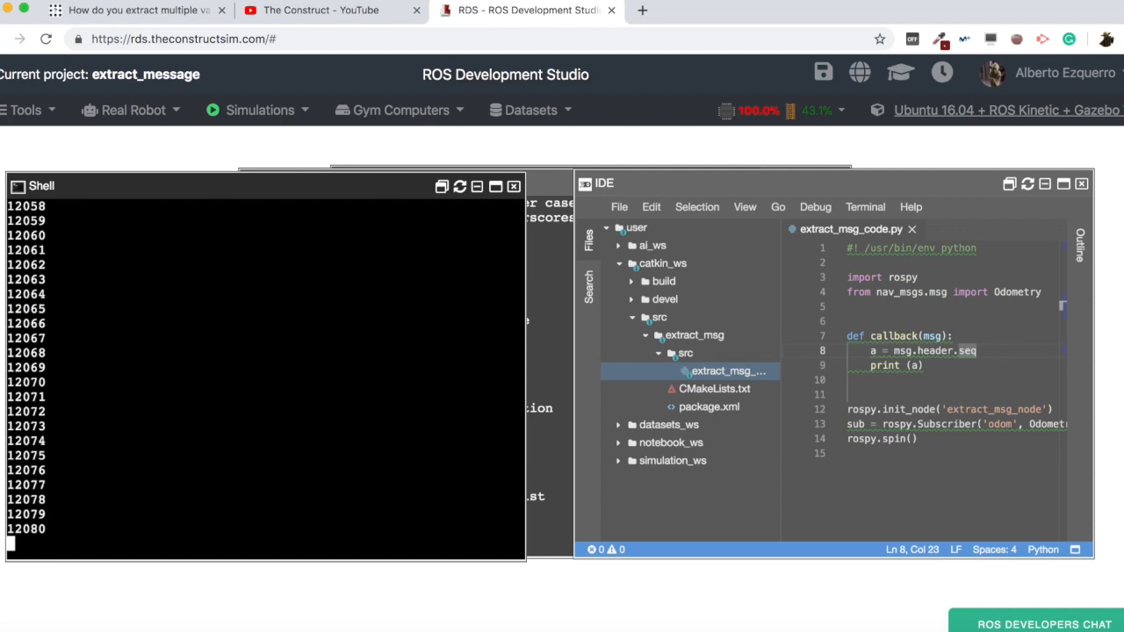
key("ctrl+c")
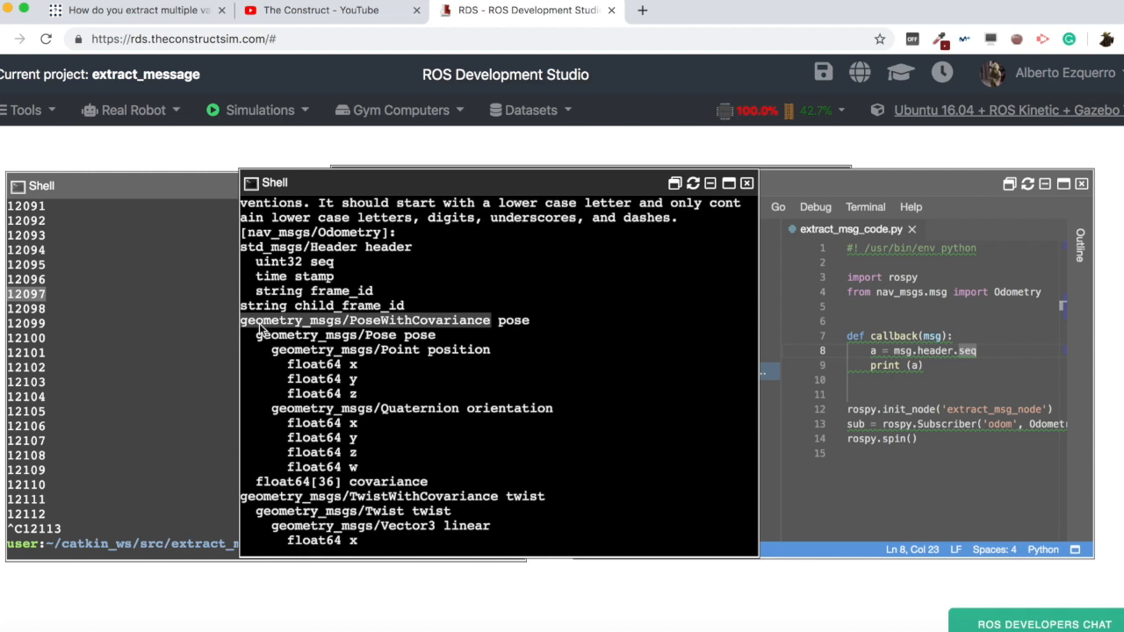
mouse_move(490, 326)
type("pose.pose.position.")
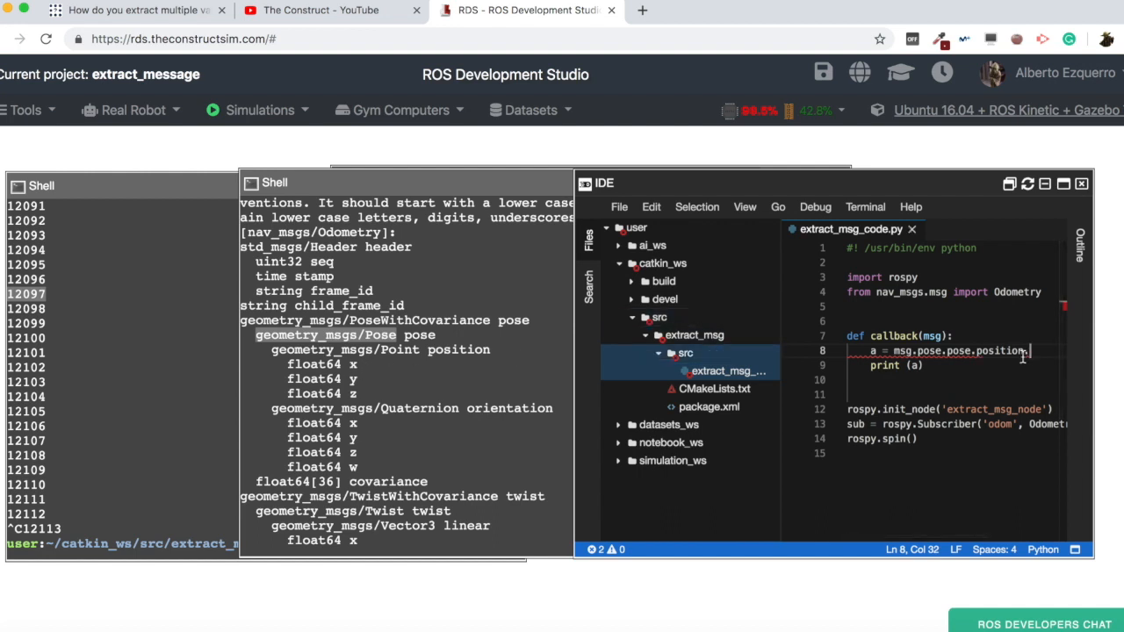
Step: Assign msg.pose.pose.position.x to a and run the node, printing repeated 0.0 values
type("x")
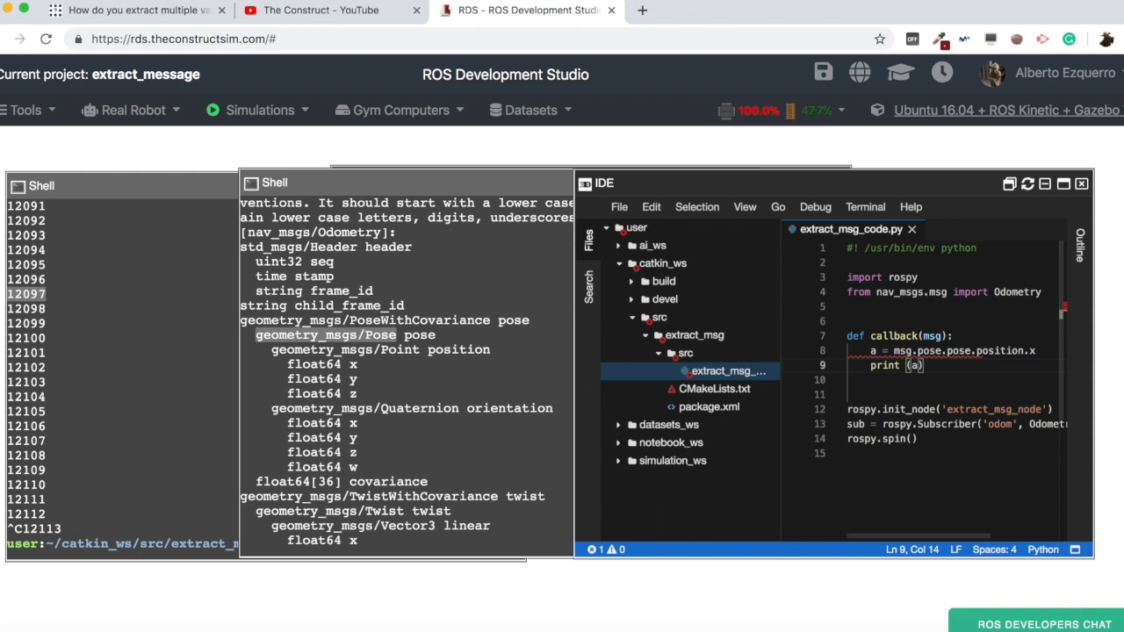
left_click(709, 408)
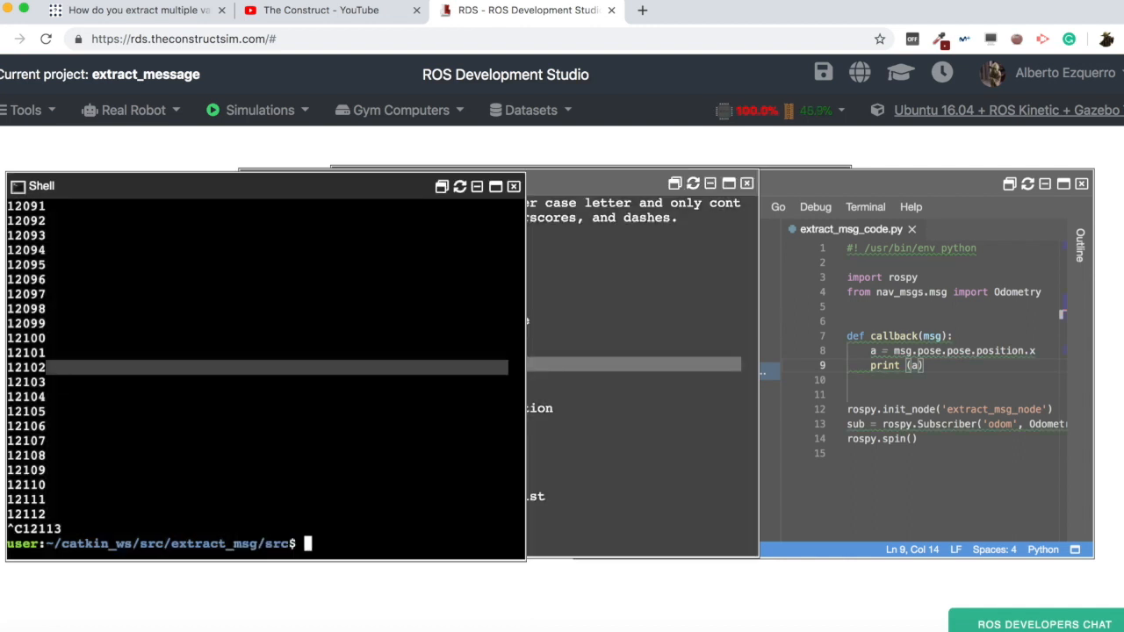
type("rosrun extract_msg extract_msg_code.py")
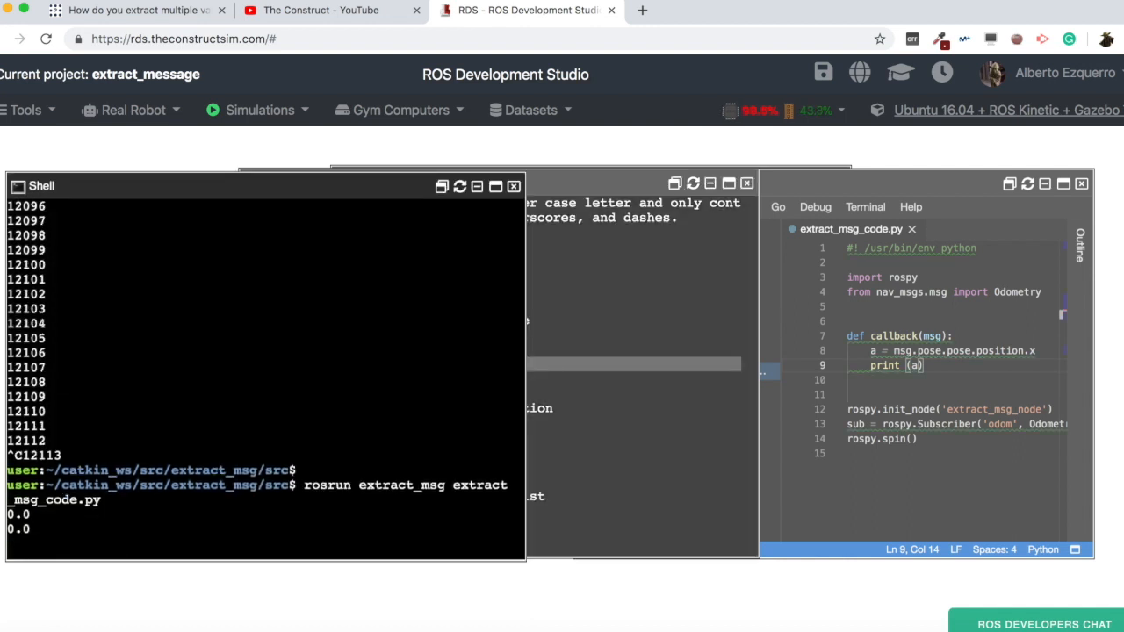
key("ctrl+c")
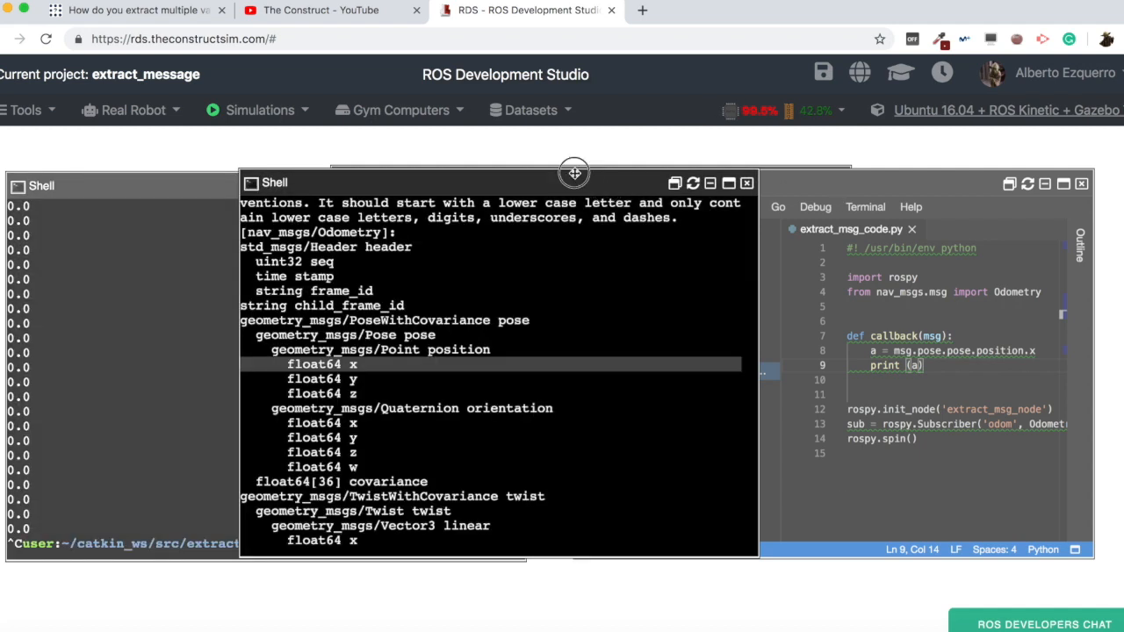
Step: Move the Odometry definition over the output, check the ROS Answers question and return to the studio
left_click_drag(574, 172, 431, 156)
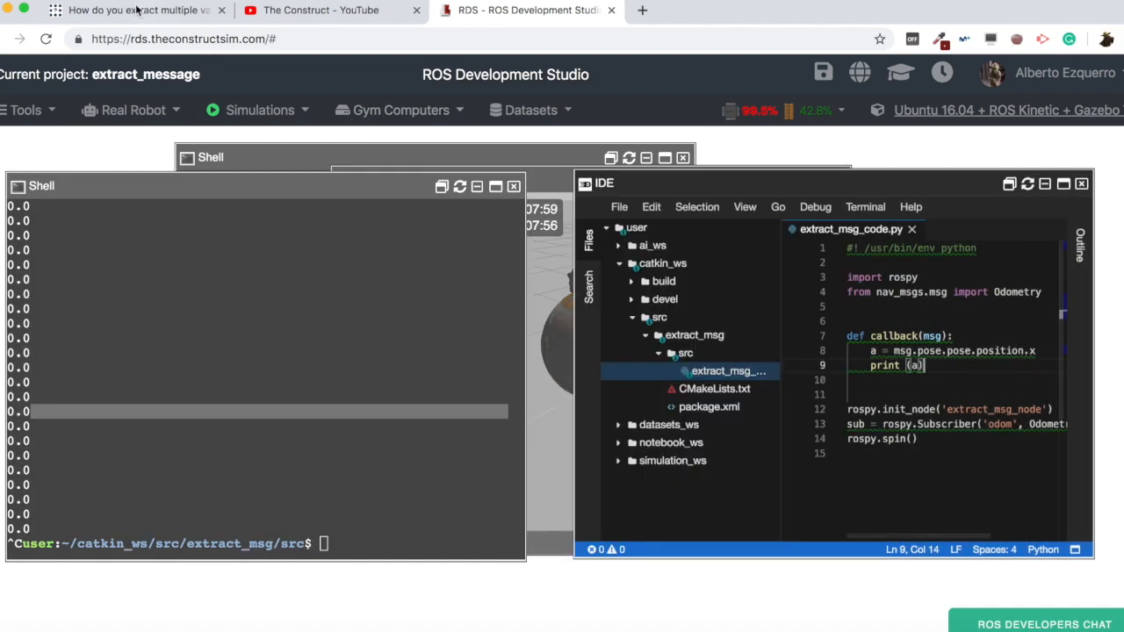
left_click(132, 10)
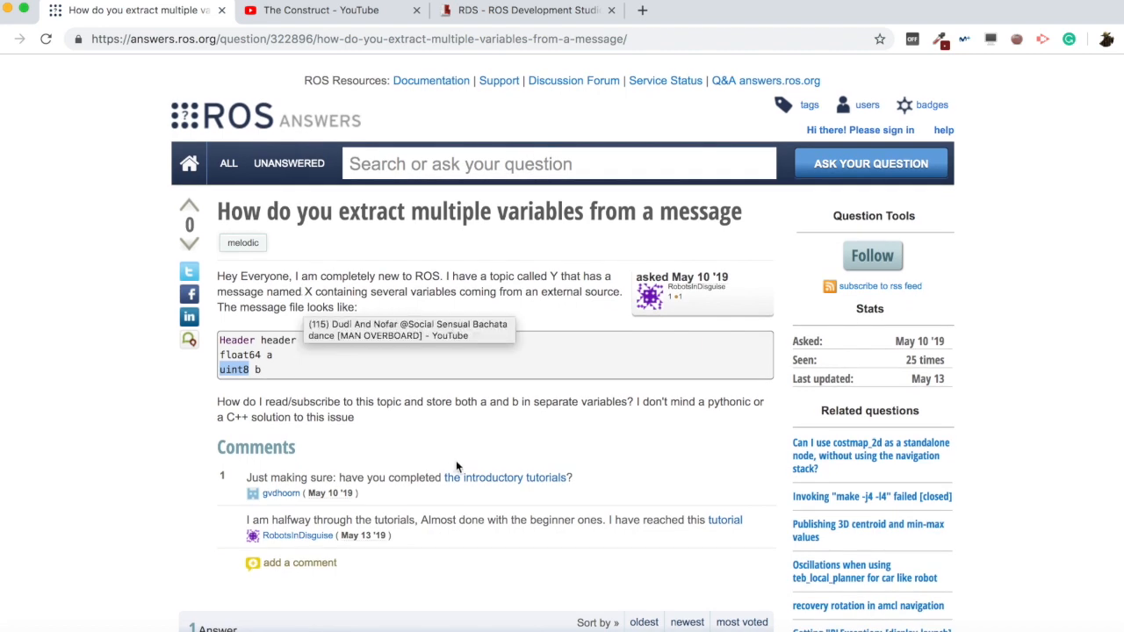
mouse_move(518, 7)
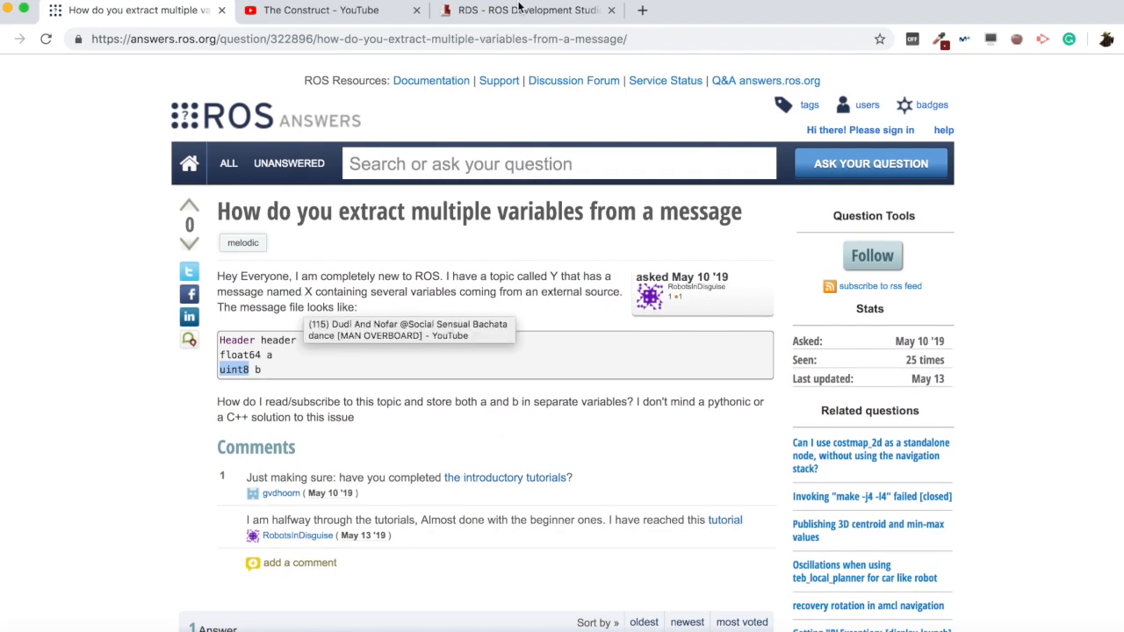
left_click(523, 10)
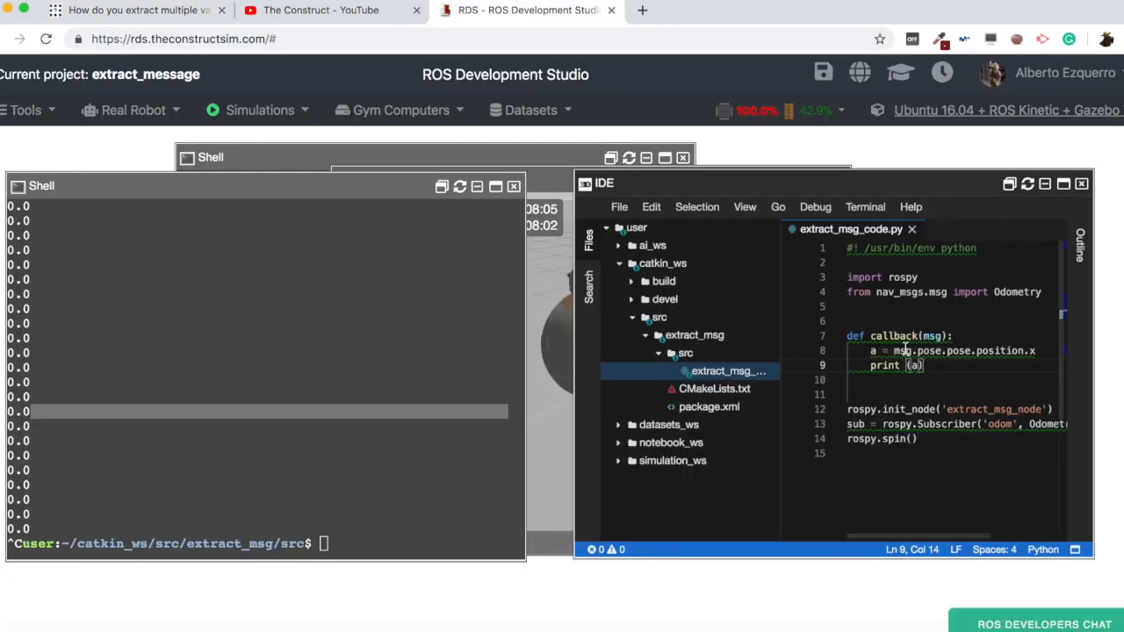
Step: Add b = msg.header.seq with labelled prints for a and b, rerun the node, then stop it with Ctrl+C
left_click_drag(886, 351, 924, 365)
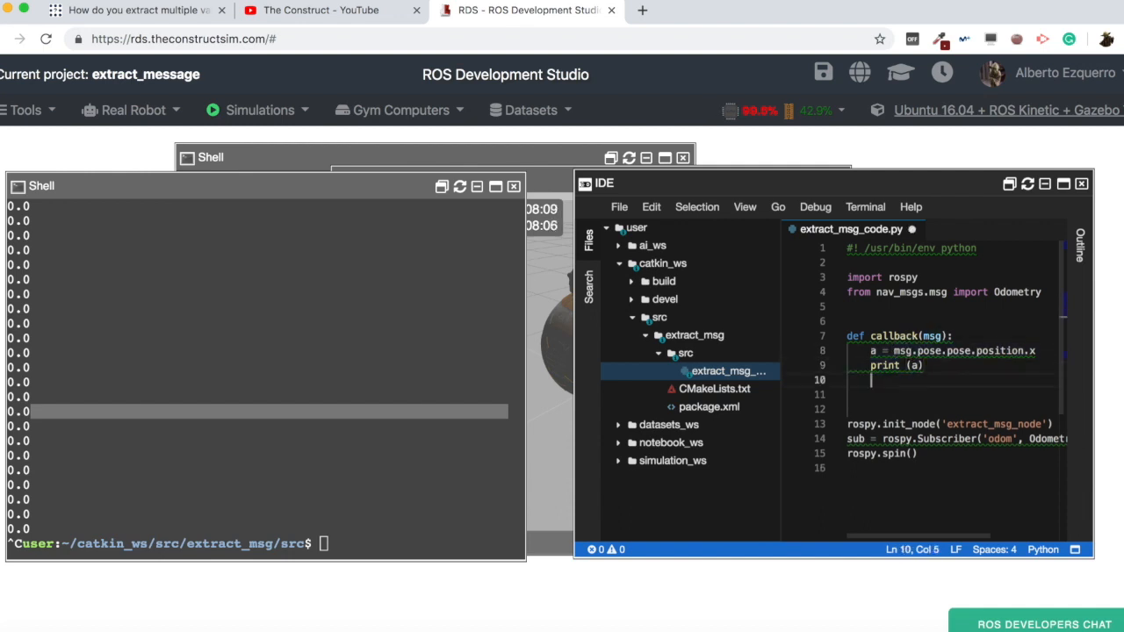
type("a = msg.pose.pose.position.x")
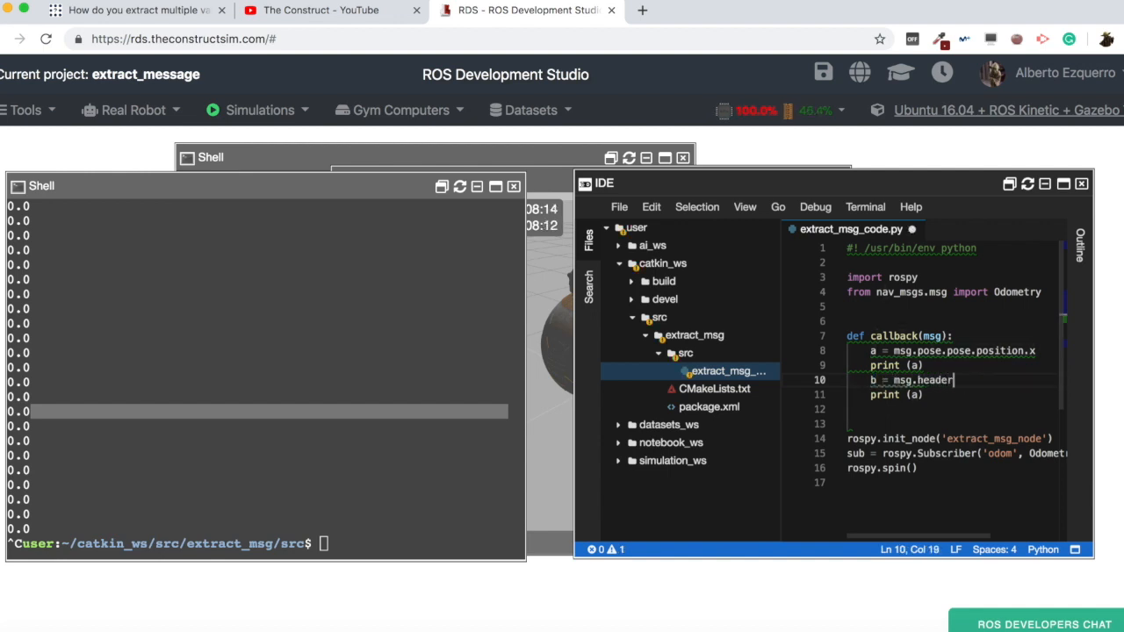
type(".seq")
type("print")
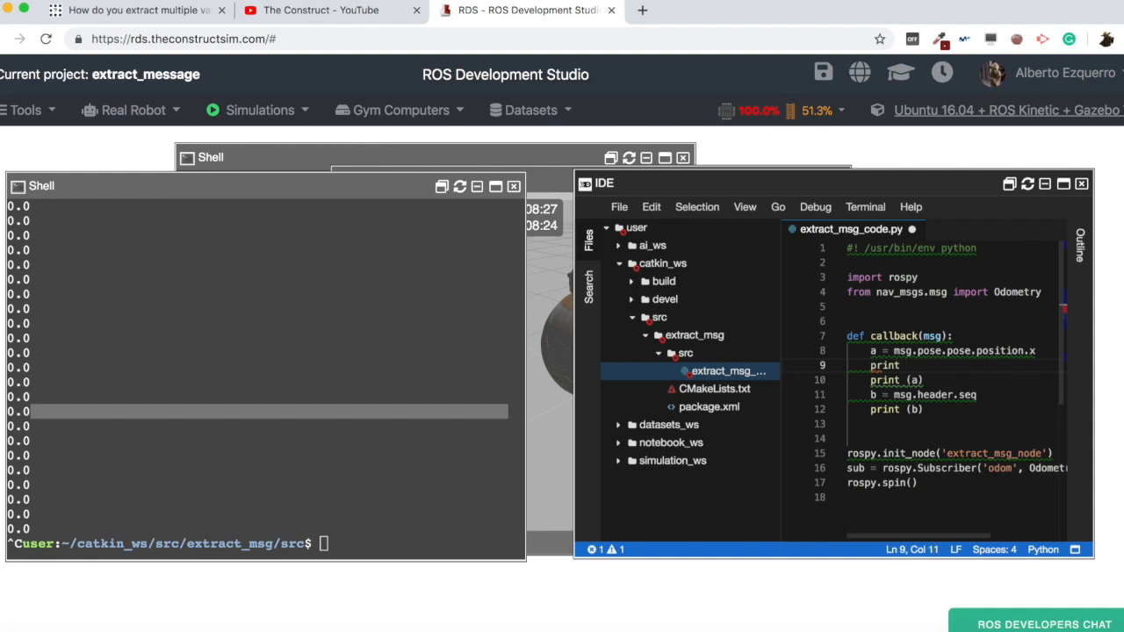
type("\"\"")
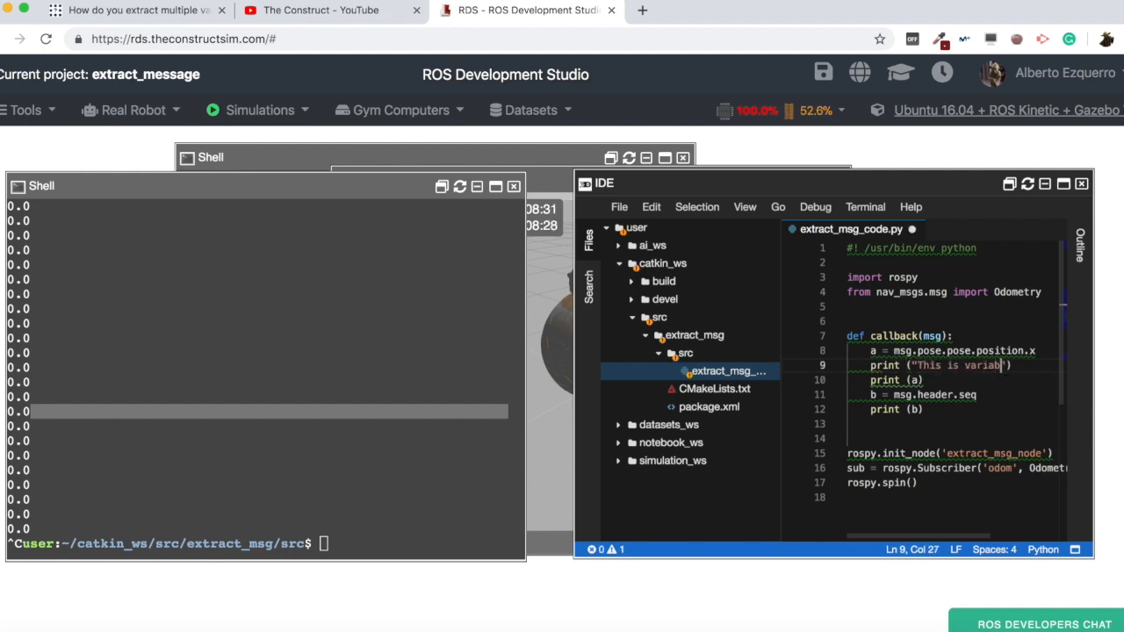
type("a:")
type("print (\"This is variable b:\")")
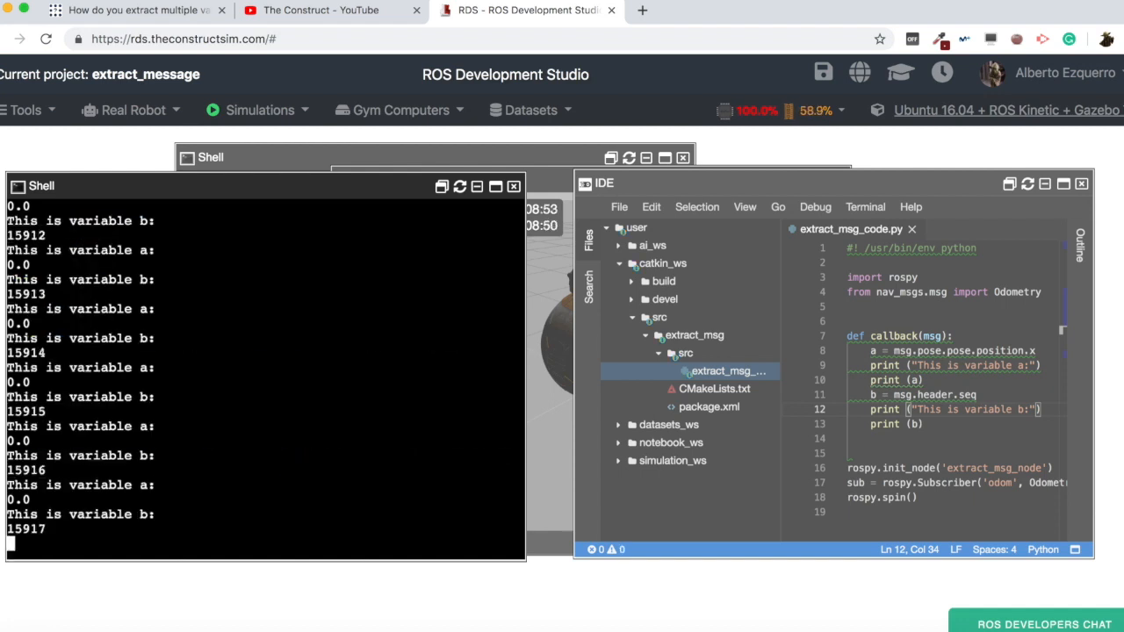
key("ctrl+c")
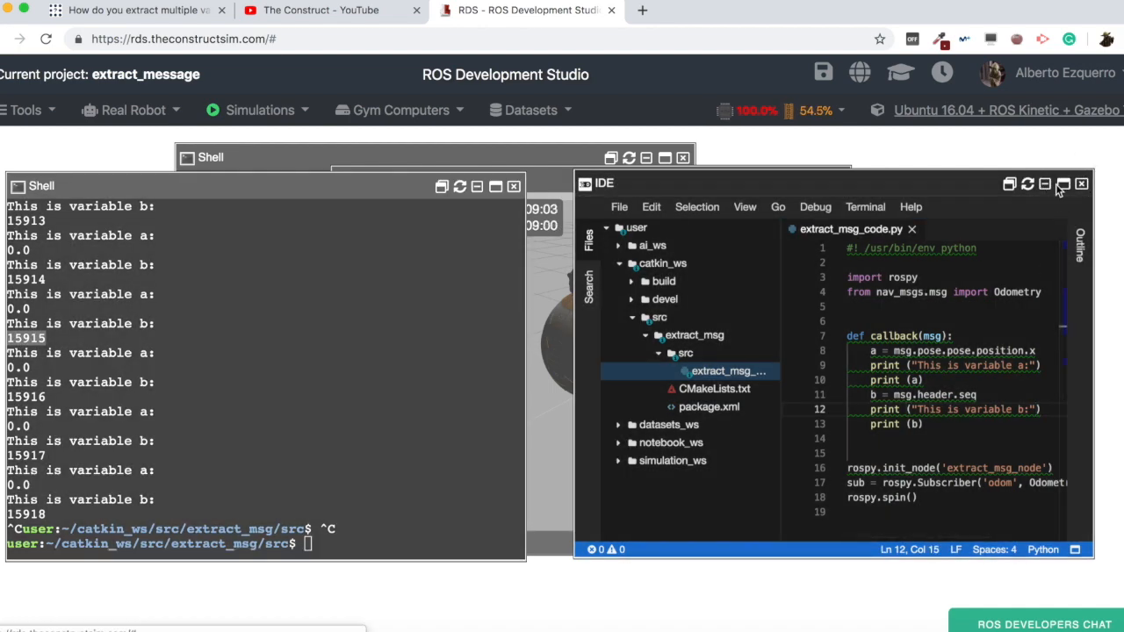
Step: Review the header, twist and linear x fields of the Odometry definition, then switch to The Construct YouTube channel
left_click(1063, 185)
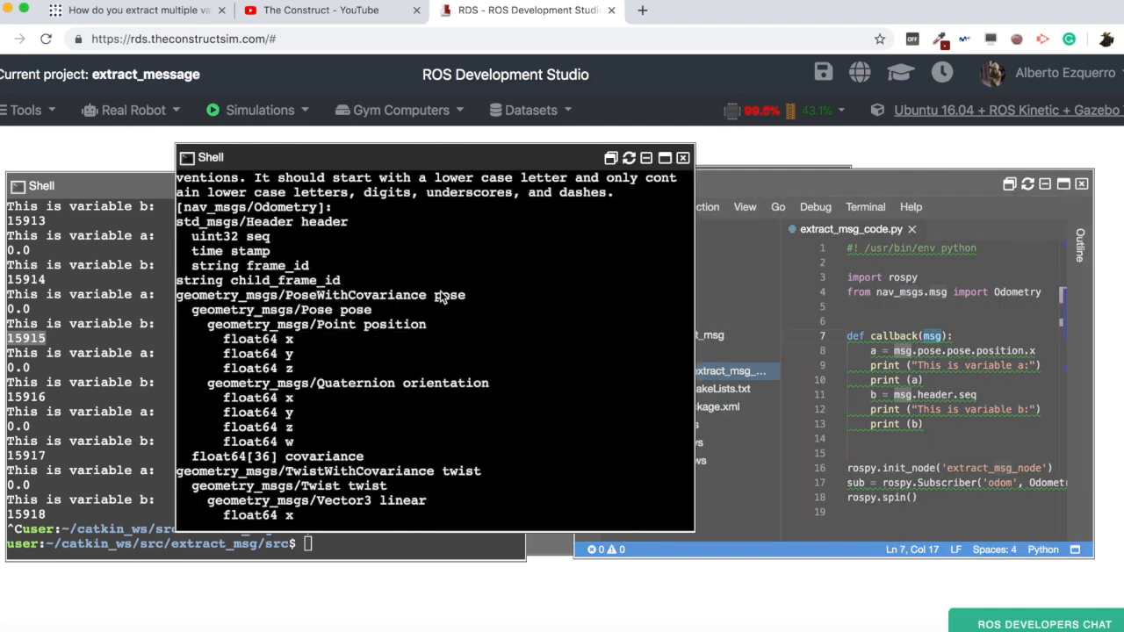
double_click(449, 295)
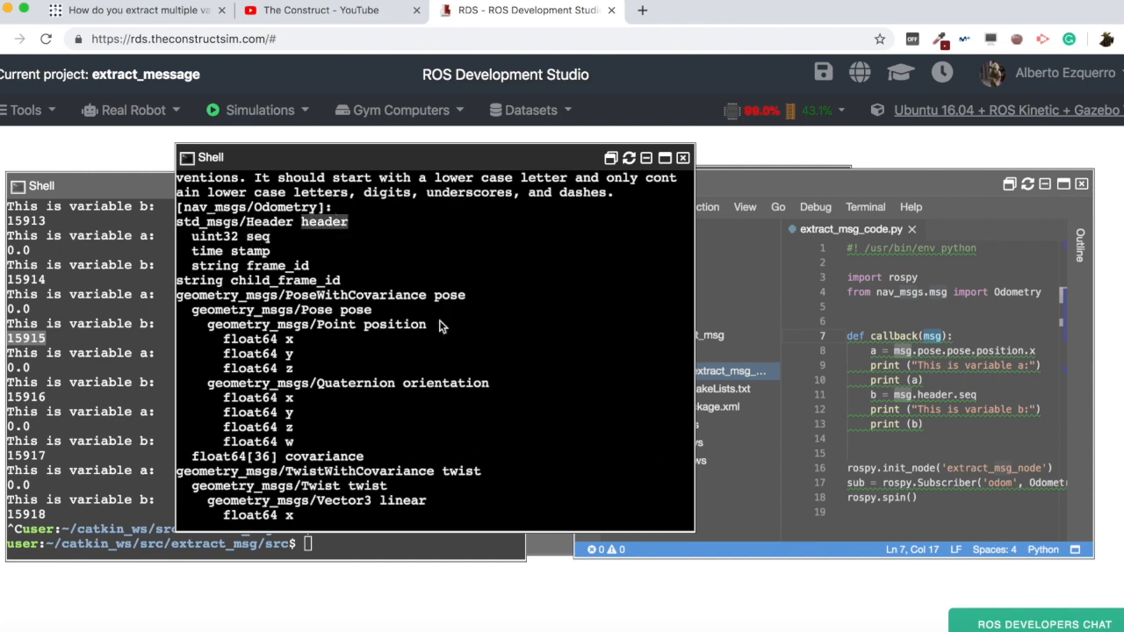
scroll("down", 3)
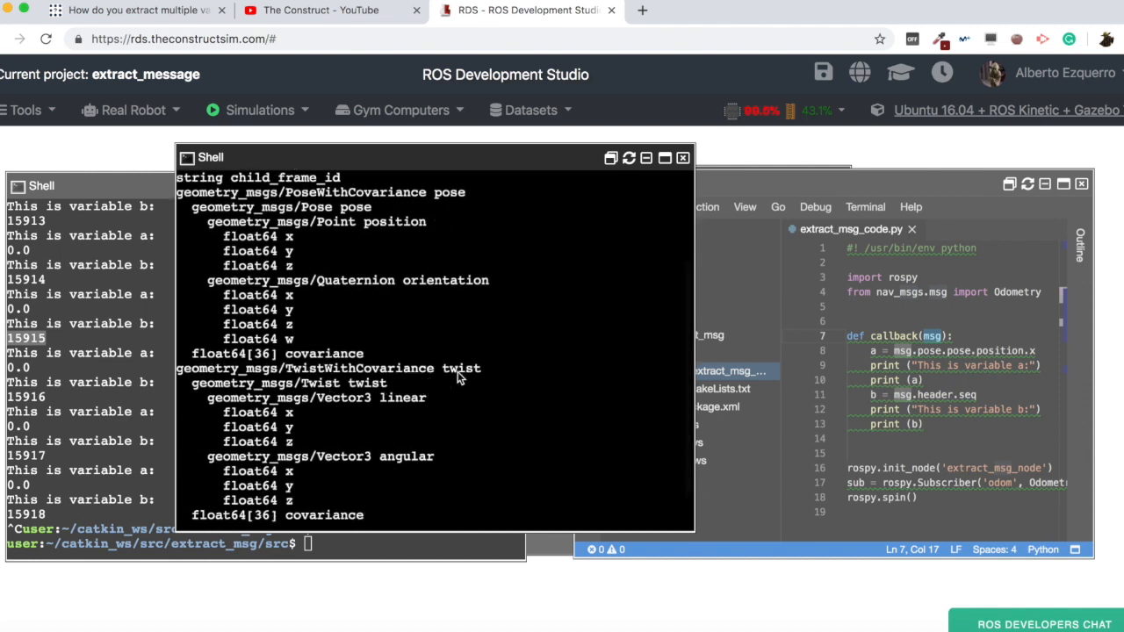
double_click(461, 369)
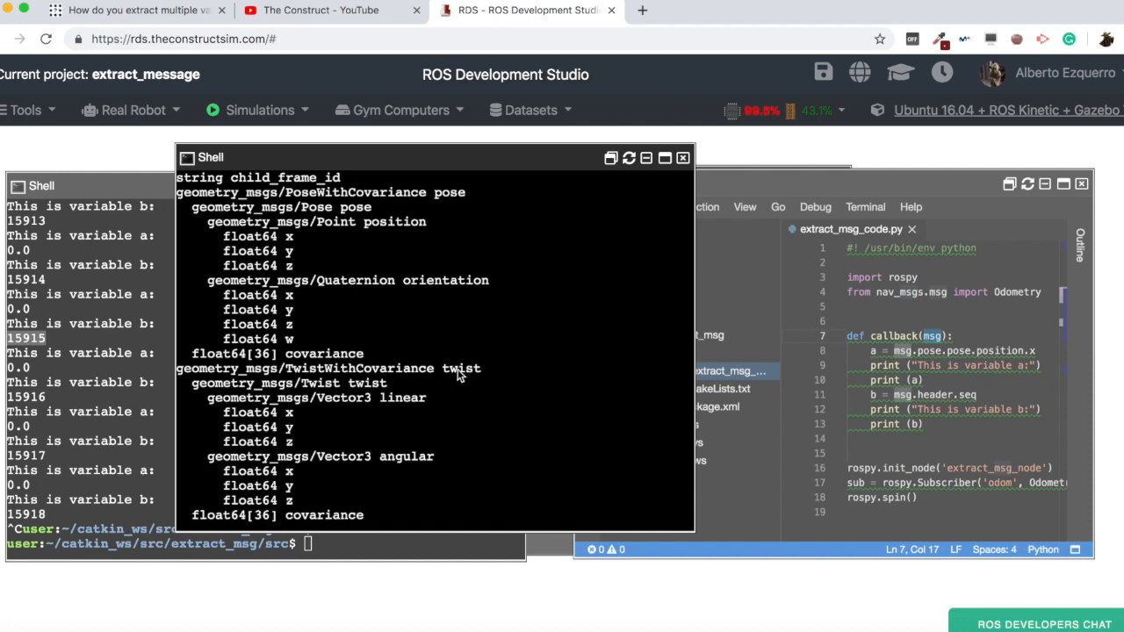
double_click(367, 383)
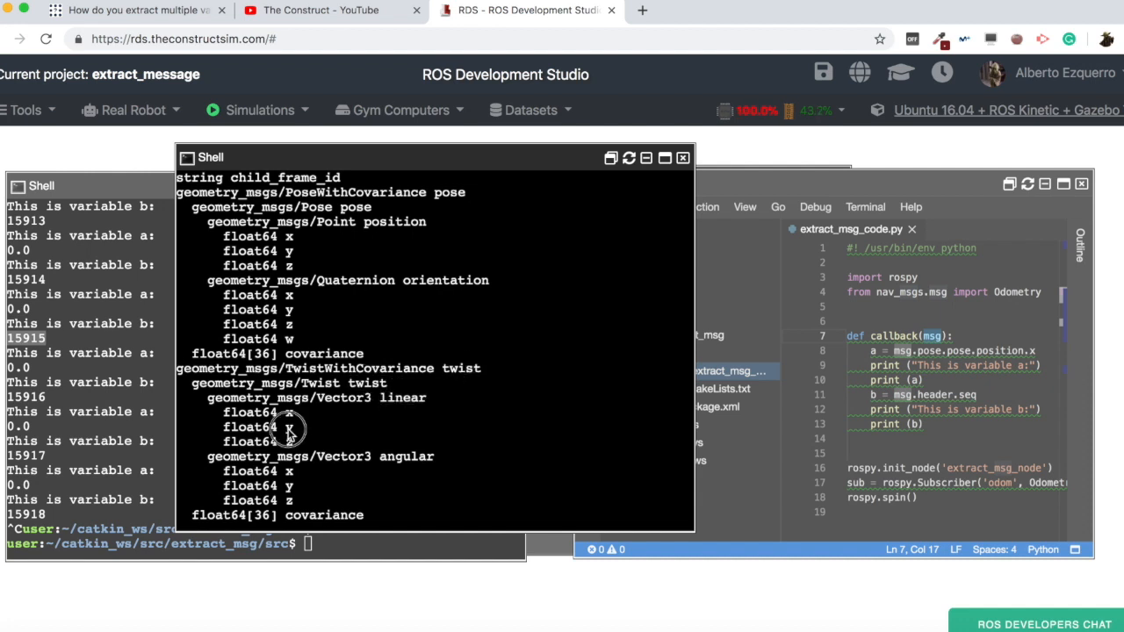
mouse_move(316, 343)
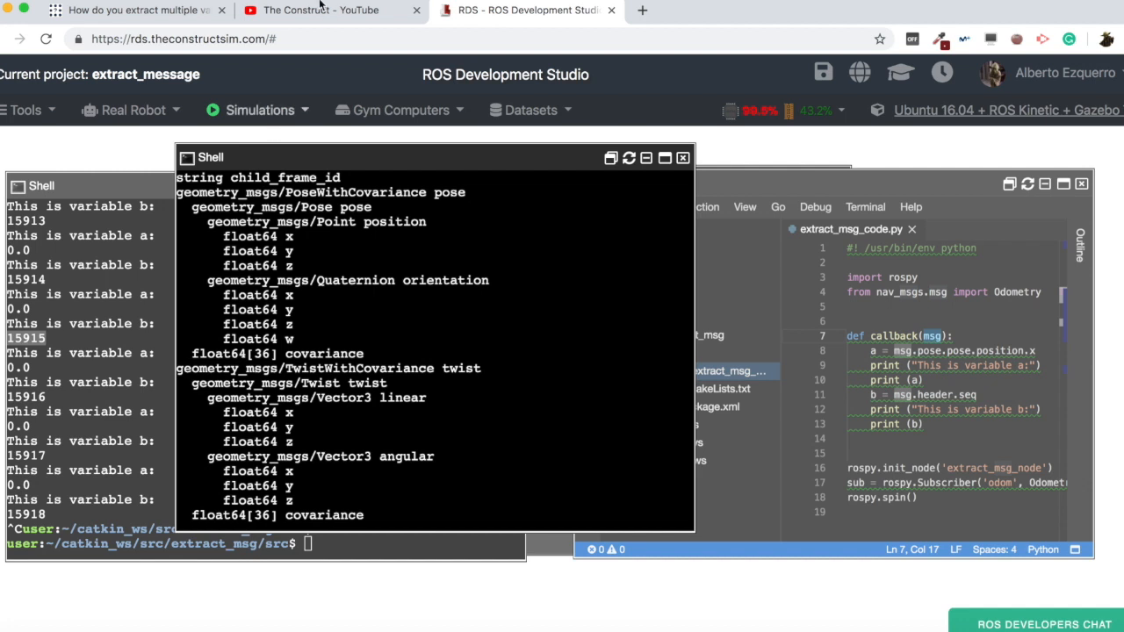
left_click(320, 11)
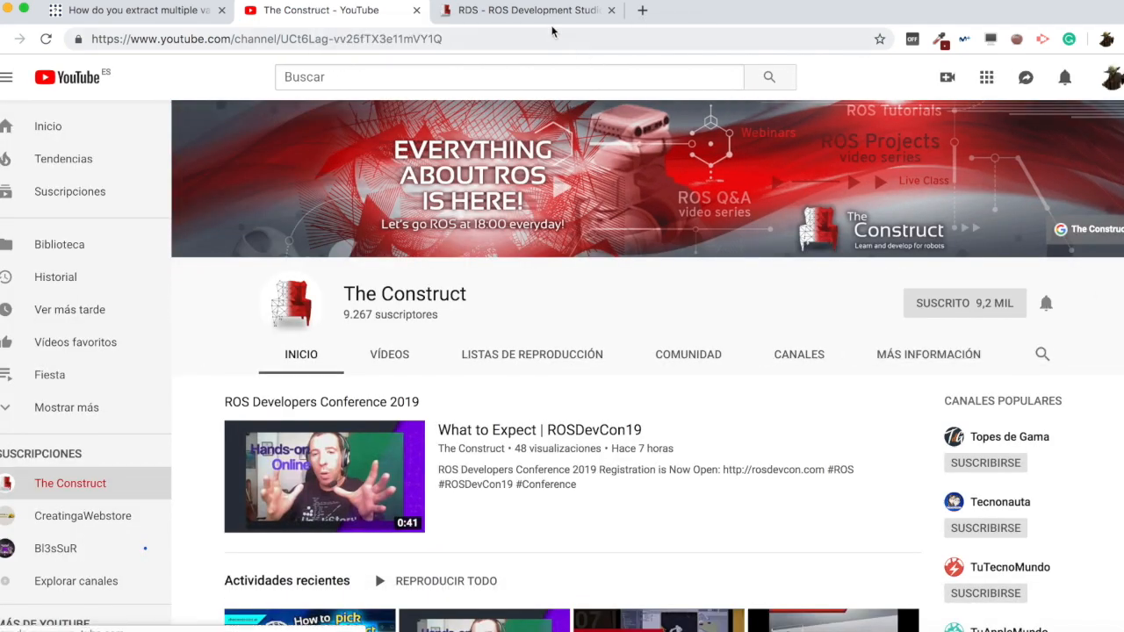
mouse_move(666, 295)
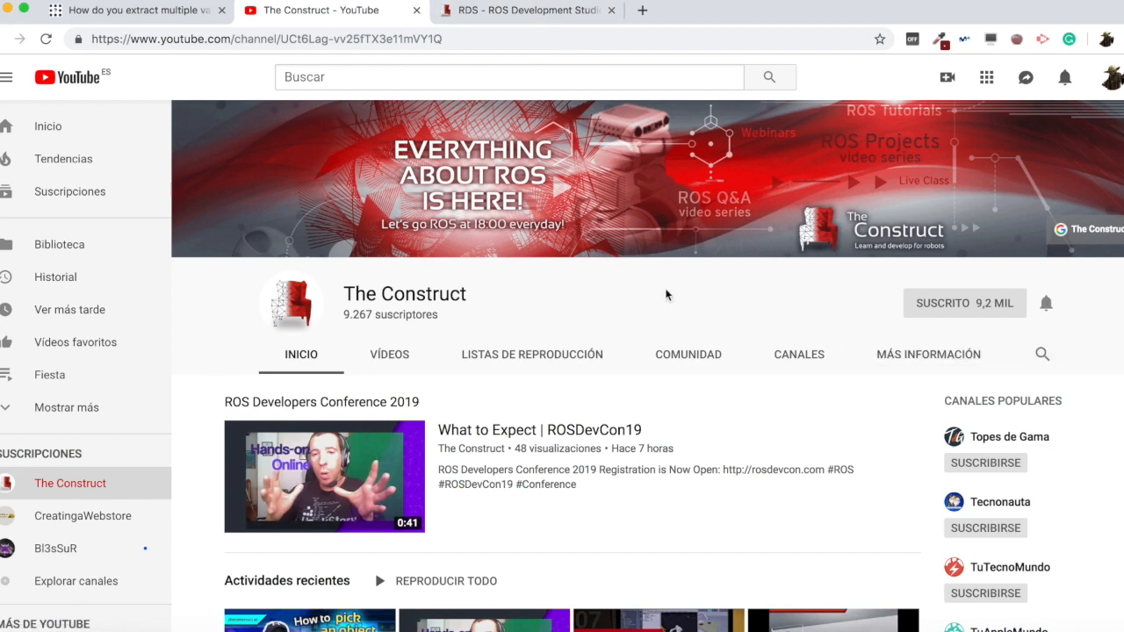
mouse_move(562, 109)
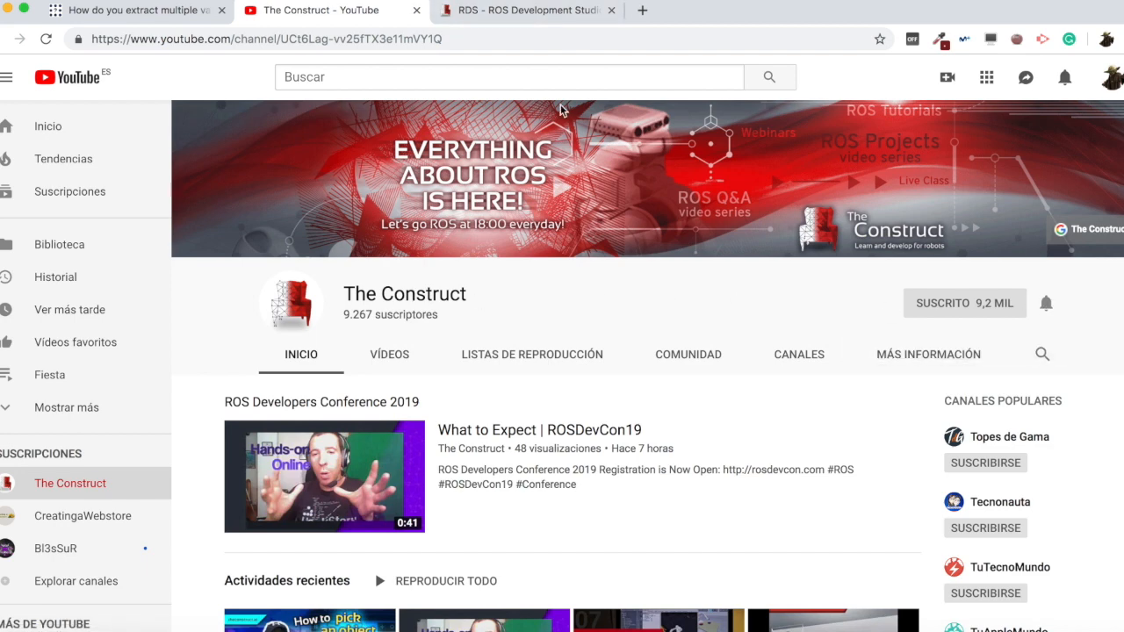
Step: Scroll the YouTube channel page briefly and return to the ROS Development Studio tab
scroll("down", 3)
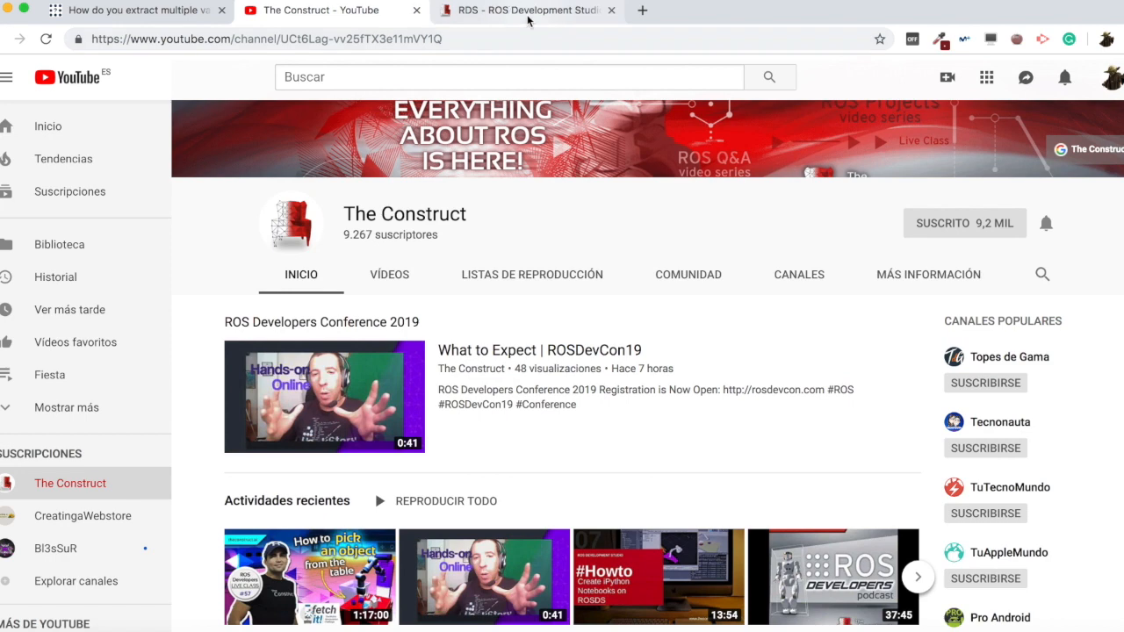
left_click(527, 10)
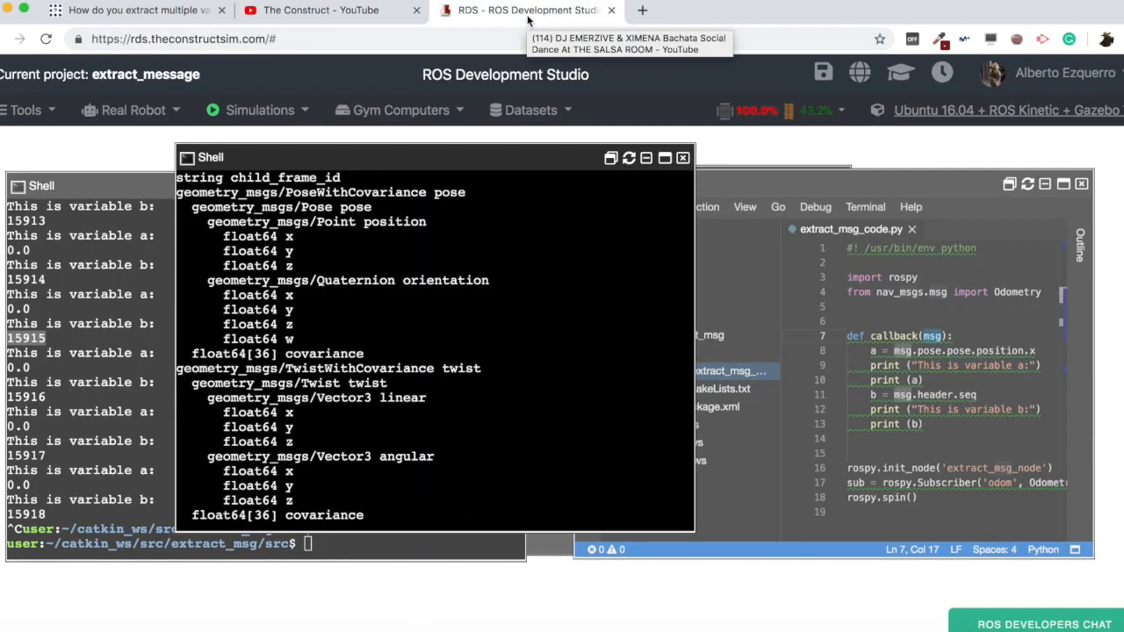